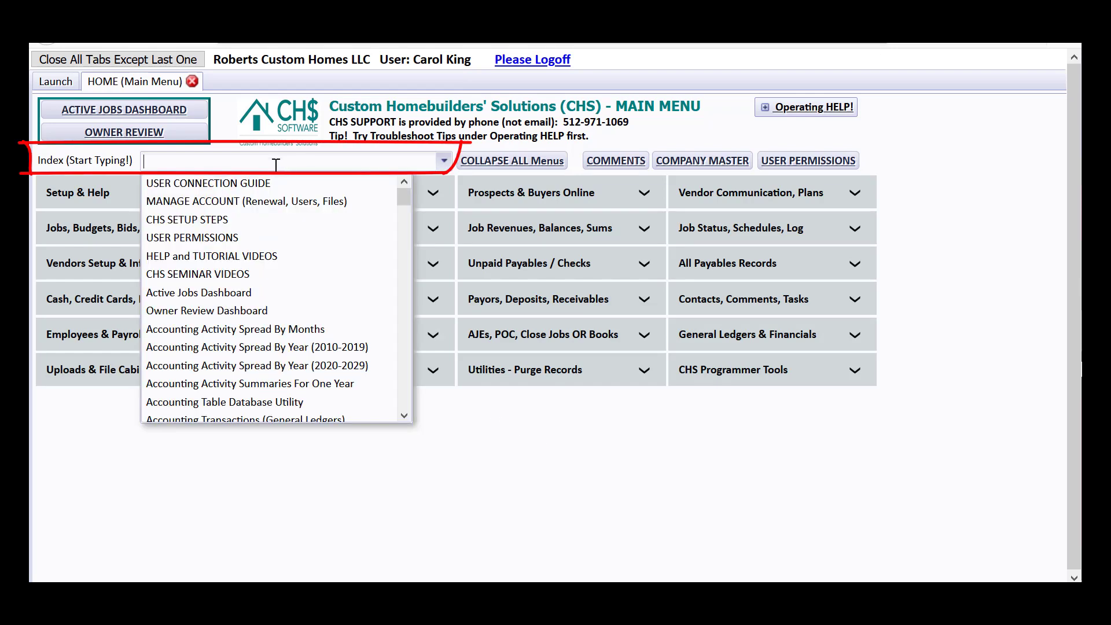
# Step: Reach the Void Checks screen via the 'void' menu search, then leave the Lists of Checks menu
pyautogui.write('void')
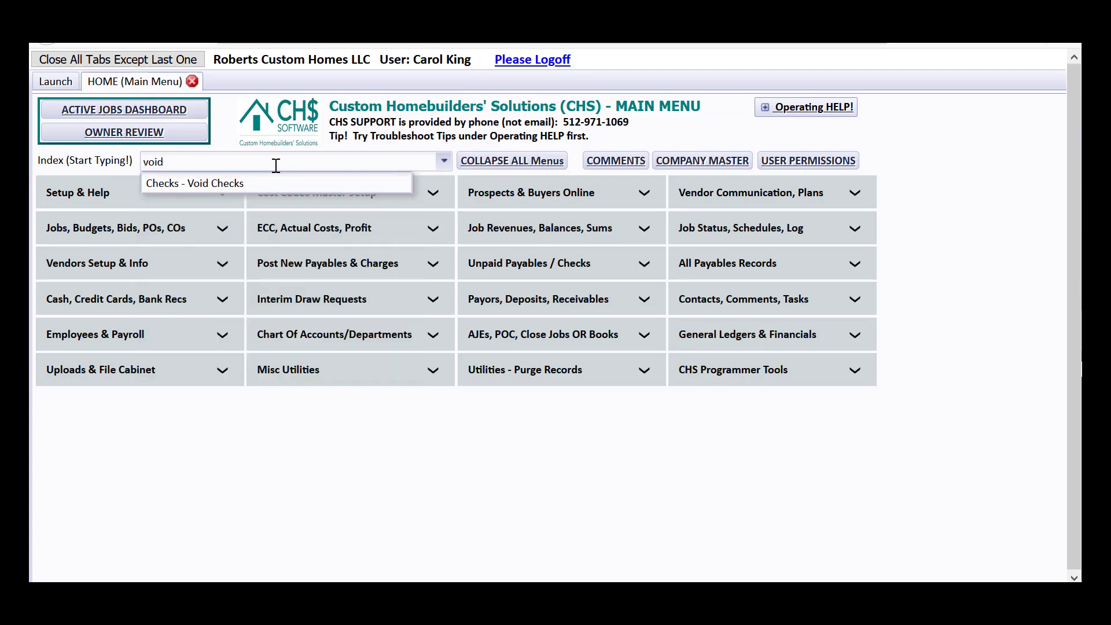
pyautogui.moveTo(234, 183)
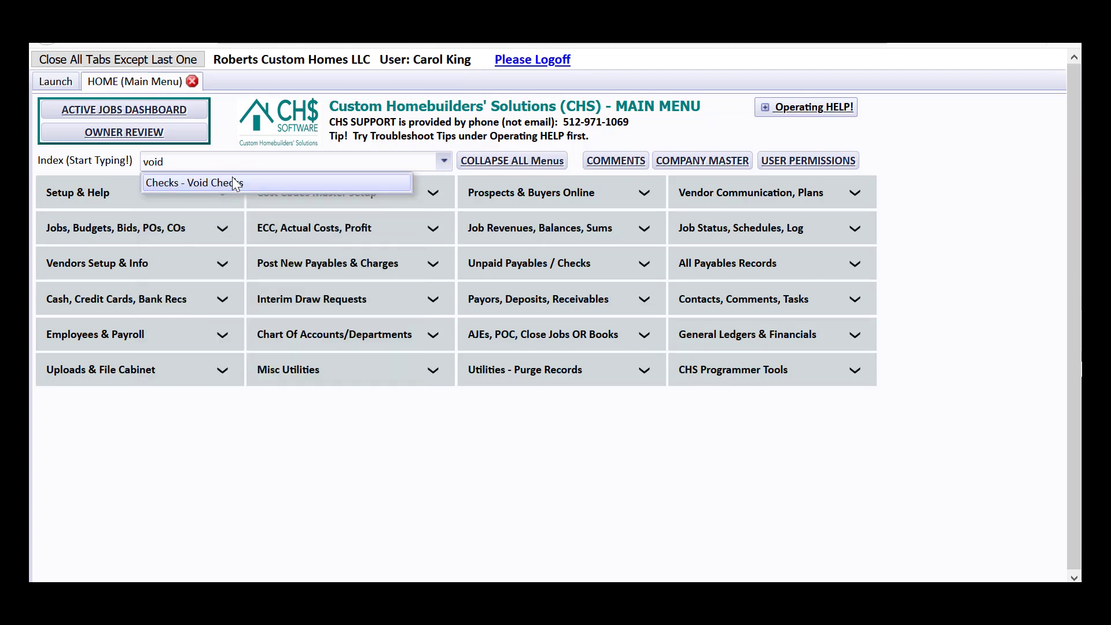
pyautogui.click(206, 182)
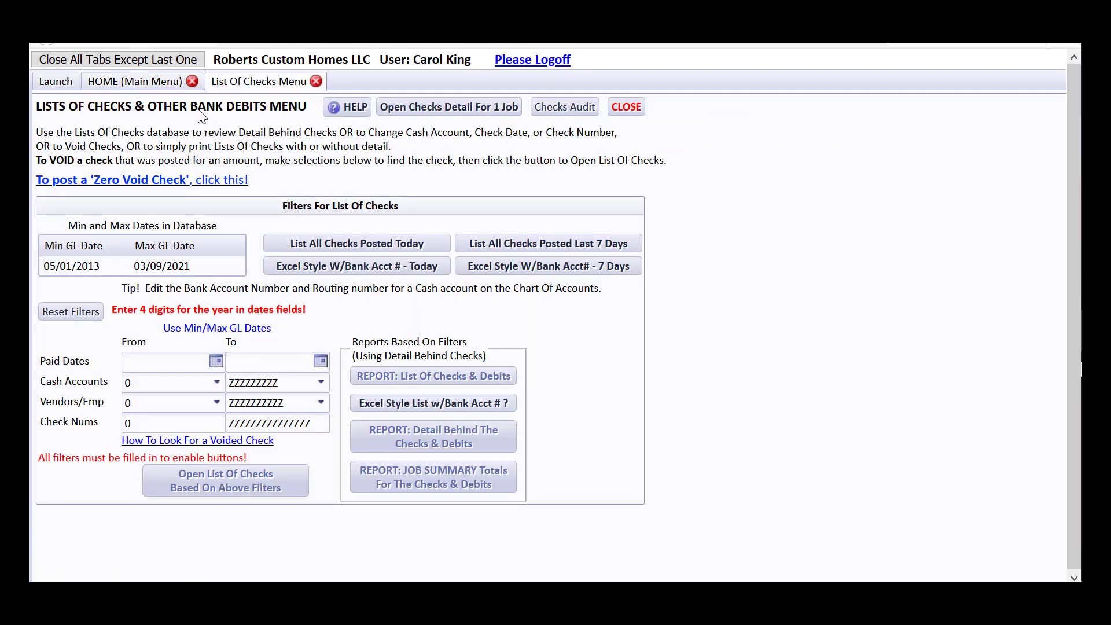
pyautogui.moveTo(171, 128)
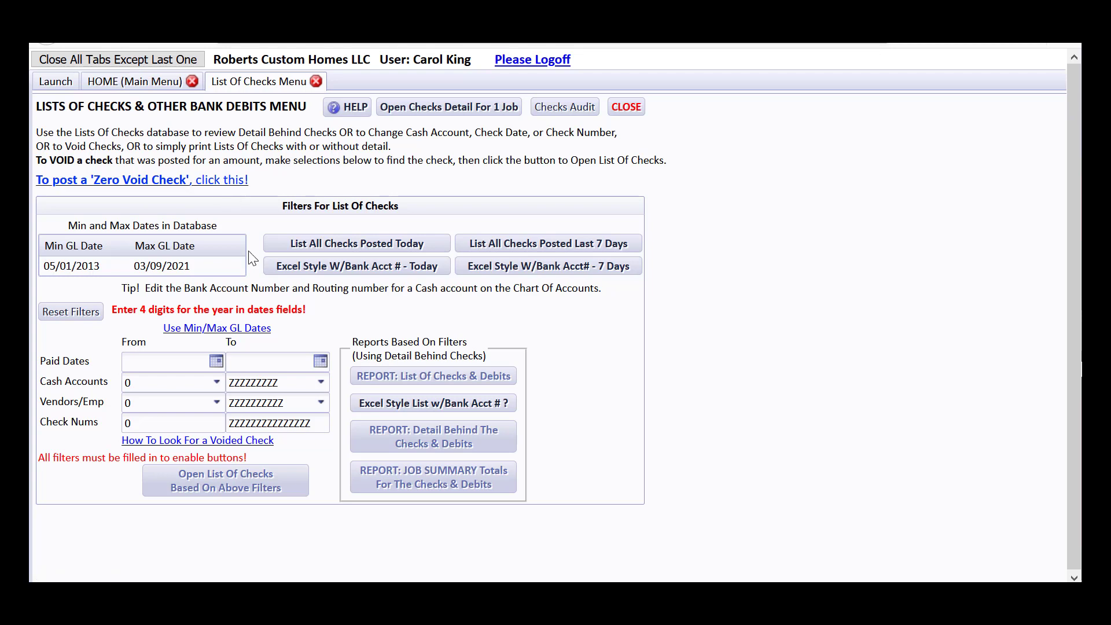
pyautogui.moveTo(310, 385)
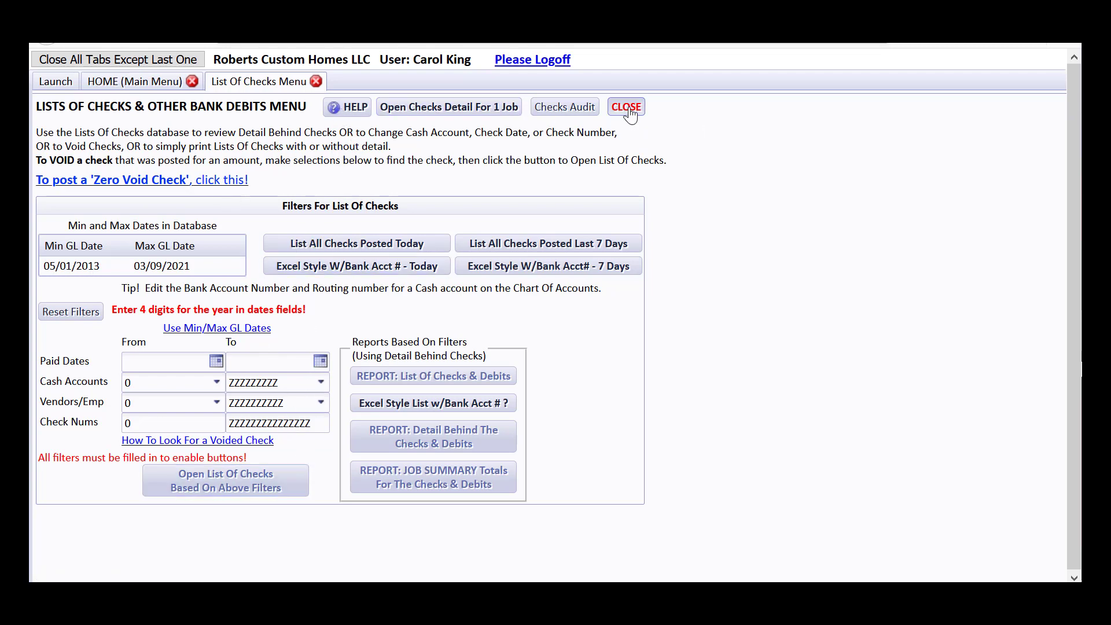
pyautogui.click(625, 107)
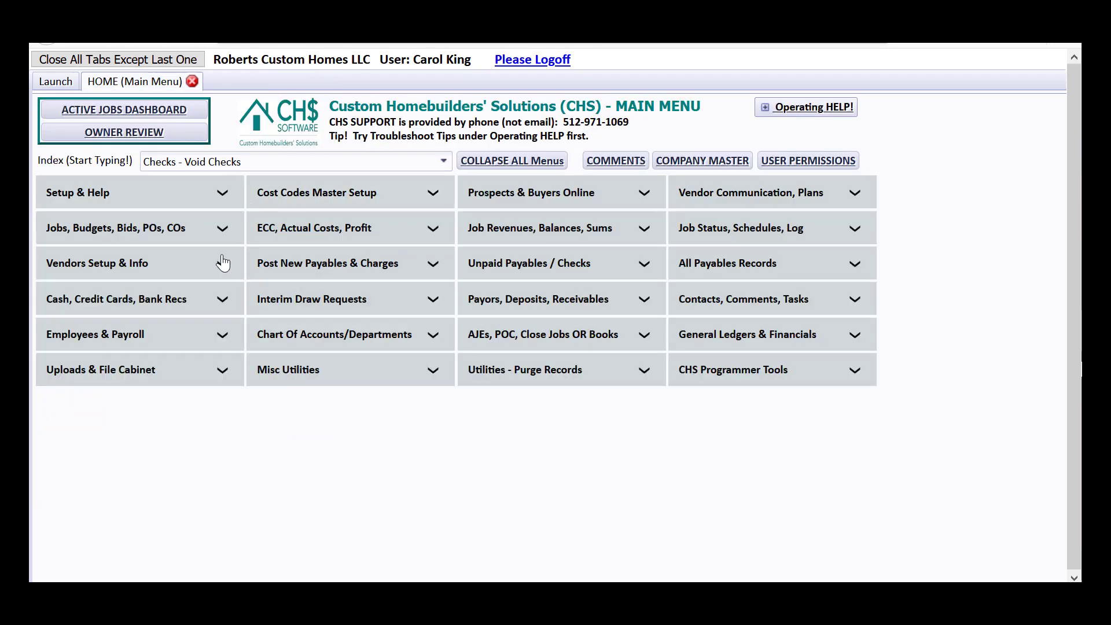
pyautogui.moveTo(131, 299)
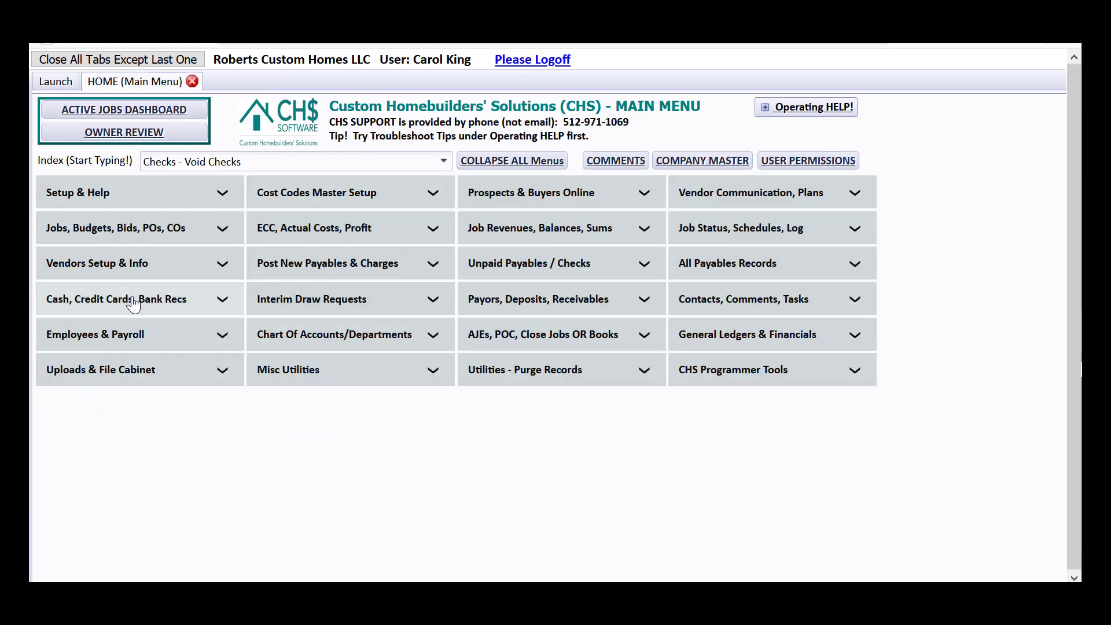
# Step: Expand the Cash/Bank Recs, Unpaid Payables/Checks and All Payables sections, then collapse all menus
pyautogui.click(115, 299)
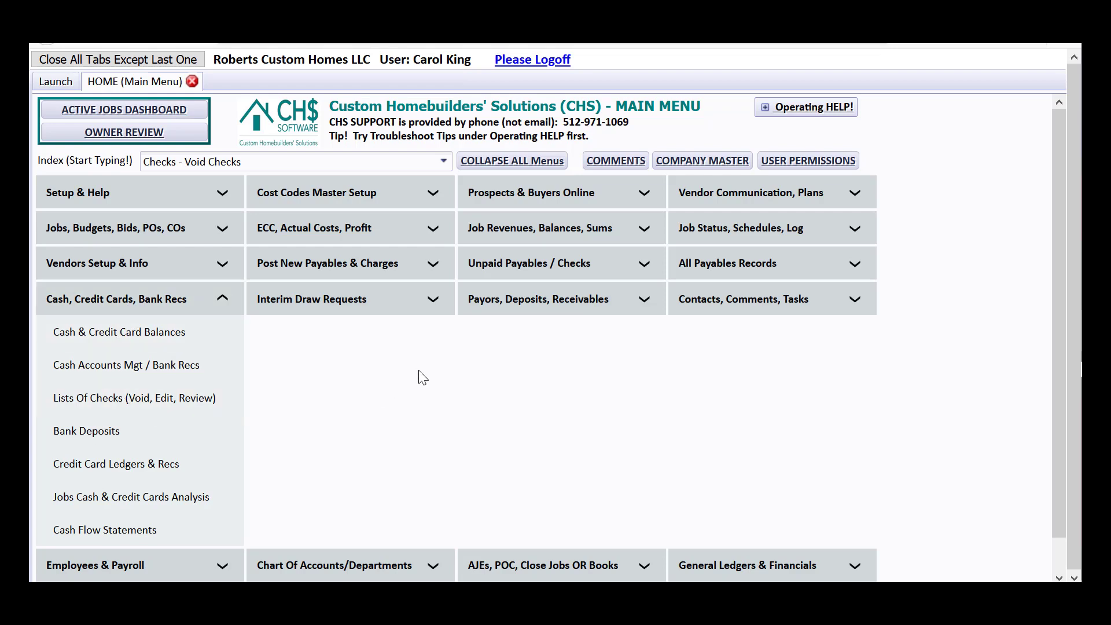
pyautogui.click(529, 263)
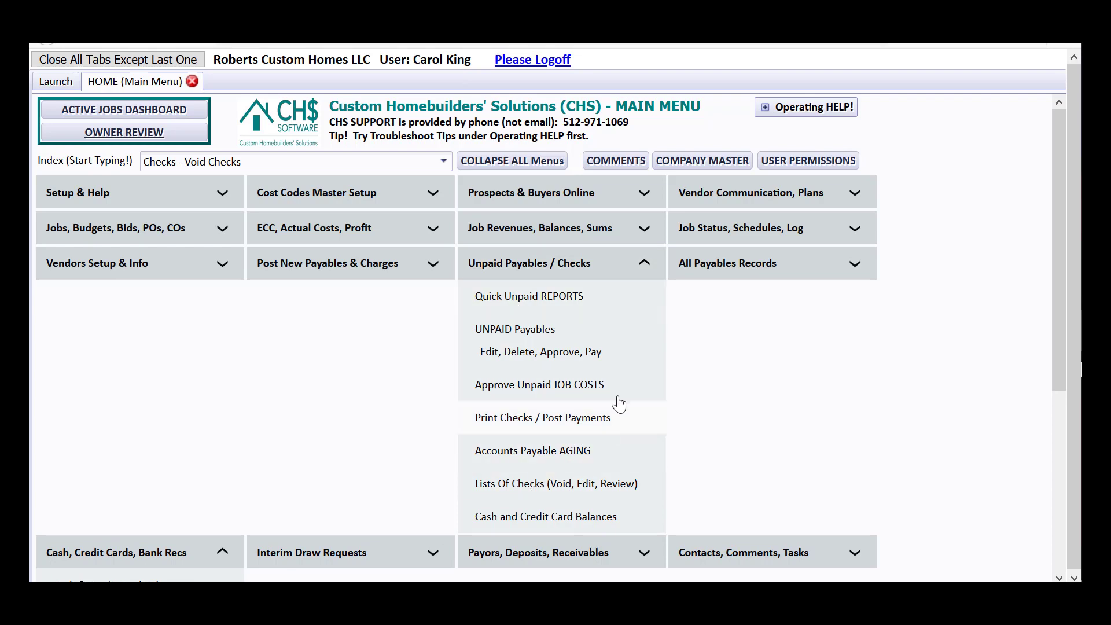
pyautogui.click(728, 263)
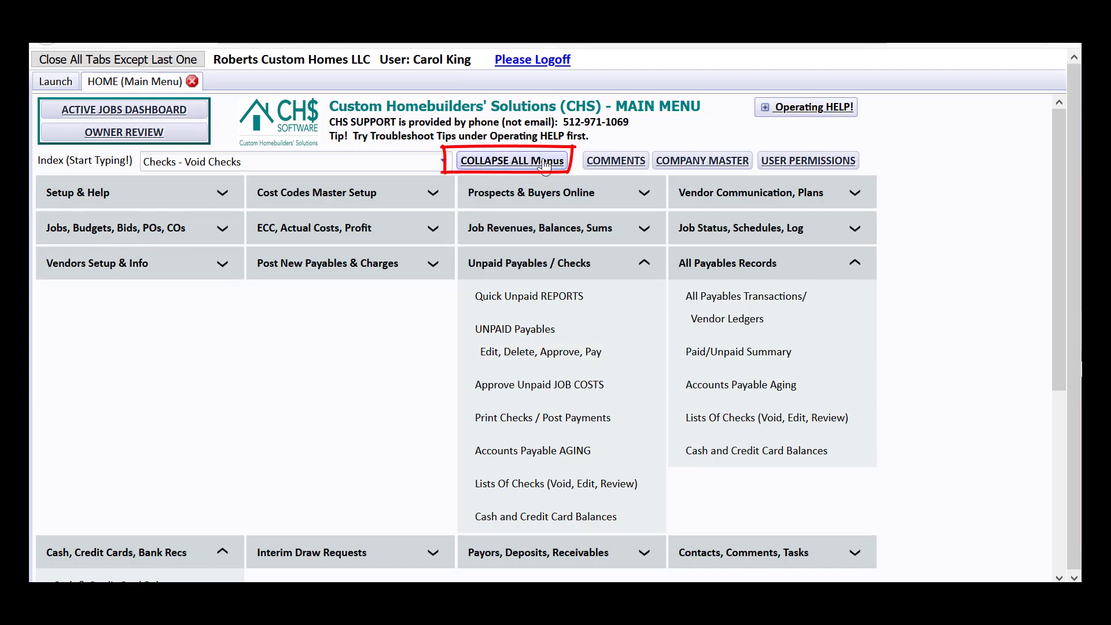
pyautogui.click(511, 160)
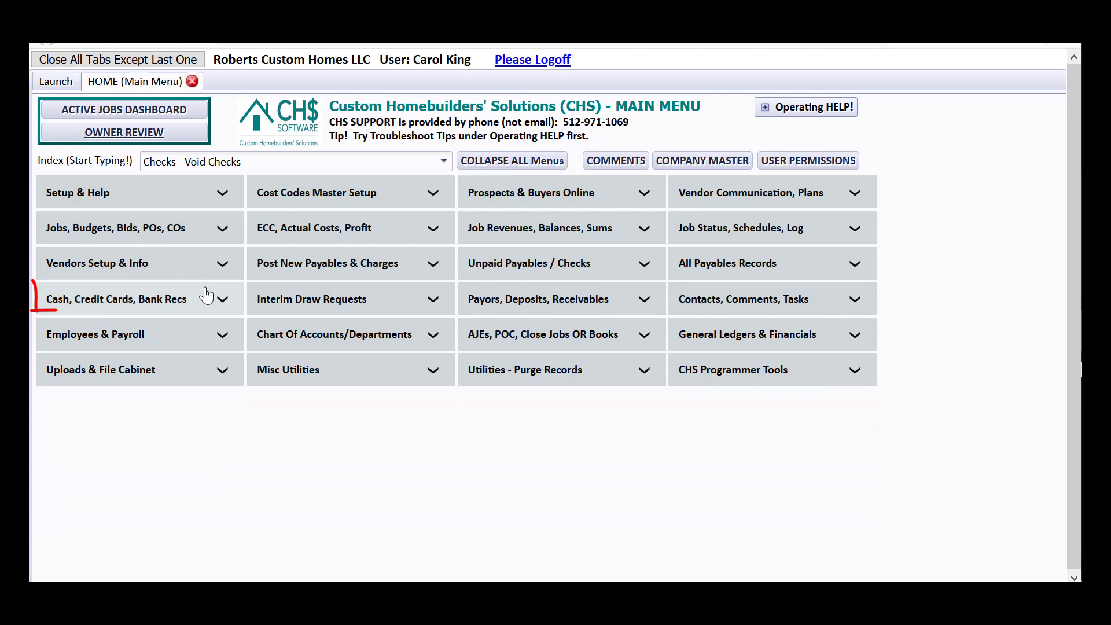
# Step: Reopen Lists Of Checks from the Cash, Credit Cards, Bank Recs group
pyautogui.click(115, 299)
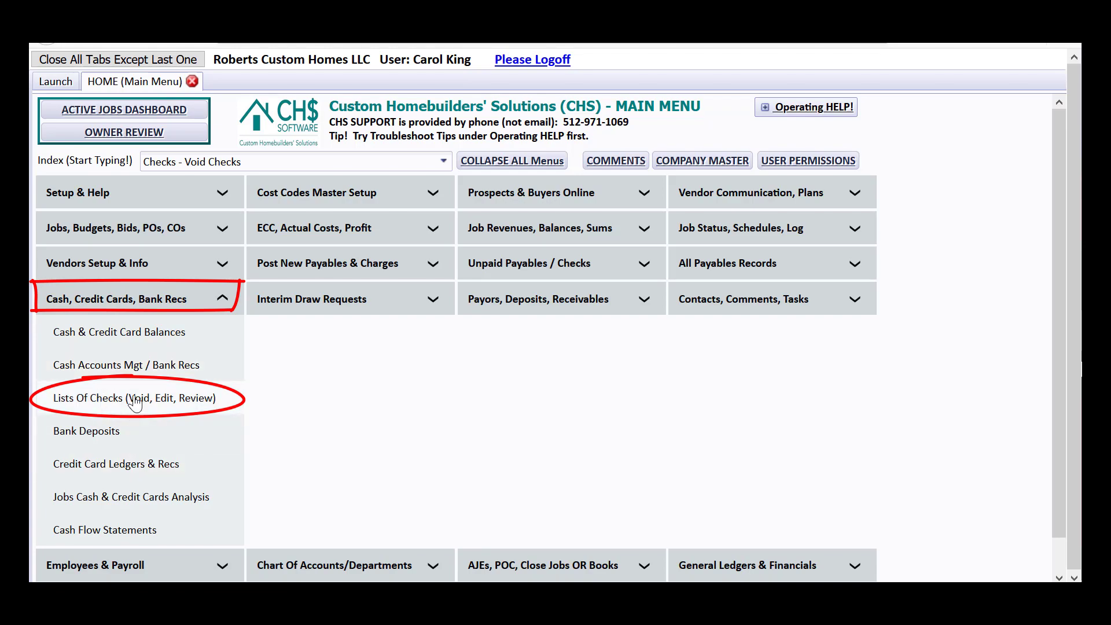
pyautogui.click(134, 397)
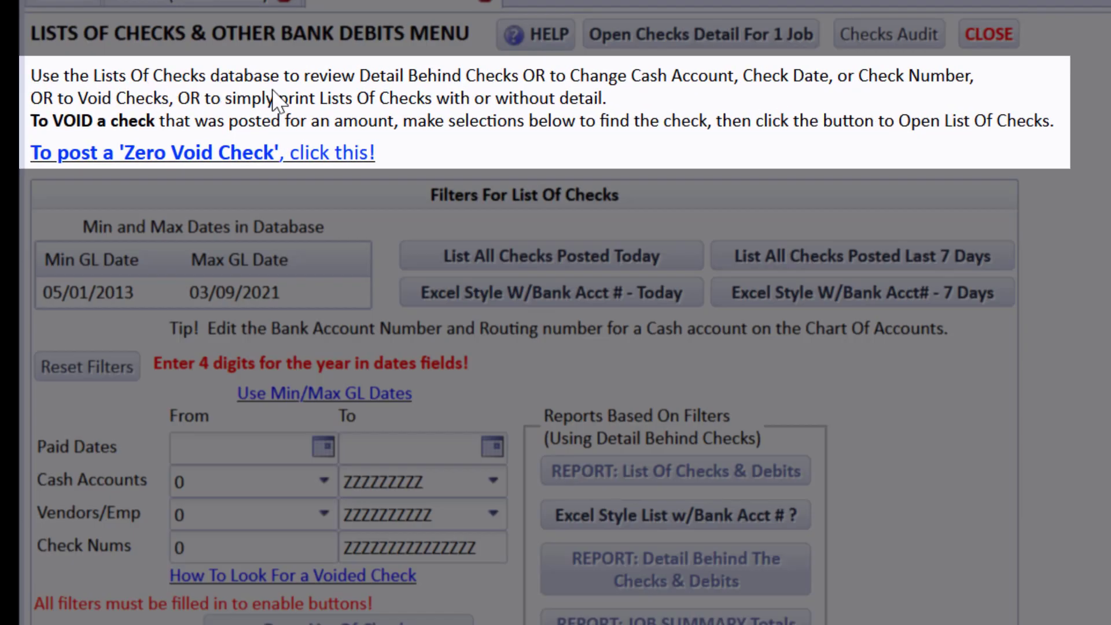
pyautogui.moveTo(394, 99)
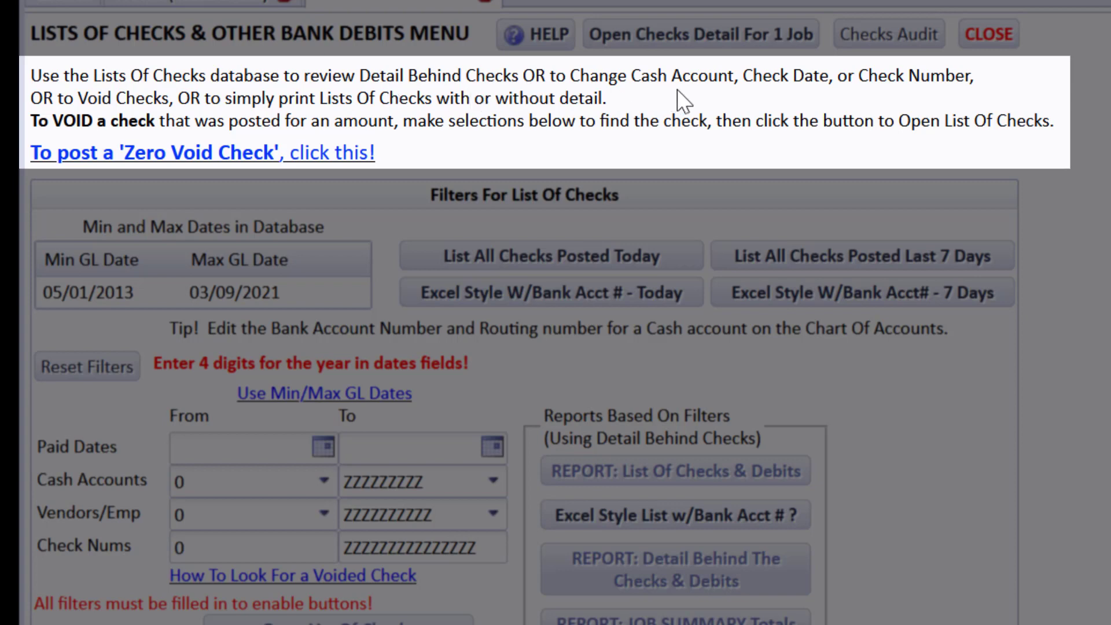
pyautogui.moveTo(902, 98)
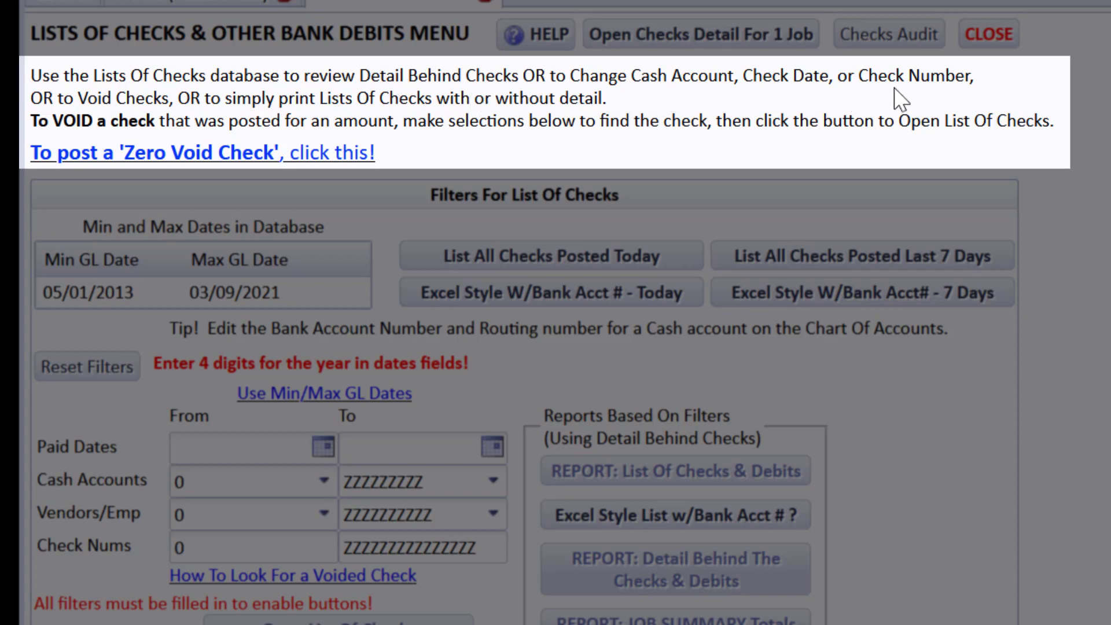
pyautogui.moveTo(167, 106)
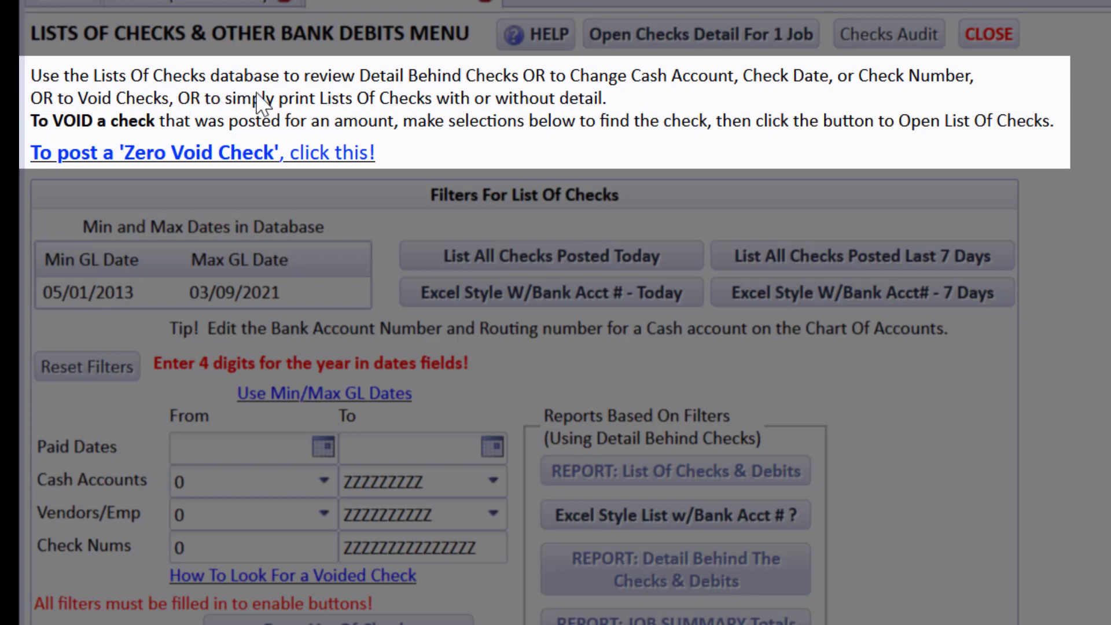
pyautogui.moveTo(539, 114)
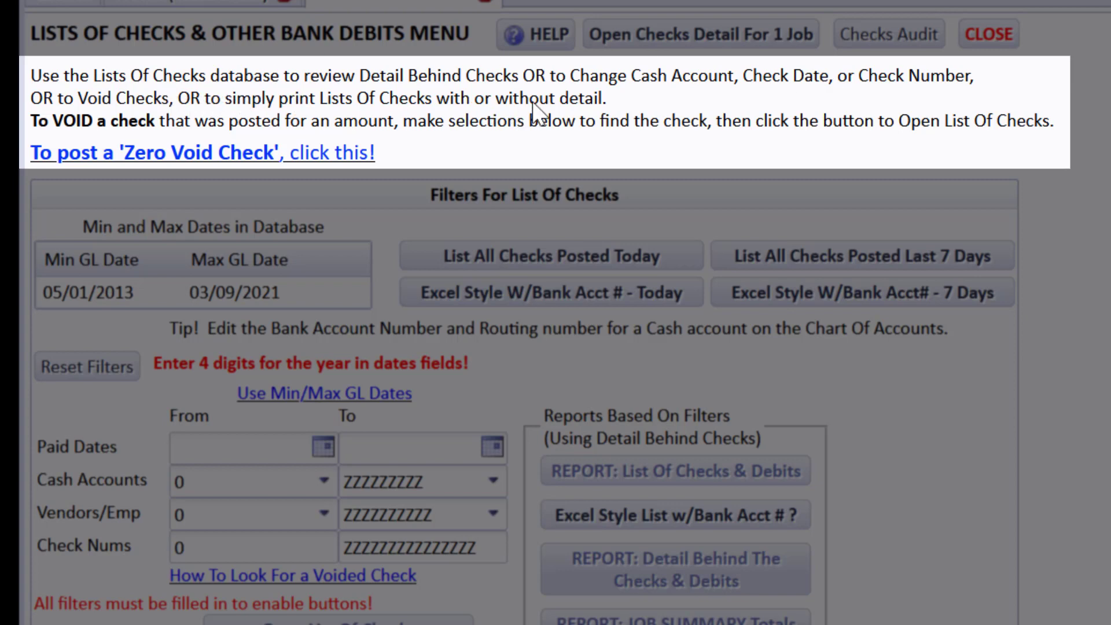
pyautogui.moveTo(254, 131)
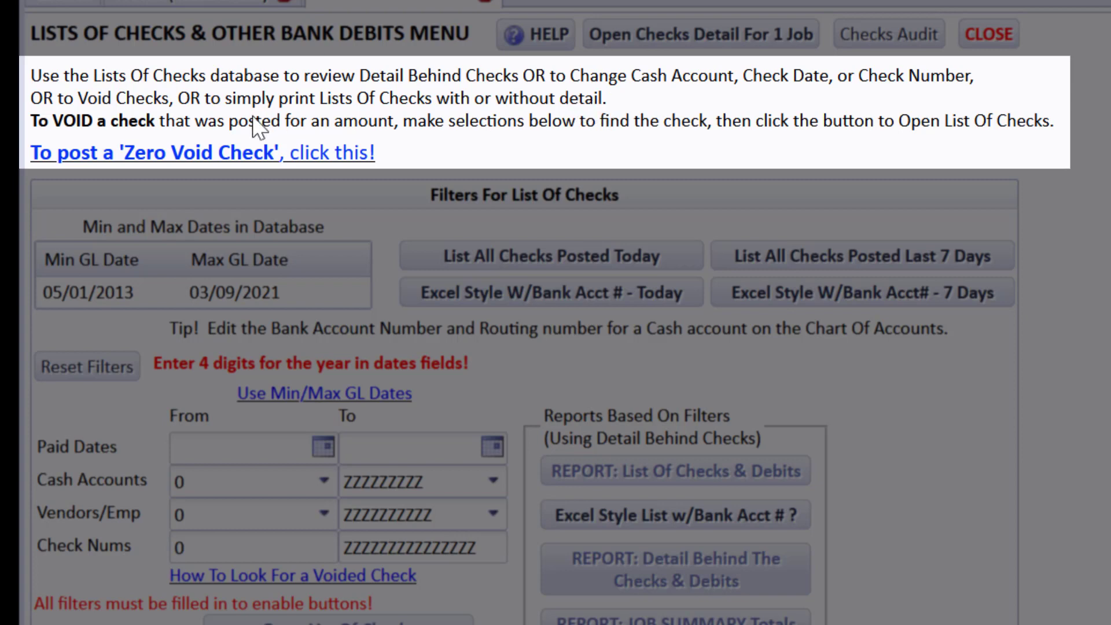
pyautogui.moveTo(395, 135)
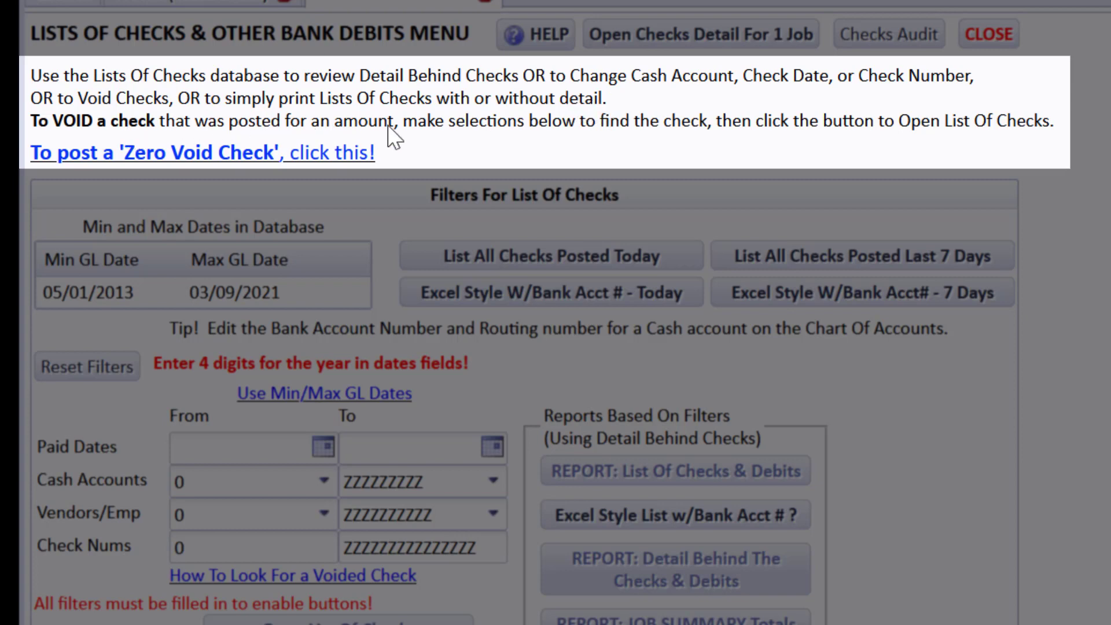
pyautogui.moveTo(549, 135)
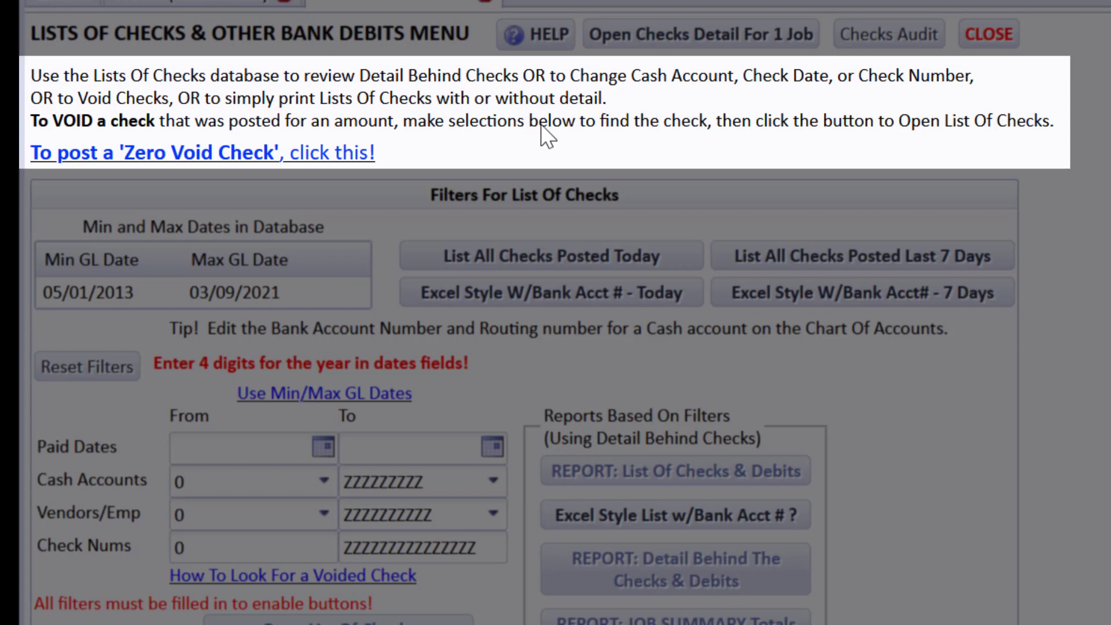
pyautogui.moveTo(734, 138)
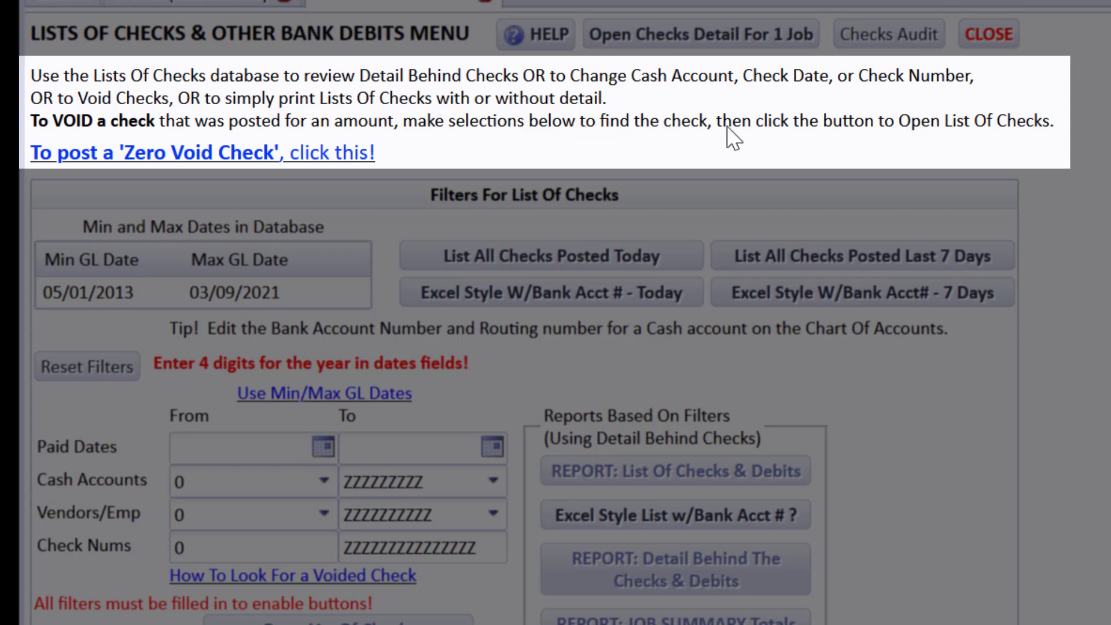
pyautogui.moveTo(1047, 137)
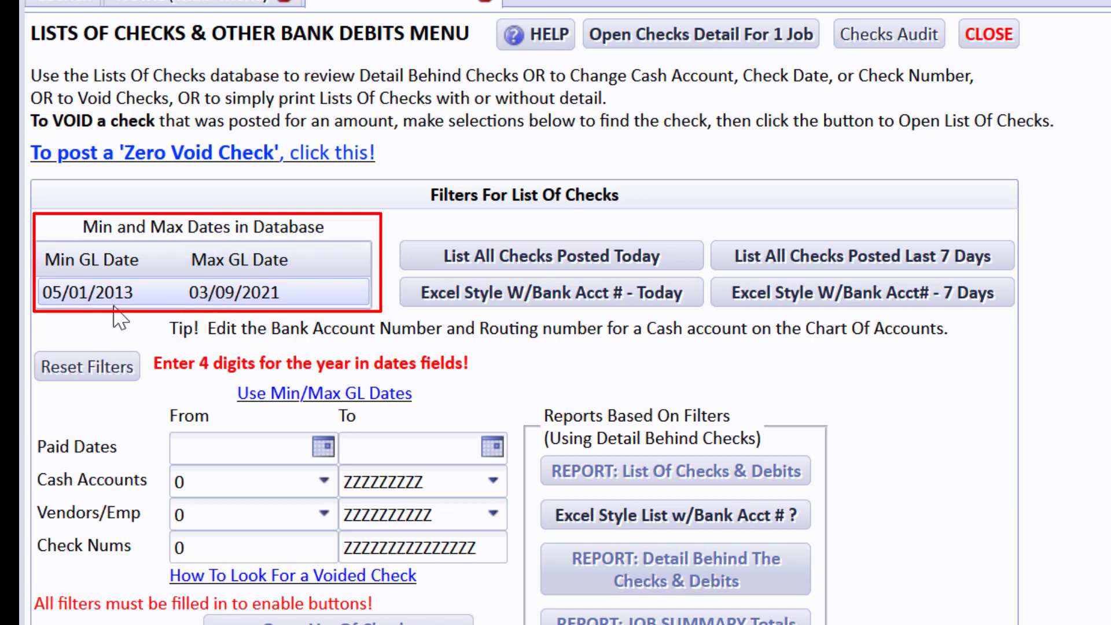
pyautogui.moveTo(166, 304)
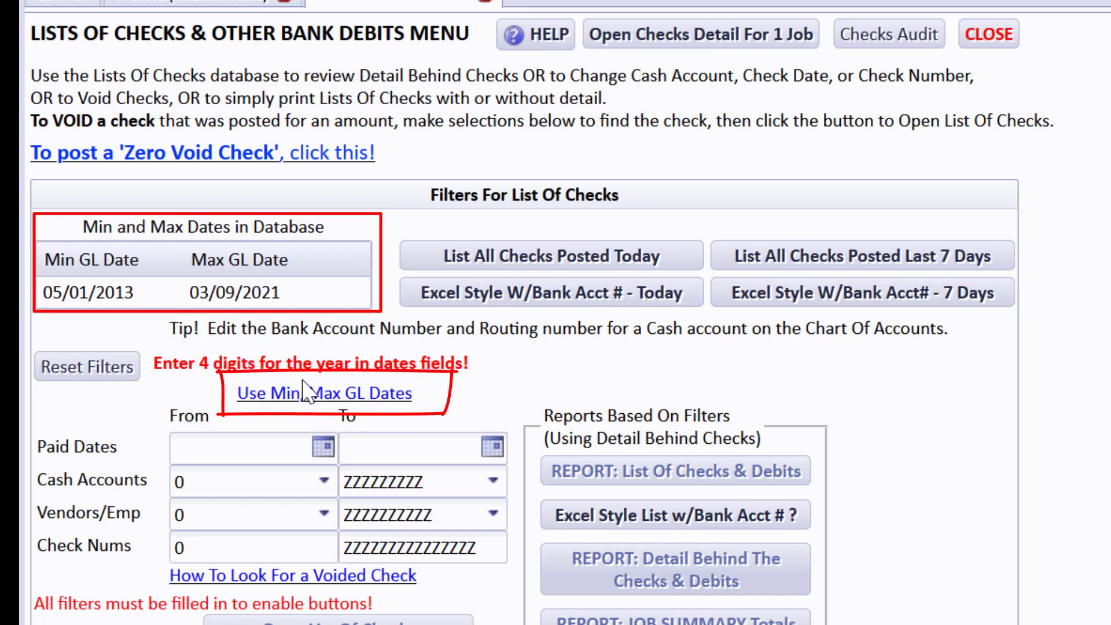
# Step: Set the Paid Dates filter to run from 01/01/2021 to 03/13/2021
pyautogui.click(324, 393)
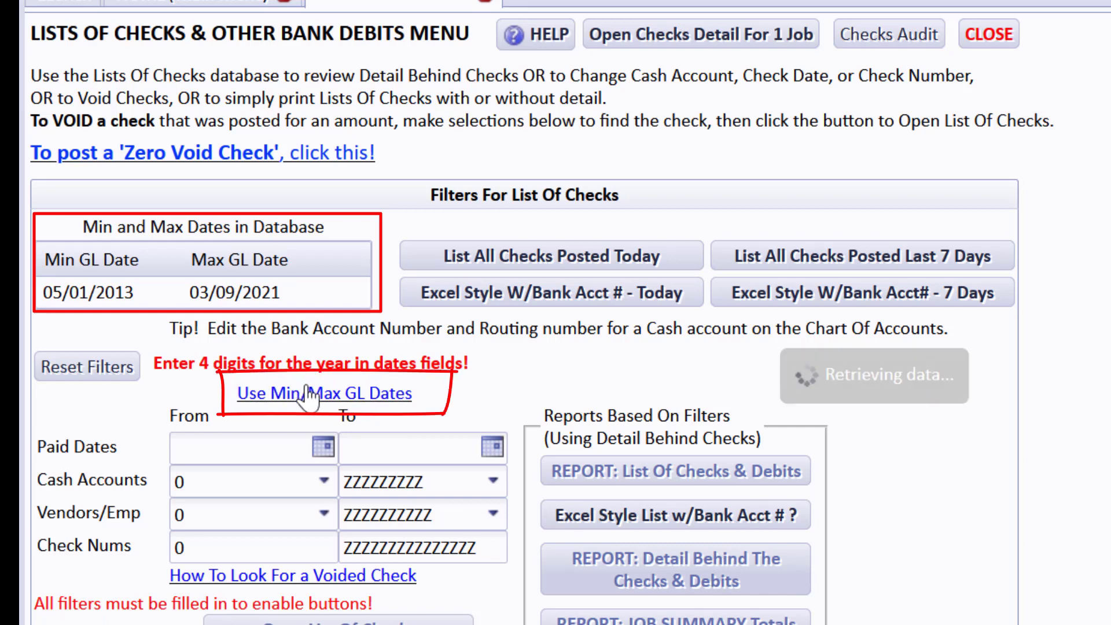
pyautogui.click(323, 394)
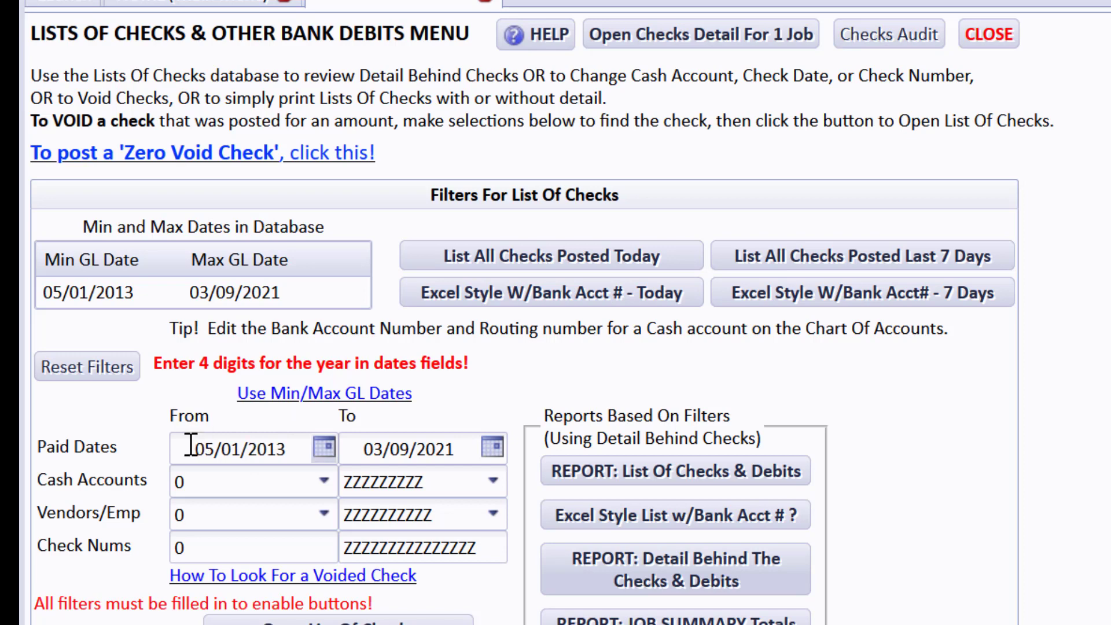
pyautogui.tripleClick(241, 448)
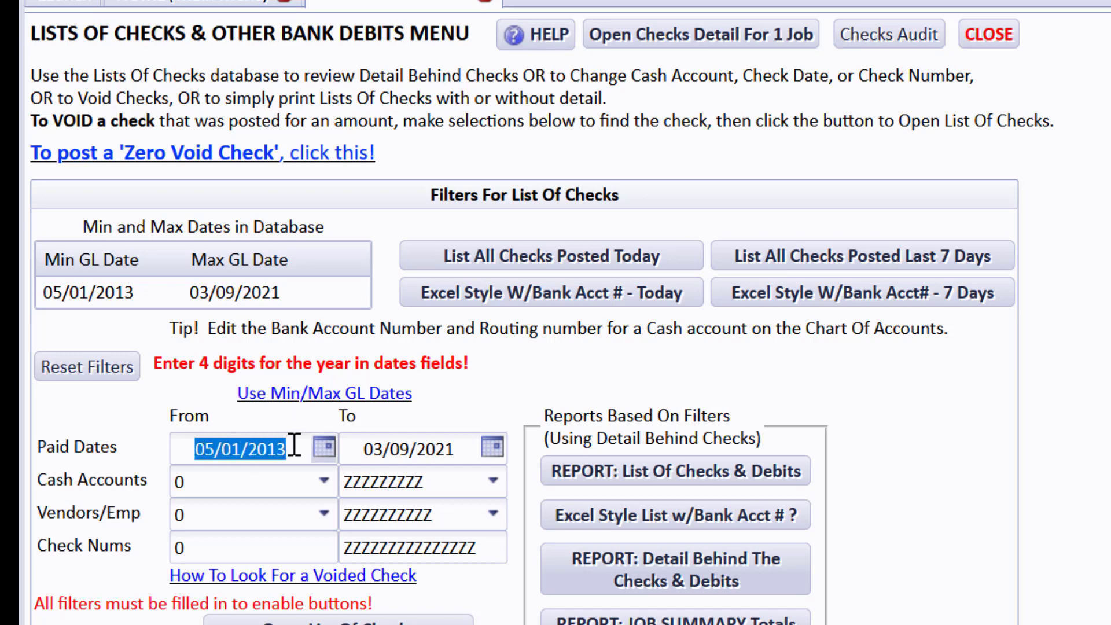
pyautogui.write('01/01/2013')
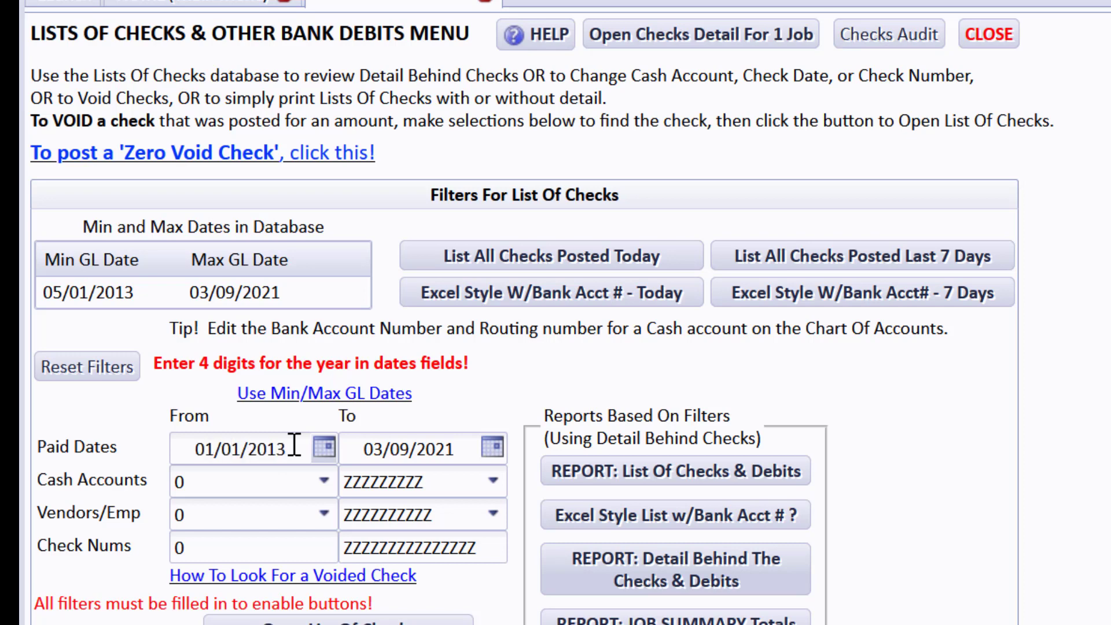
pyautogui.write('2021')
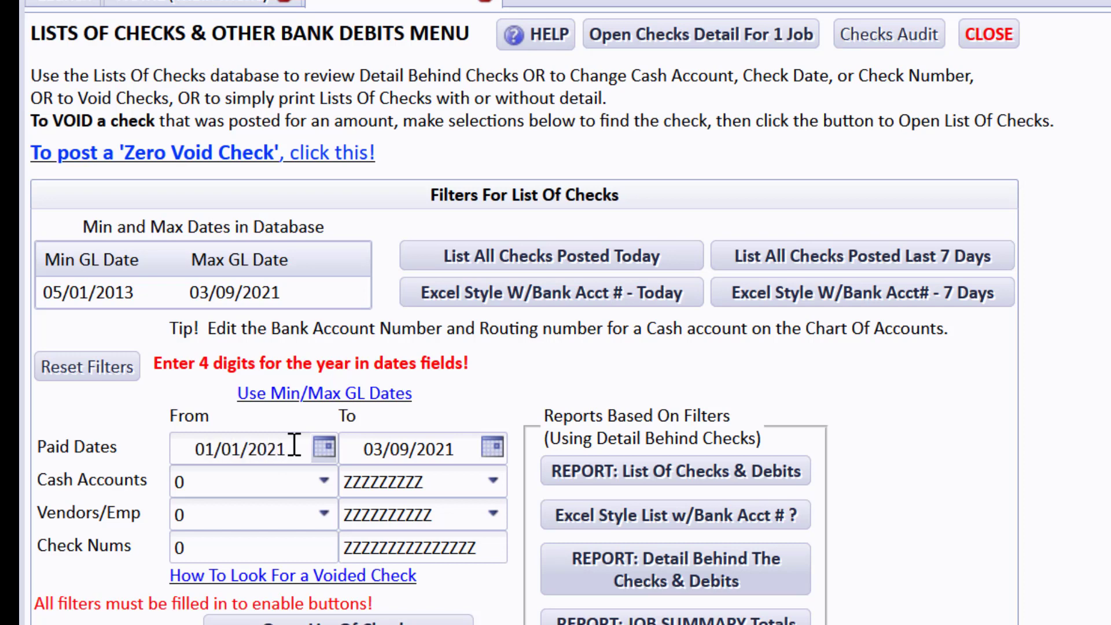
pyautogui.click(424, 449)
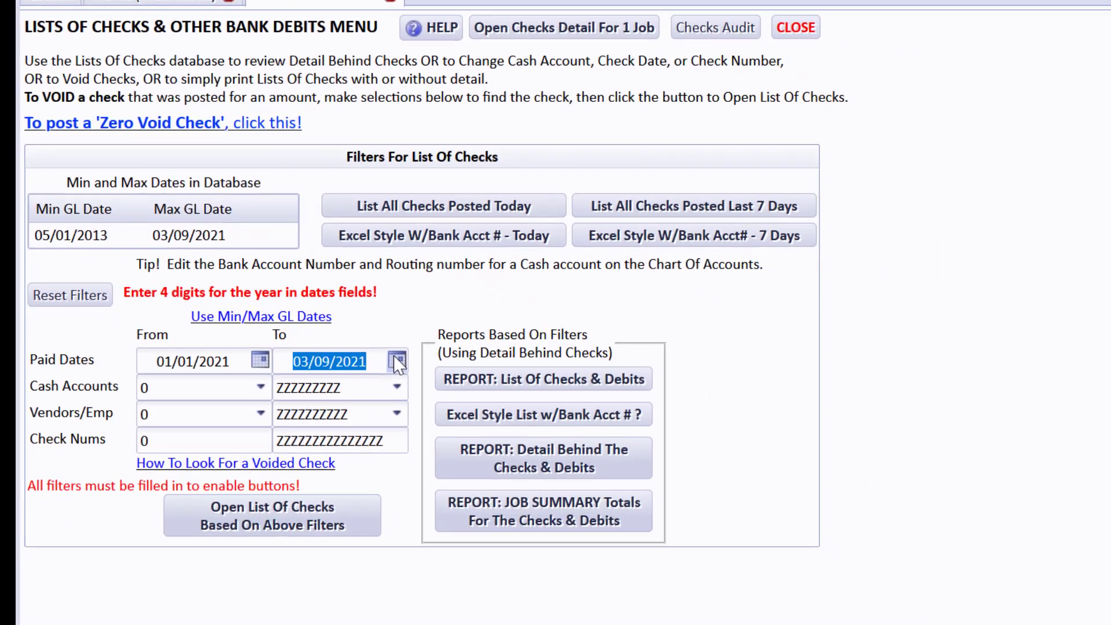
pyautogui.write('03/13/2021')
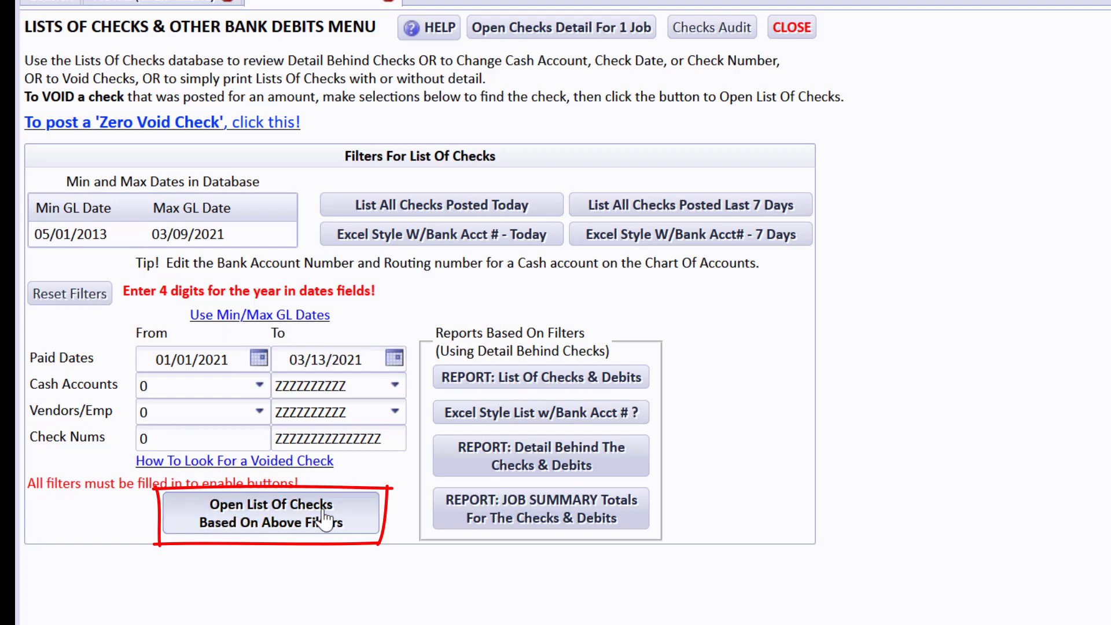
# Step: List the 11 filtered checks, review the vendor ledger behind check 4568's $250.00, and start voiding it
pyautogui.click(270, 513)
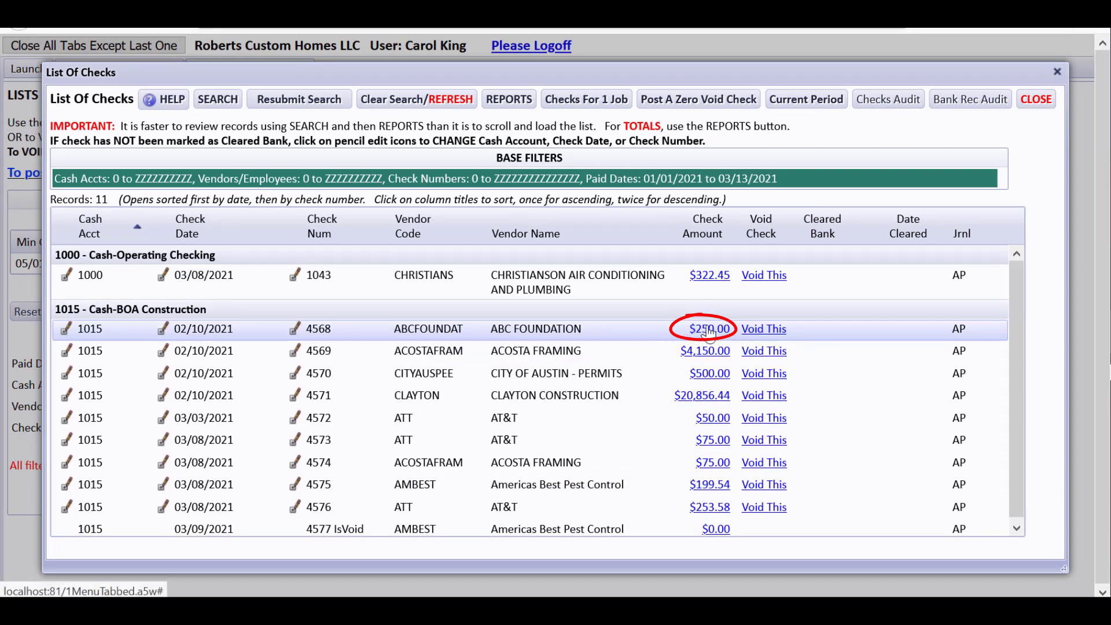
pyautogui.click(709, 328)
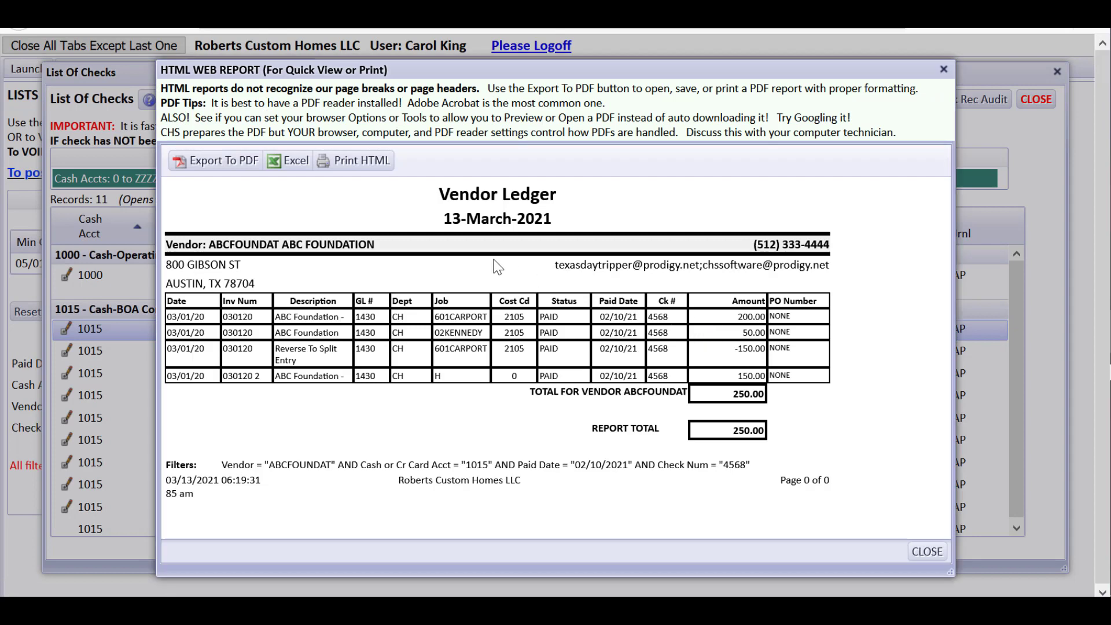
pyautogui.moveTo(336, 383)
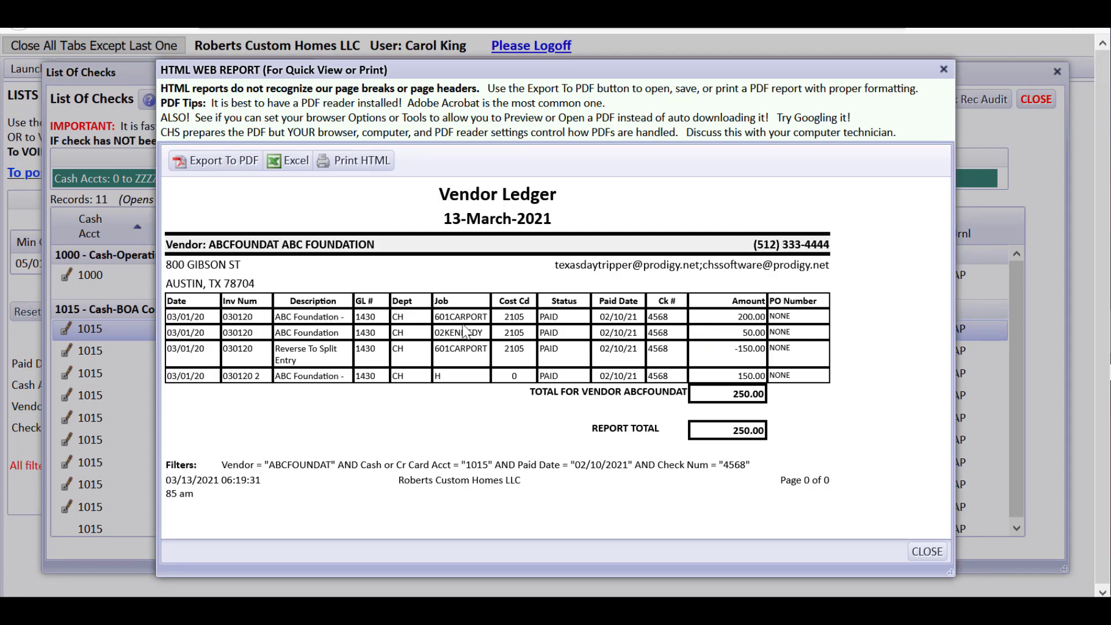
pyautogui.moveTo(467, 363)
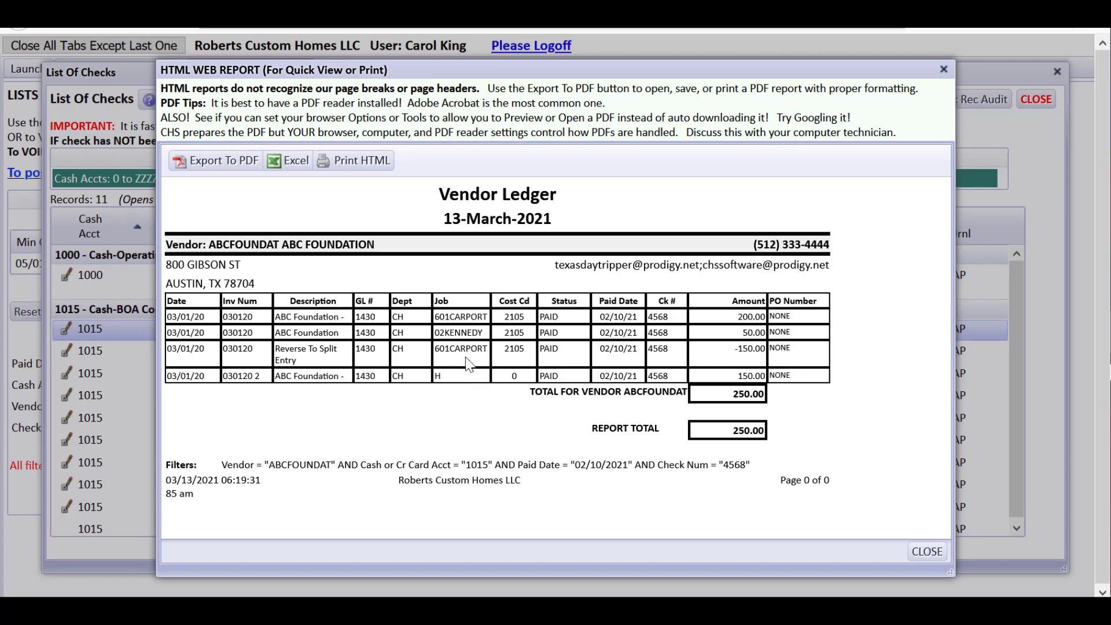
pyautogui.moveTo(594, 356)
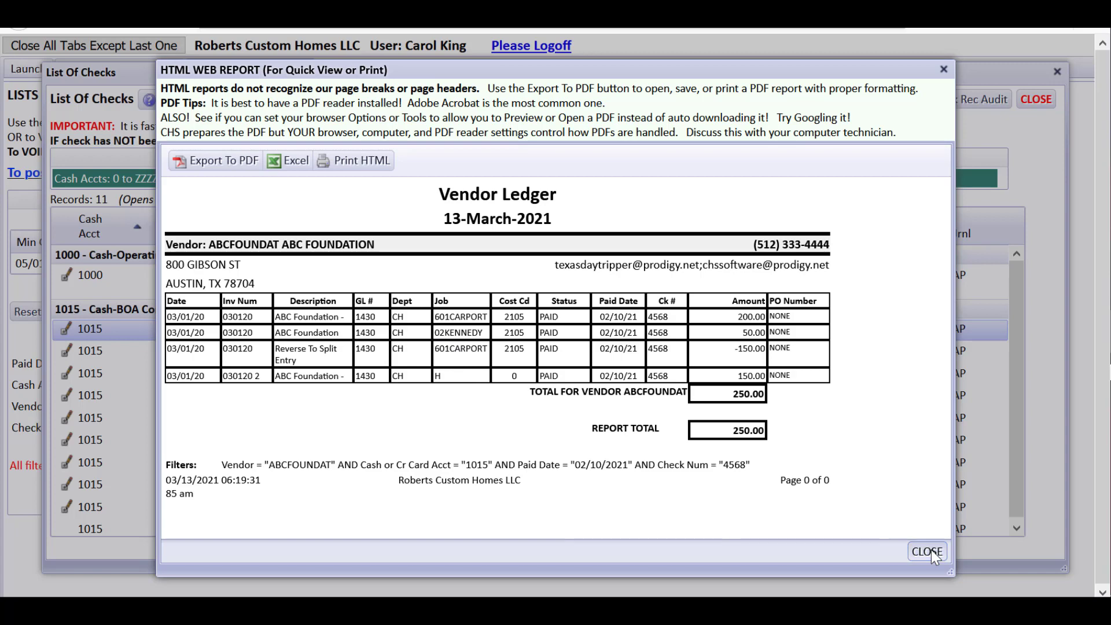
pyautogui.click(927, 551)
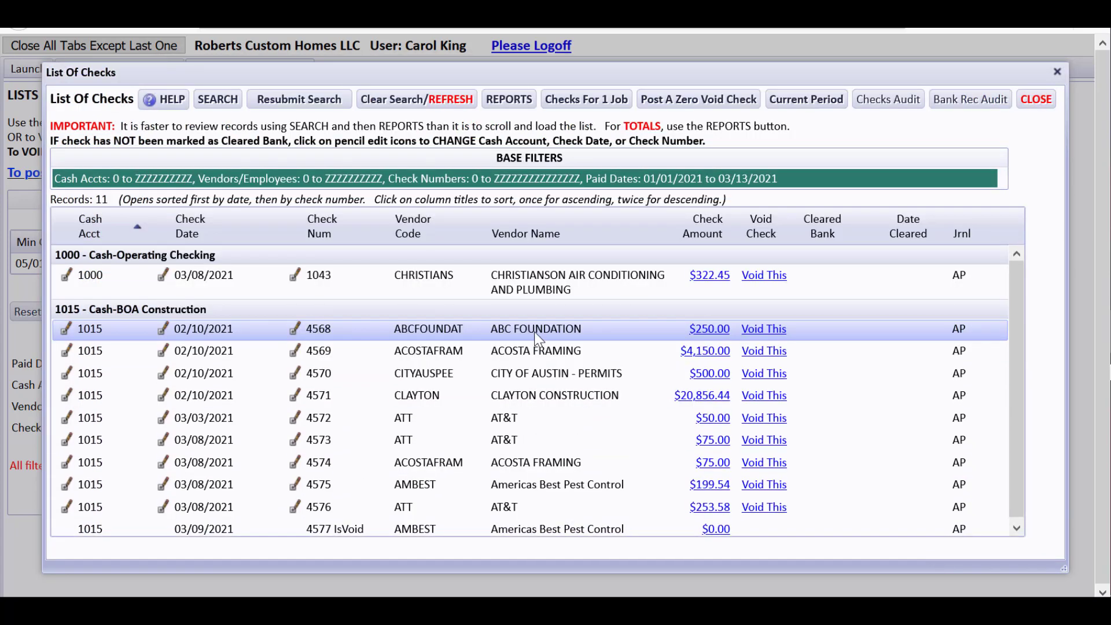
pyautogui.moveTo(523, 327)
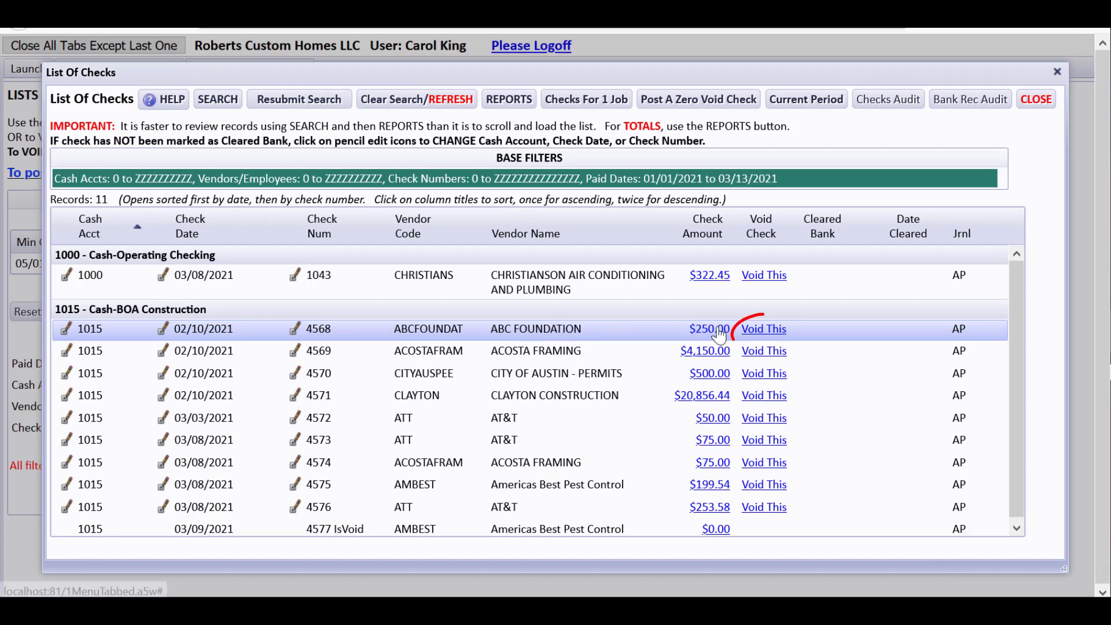
pyautogui.click(763, 328)
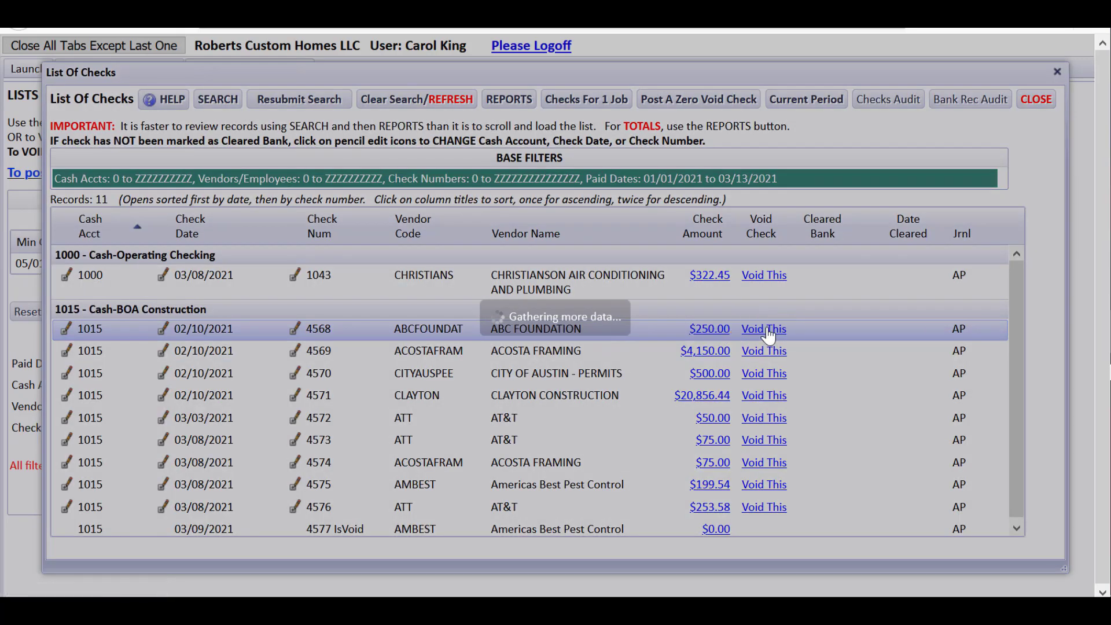
# Step: In the void window for check 4568 ($250.00, ABC Foundation), request the invoices it paid via ALERT
pyautogui.click(762, 328)
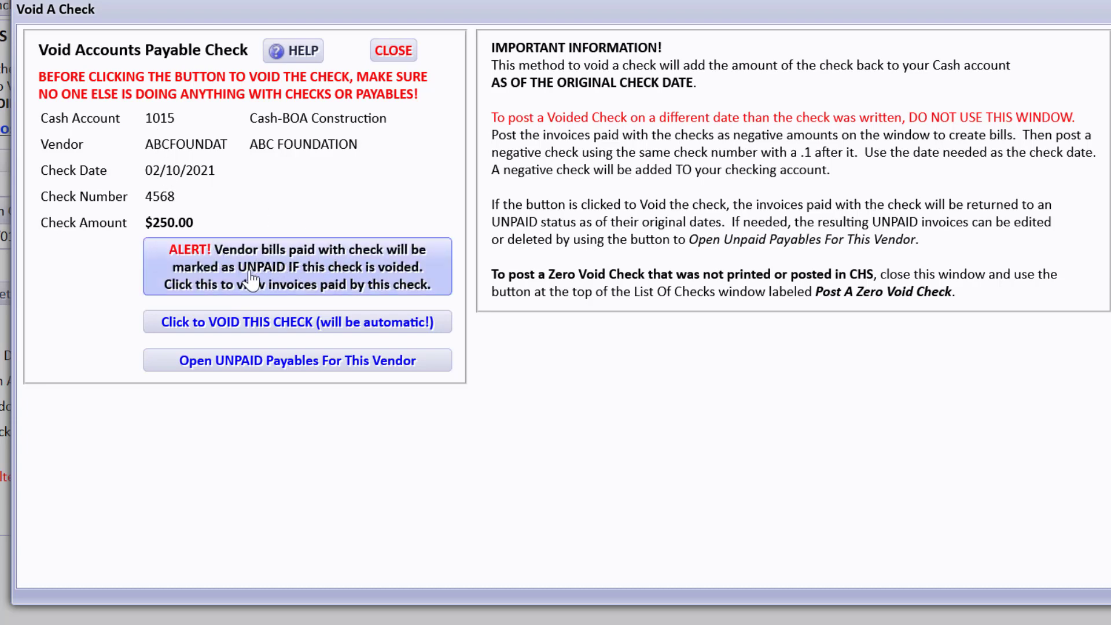
pyautogui.moveTo(402, 276)
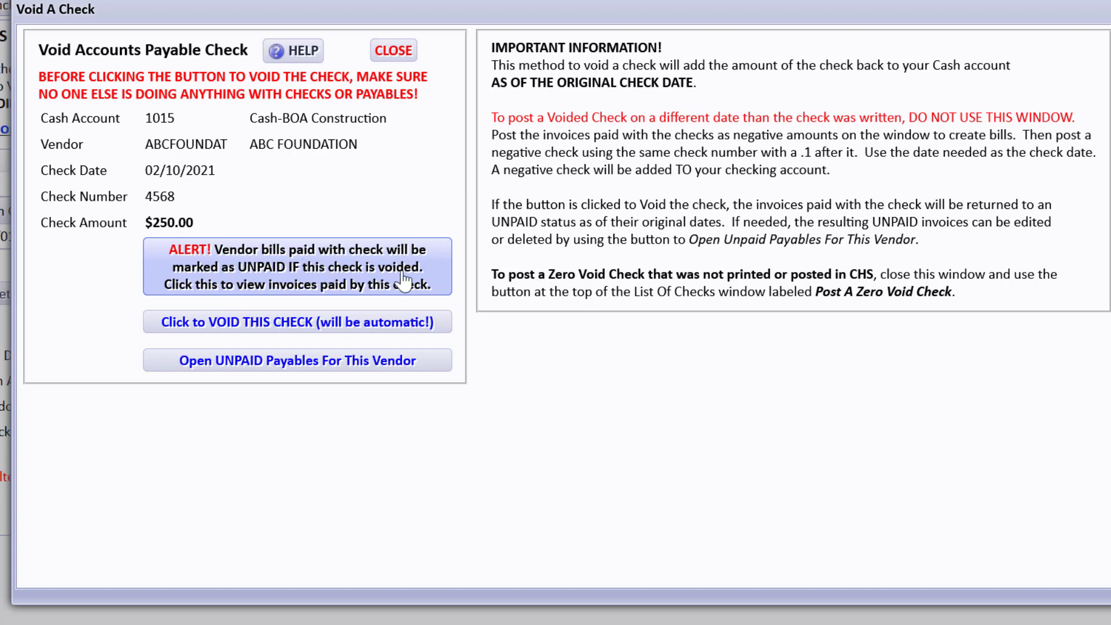
pyautogui.click(298, 266)
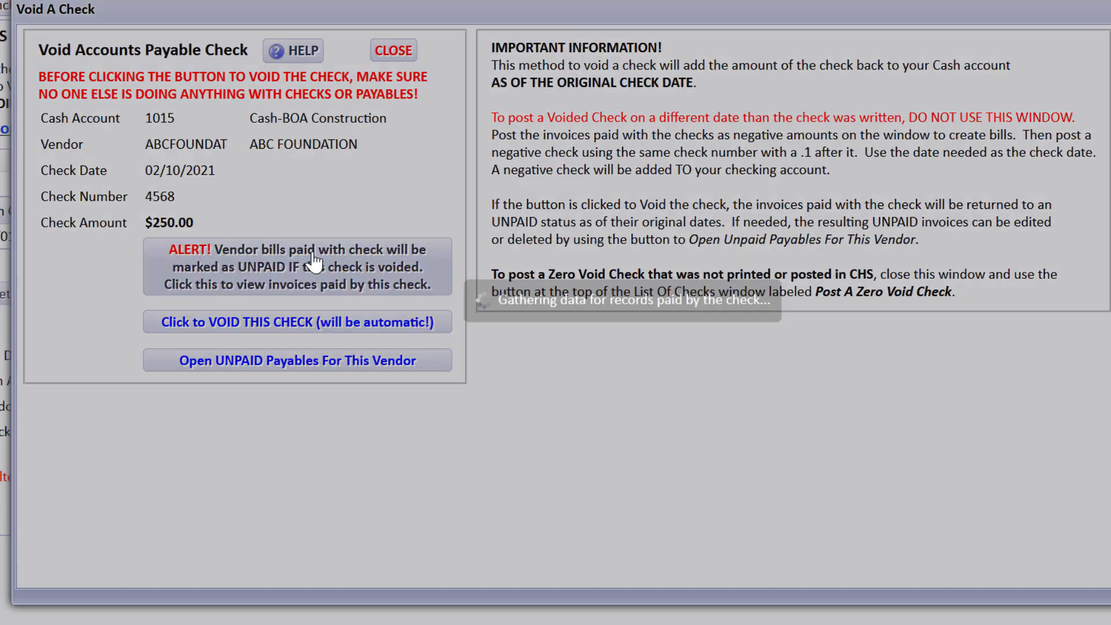
pyautogui.click(298, 267)
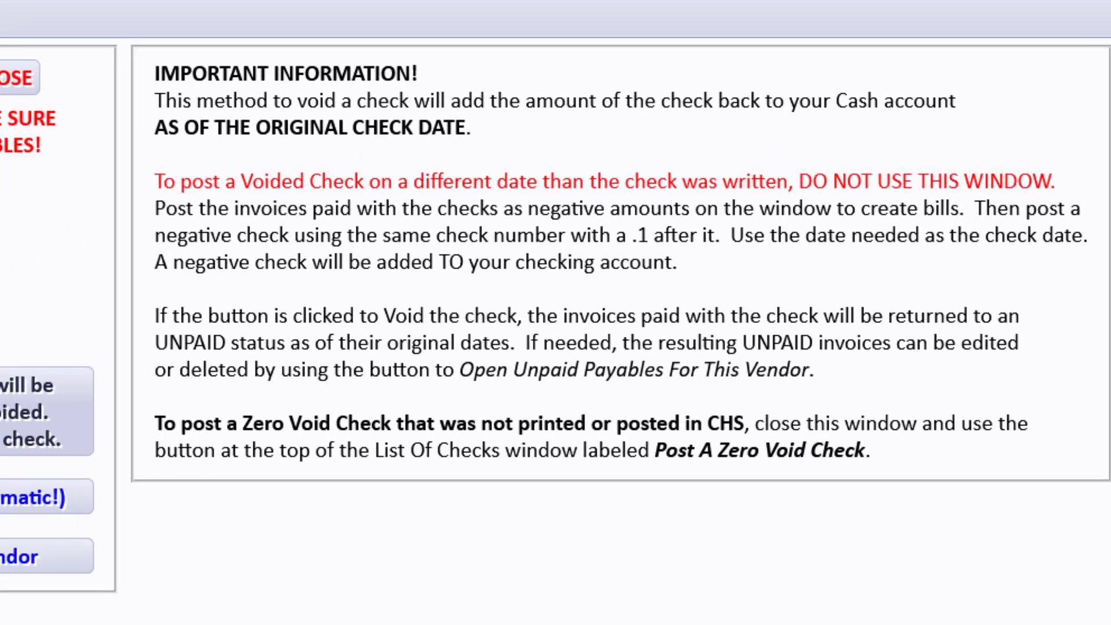
pyautogui.moveTo(163, 117)
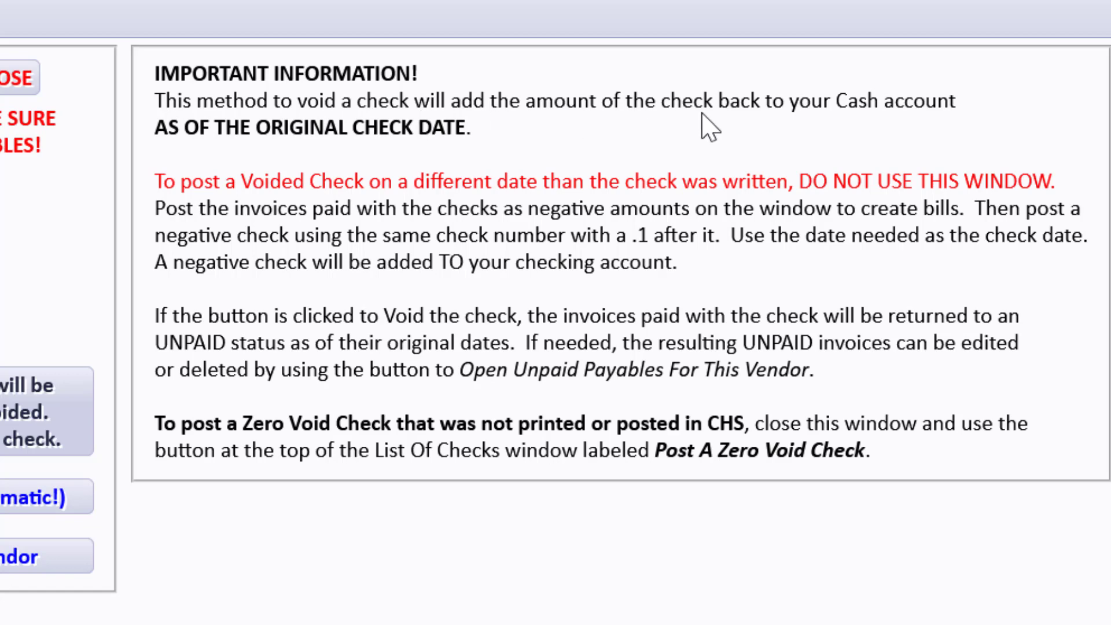
pyautogui.moveTo(925, 117)
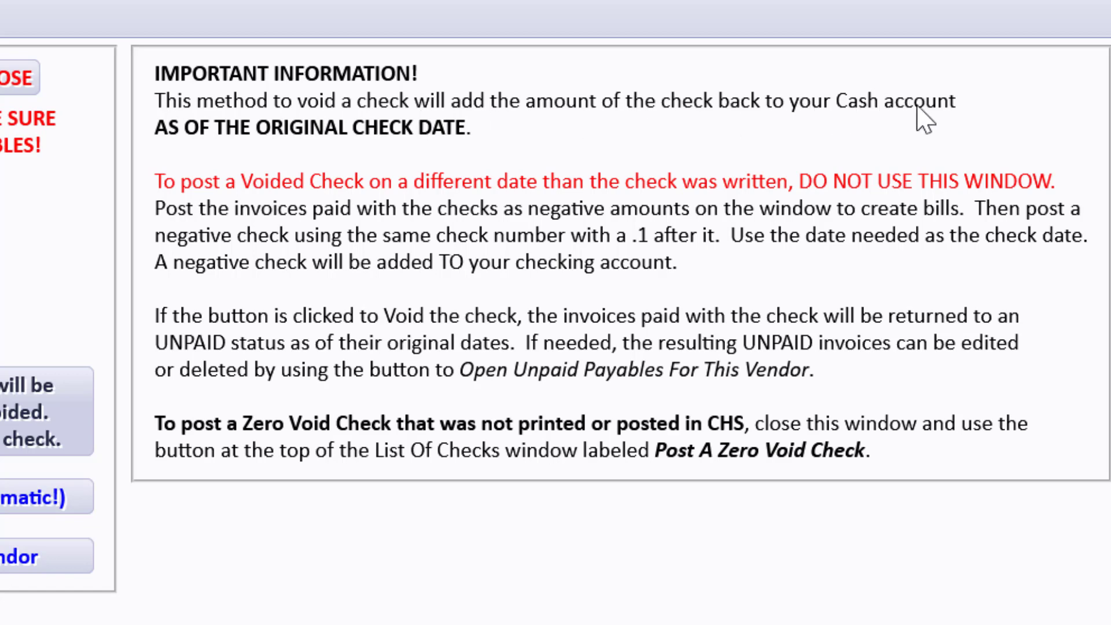
pyautogui.moveTo(699, 136)
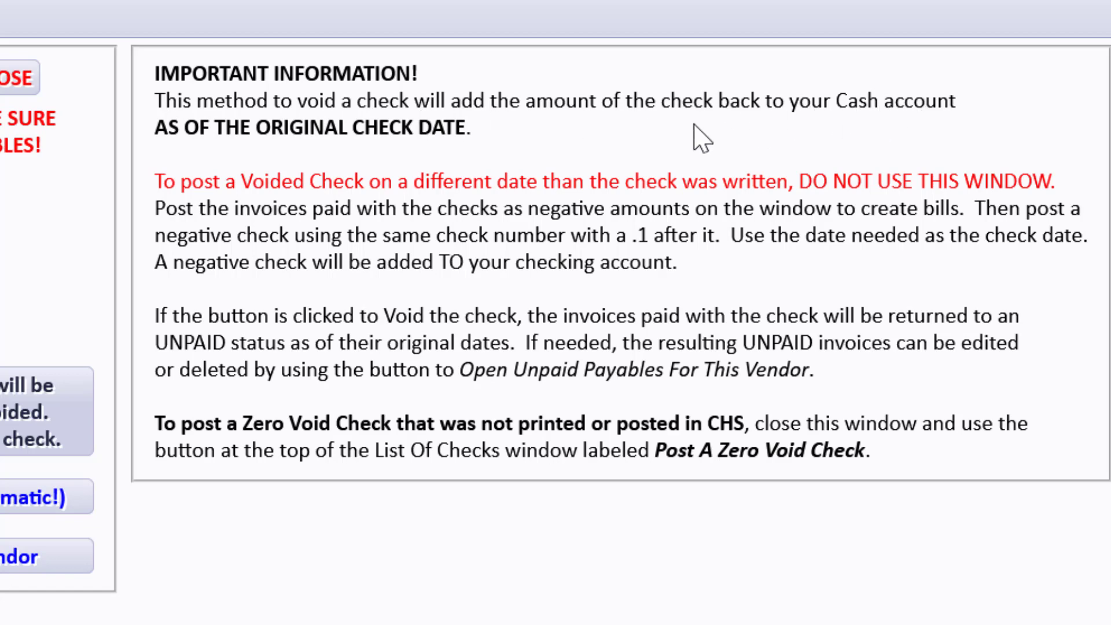
pyautogui.moveTo(252, 146)
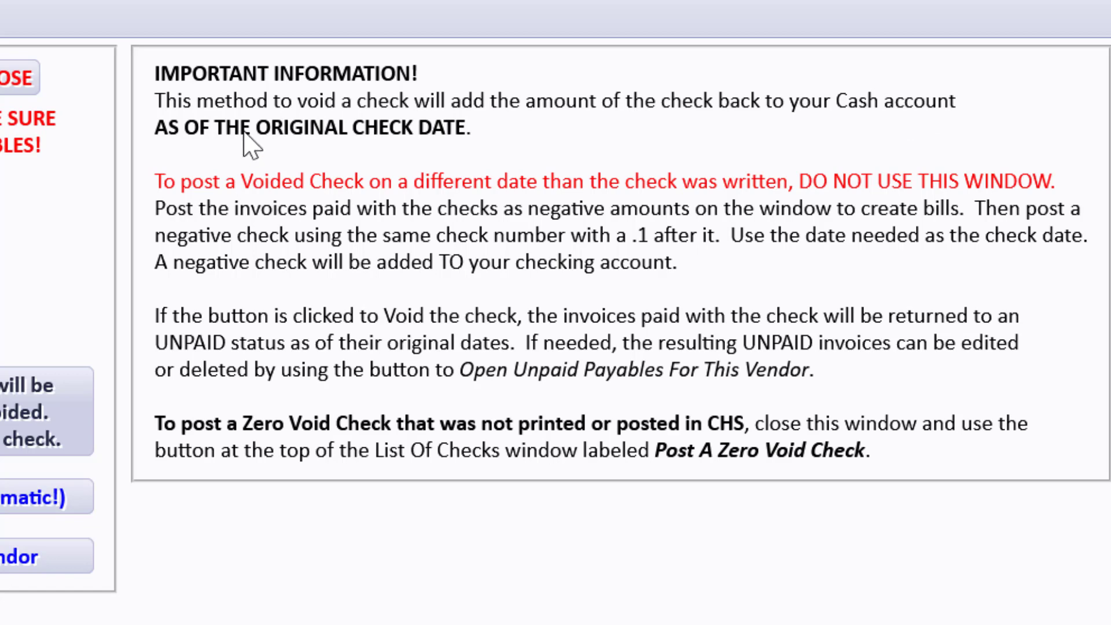
pyautogui.moveTo(467, 137)
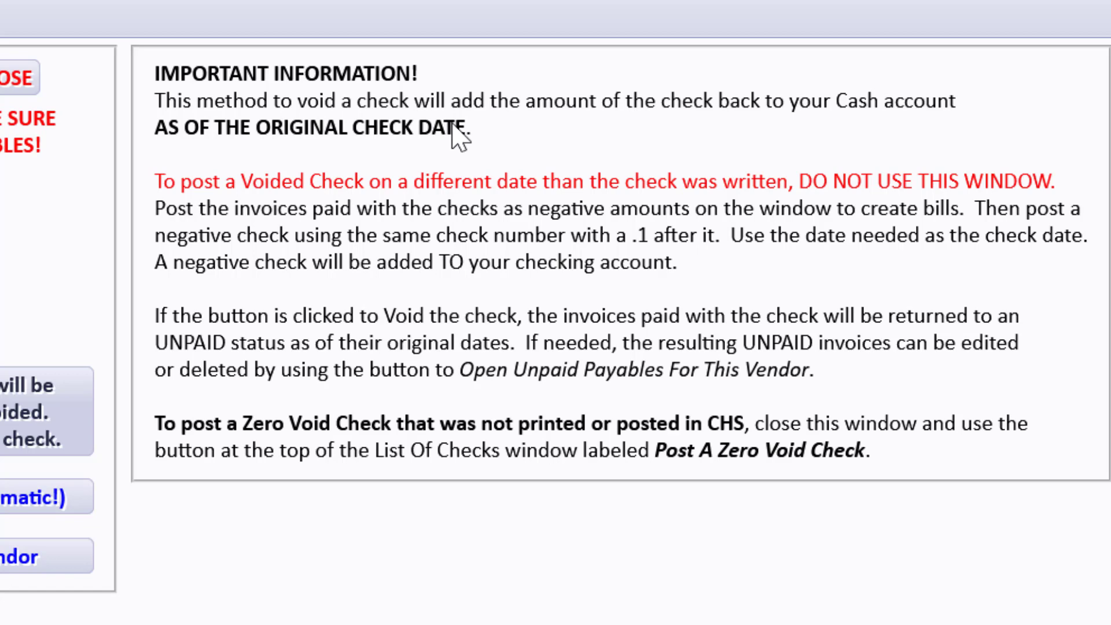
pyautogui.moveTo(371, 135)
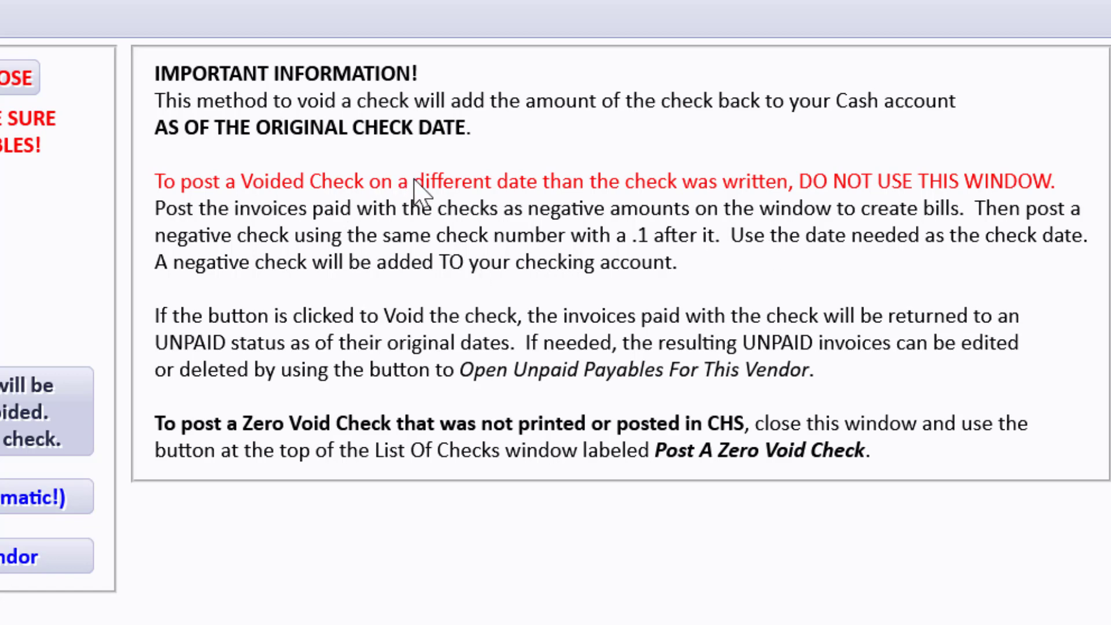
pyautogui.moveTo(948, 197)
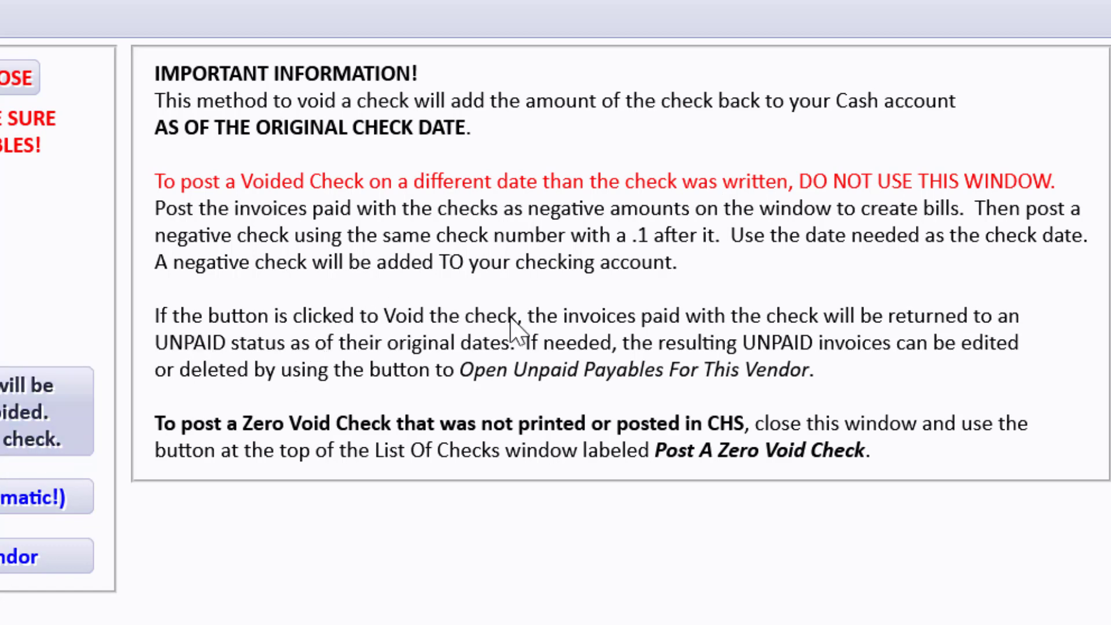
pyautogui.moveTo(584, 375)
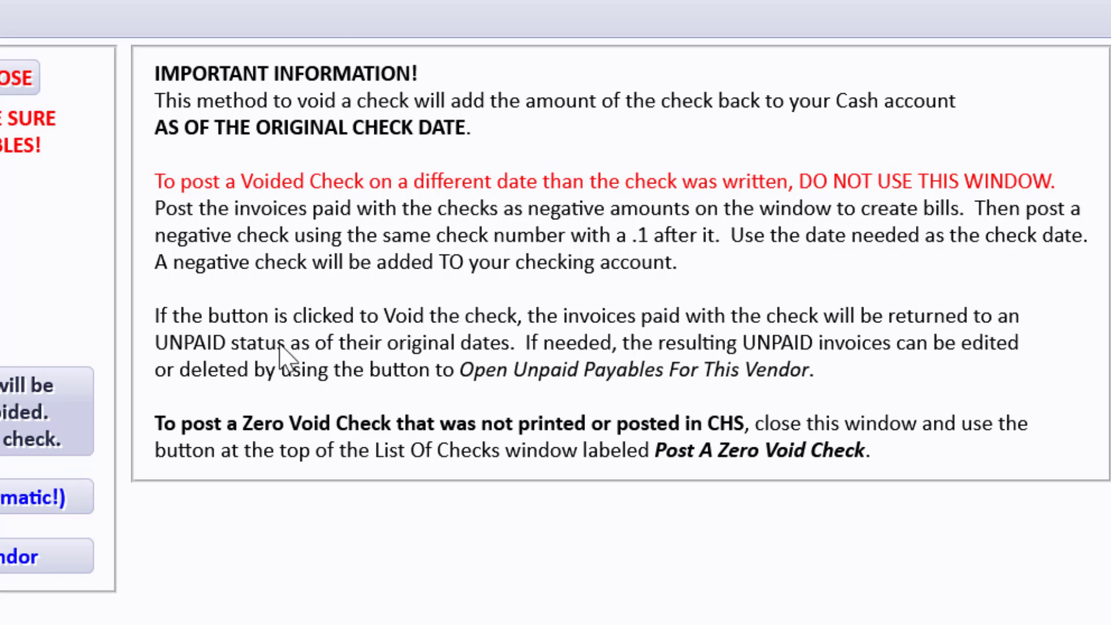
pyautogui.moveTo(298, 362)
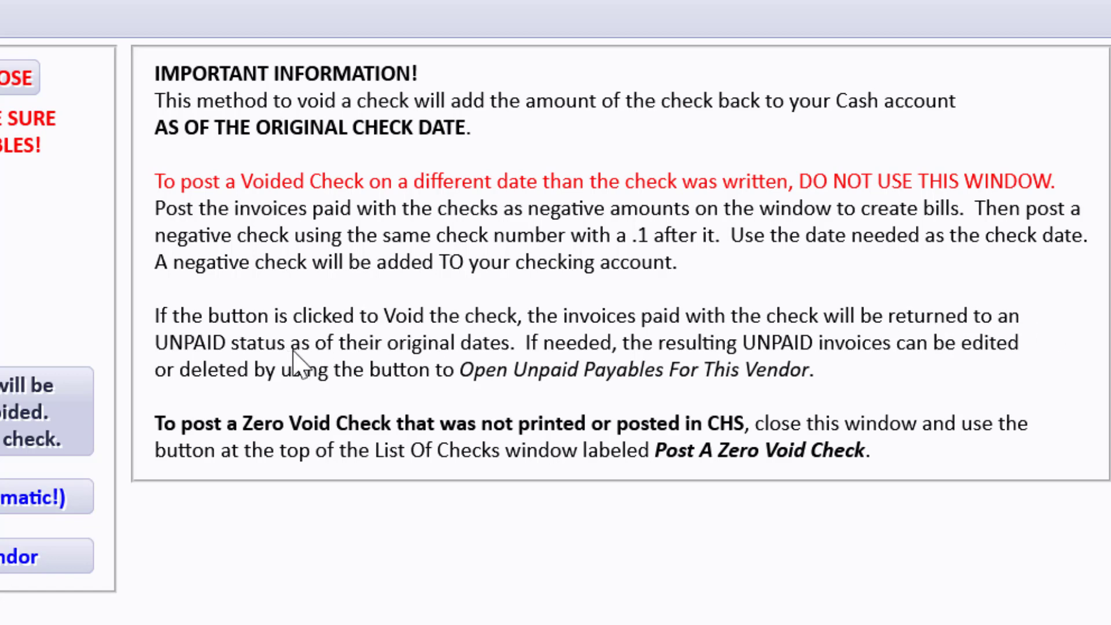
pyautogui.moveTo(500, 383)
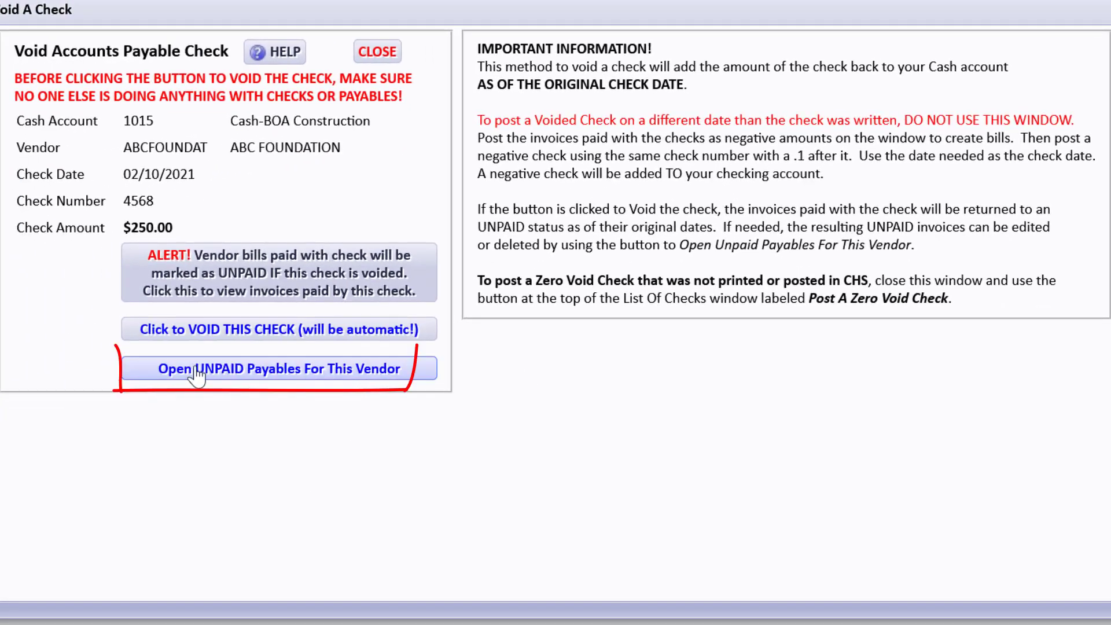
pyautogui.click(278, 368)
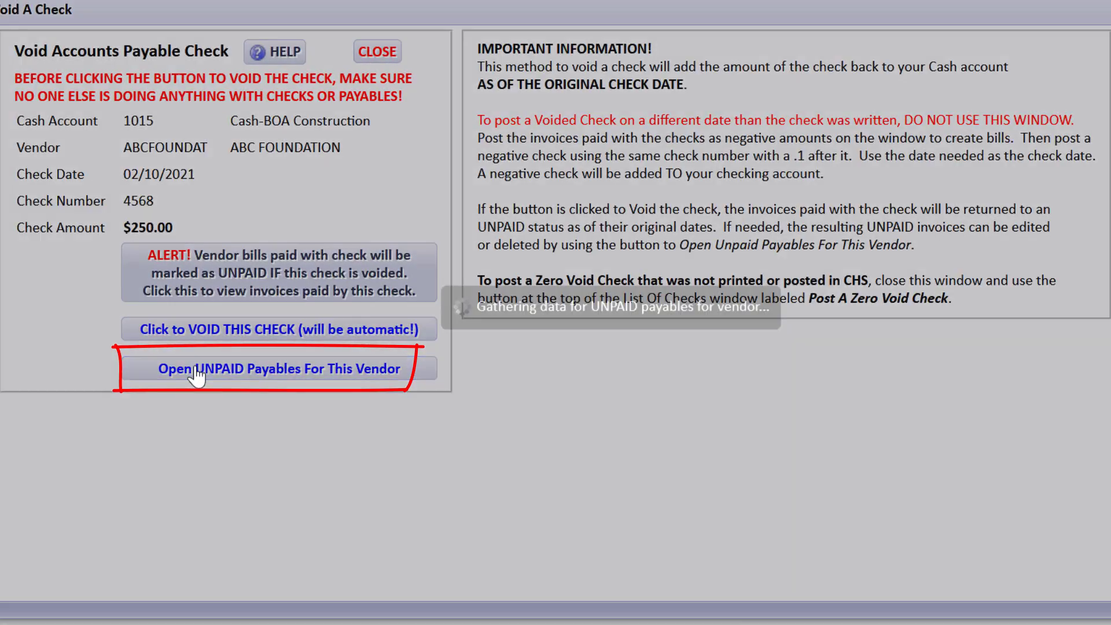
pyautogui.click(277, 368)
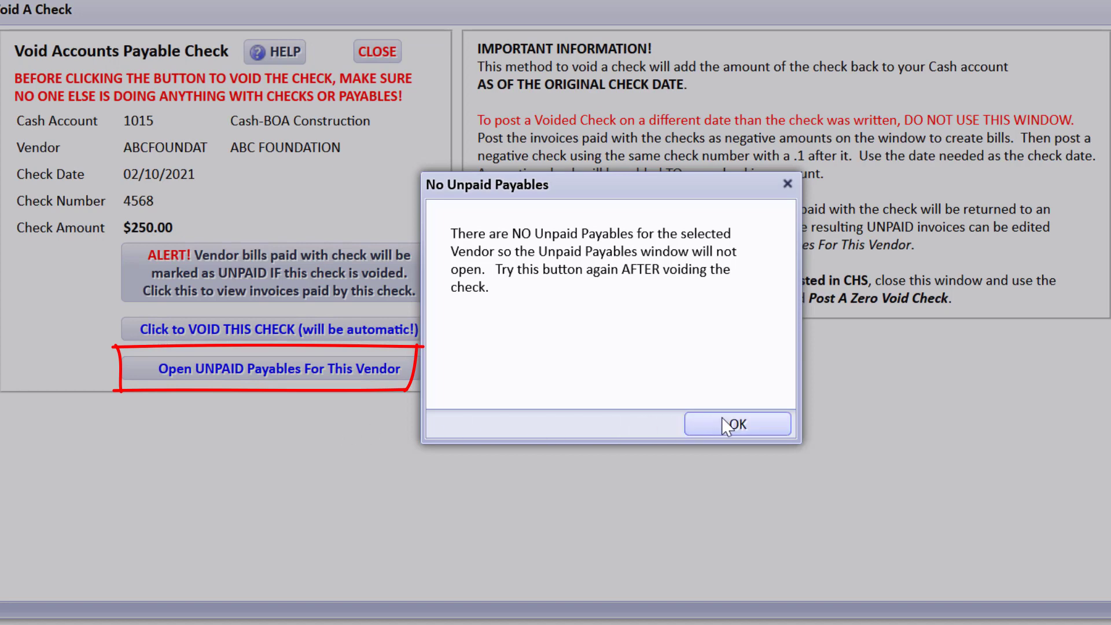
pyautogui.click(737, 424)
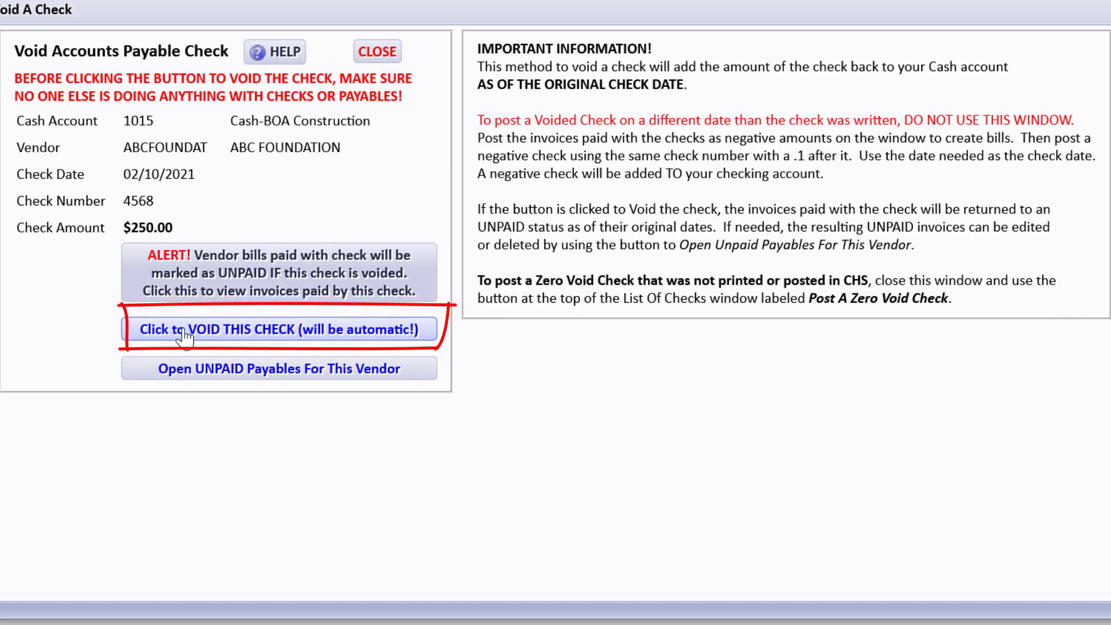
pyautogui.moveTo(261, 331)
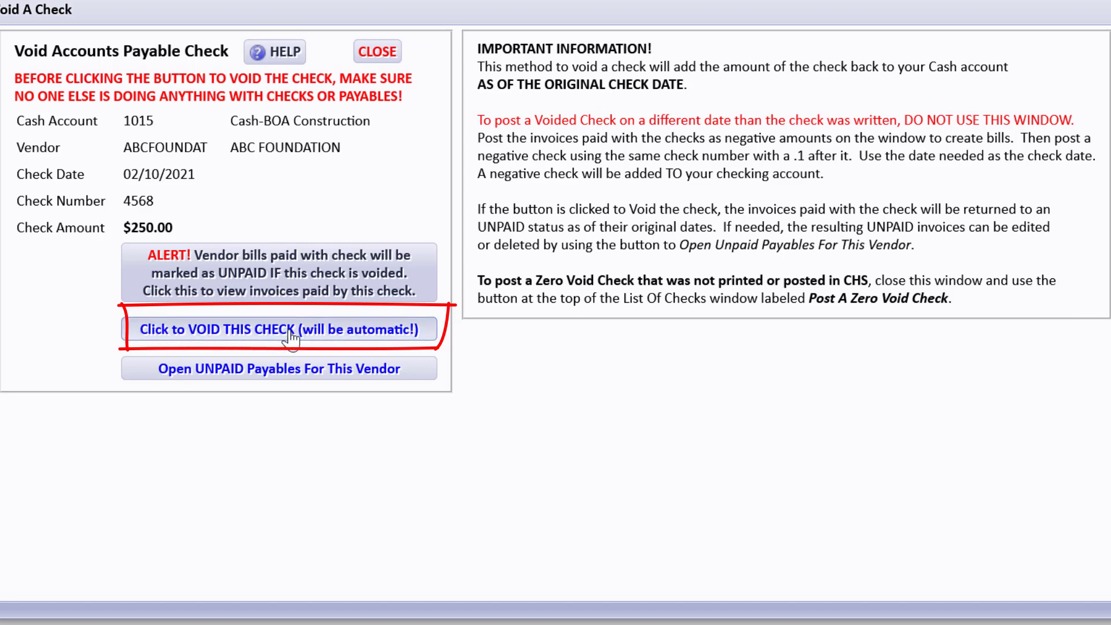
# Step: Void check 4568, returning the payables it paid to unpaid status
pyautogui.click(279, 329)
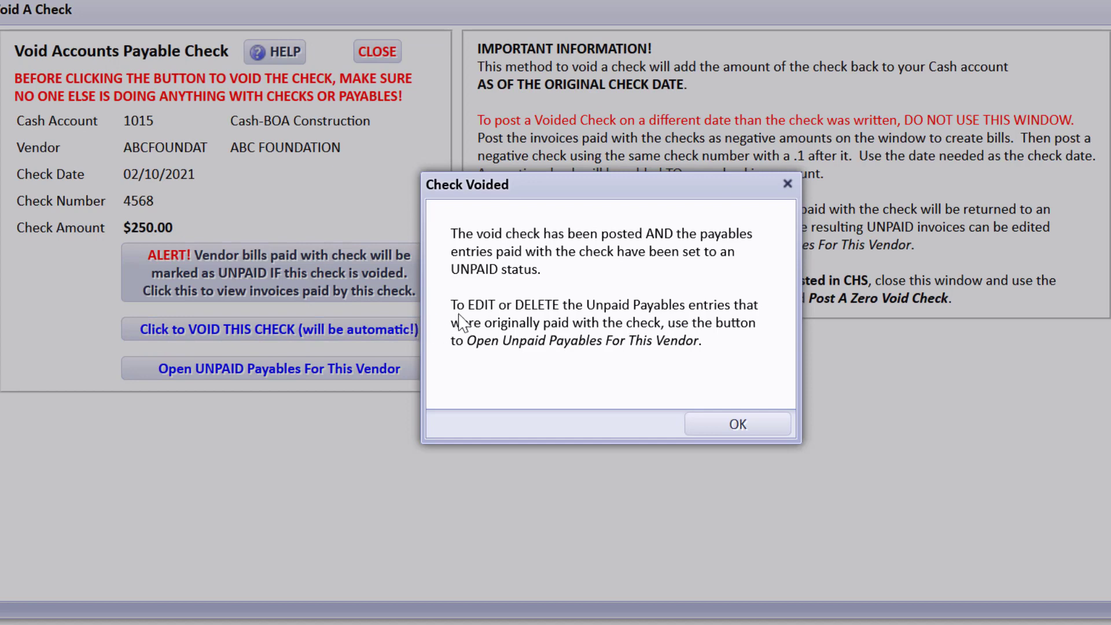
pyautogui.moveTo(693, 264)
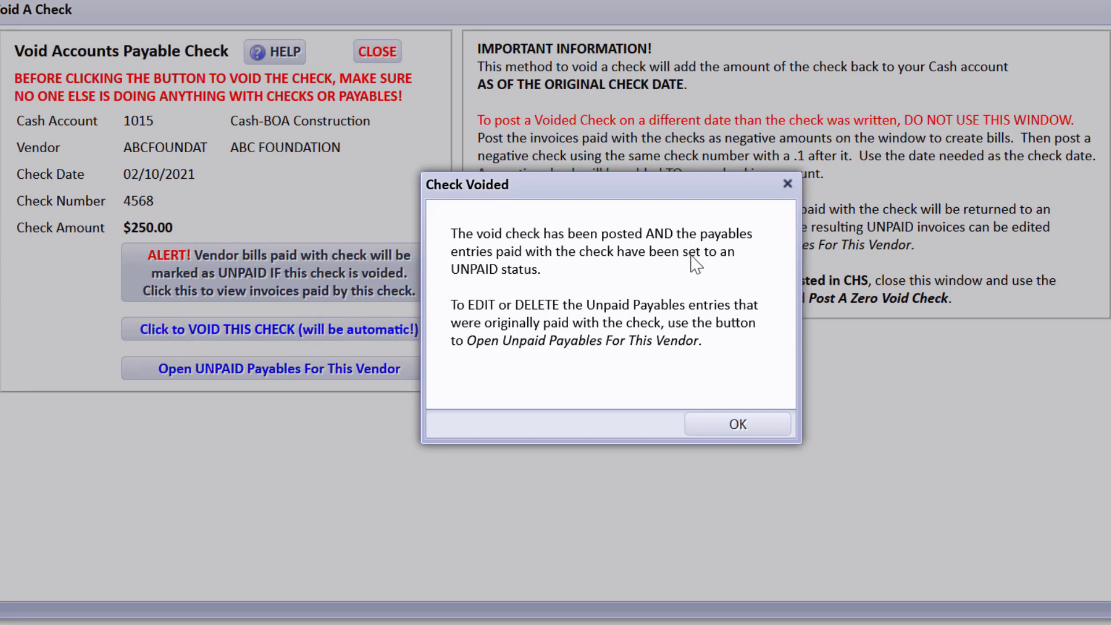
pyautogui.moveTo(592, 275)
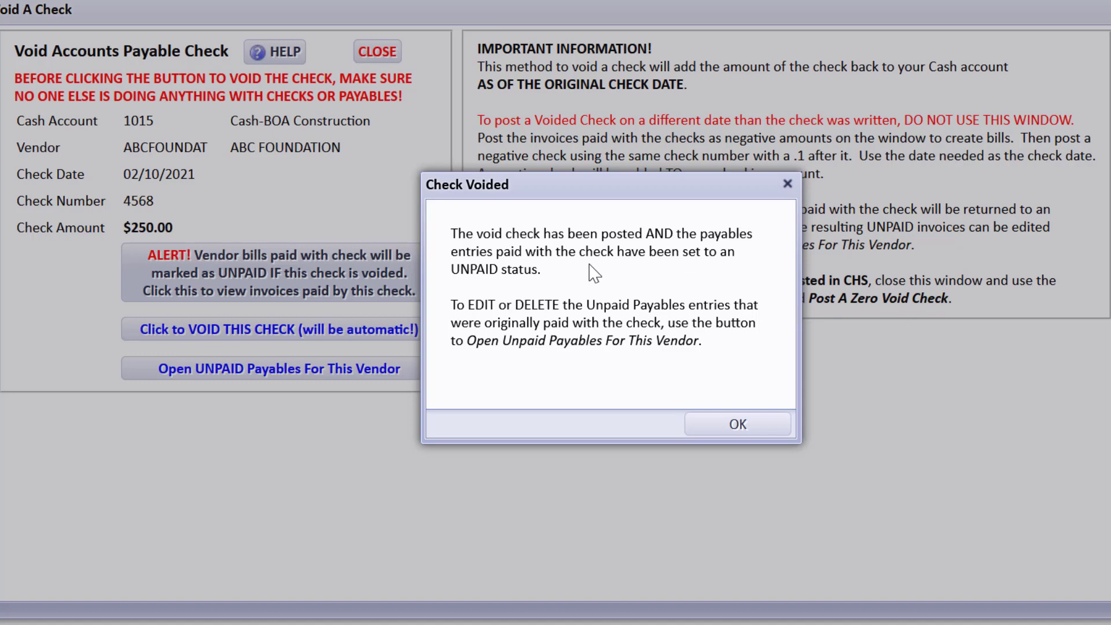
pyautogui.moveTo(581, 314)
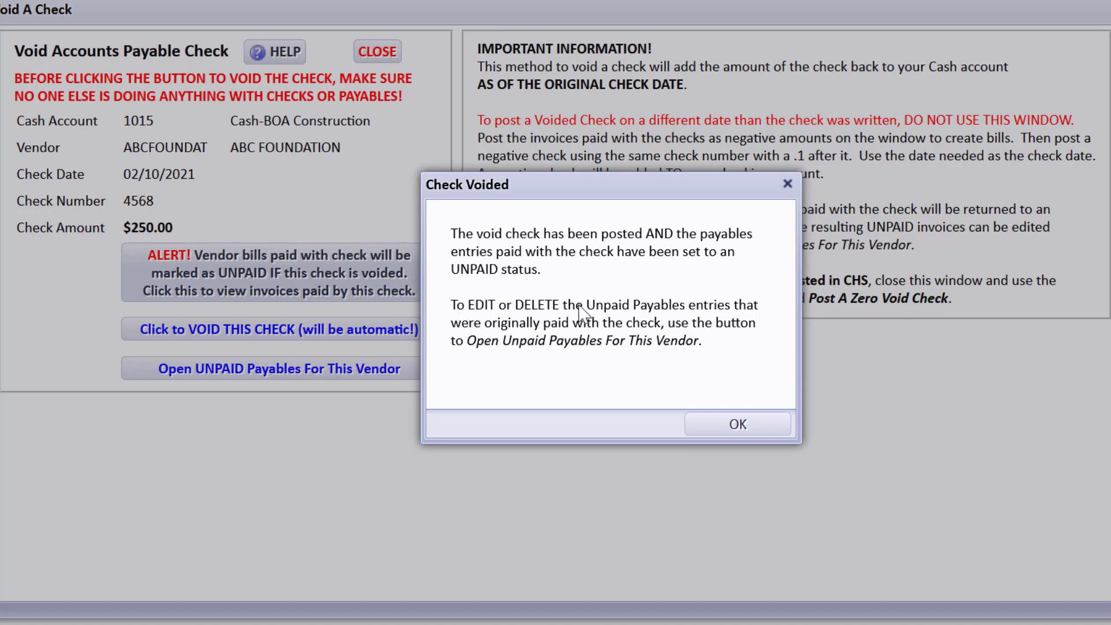
pyautogui.moveTo(570, 327)
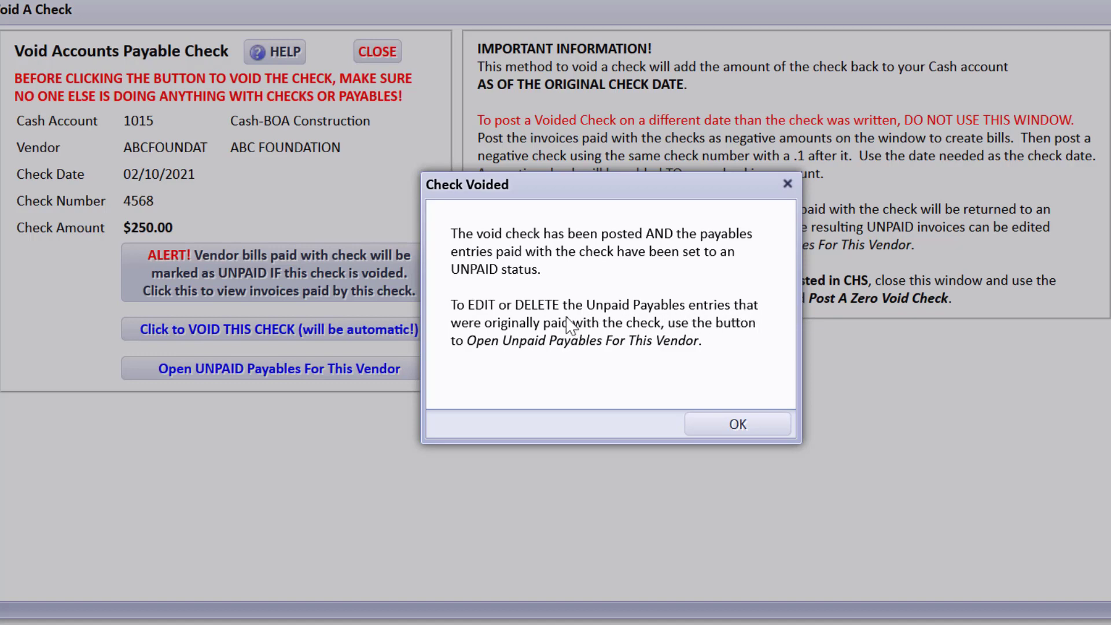
pyautogui.moveTo(437, 369)
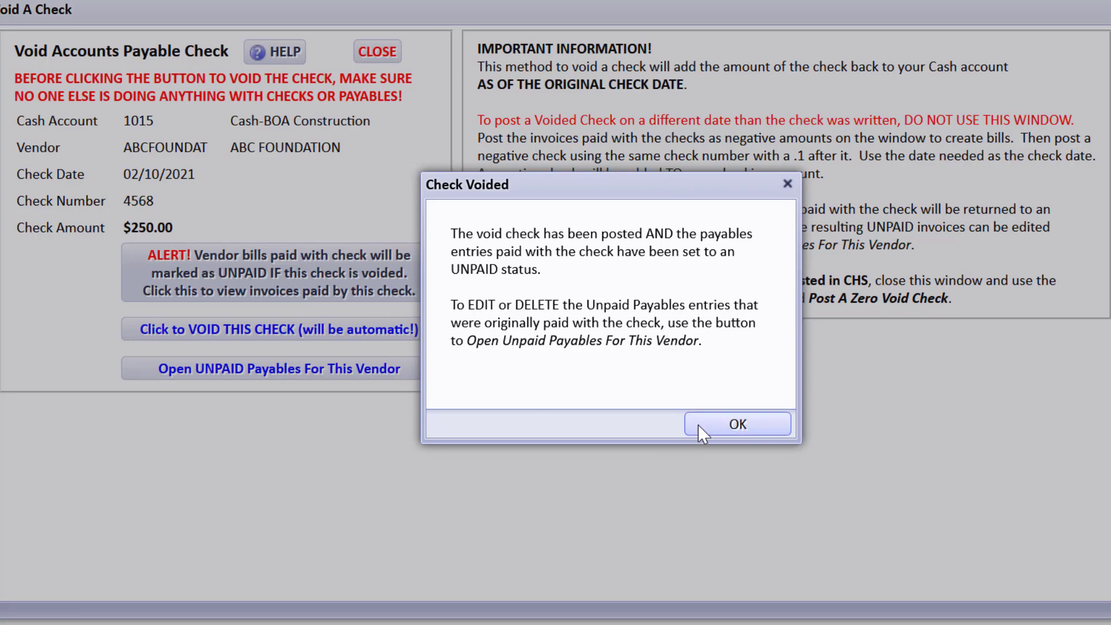
# Step: Acknowledge the void and list ABC Foundation's four unpaid bills totalling $250.00
pyautogui.click(736, 423)
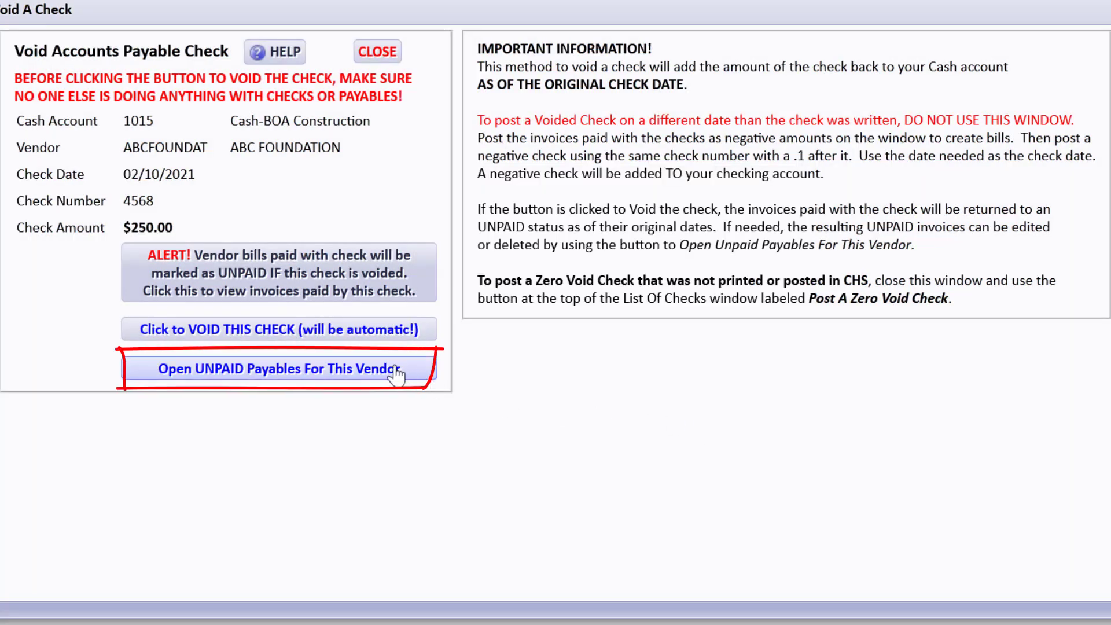
pyautogui.click(279, 369)
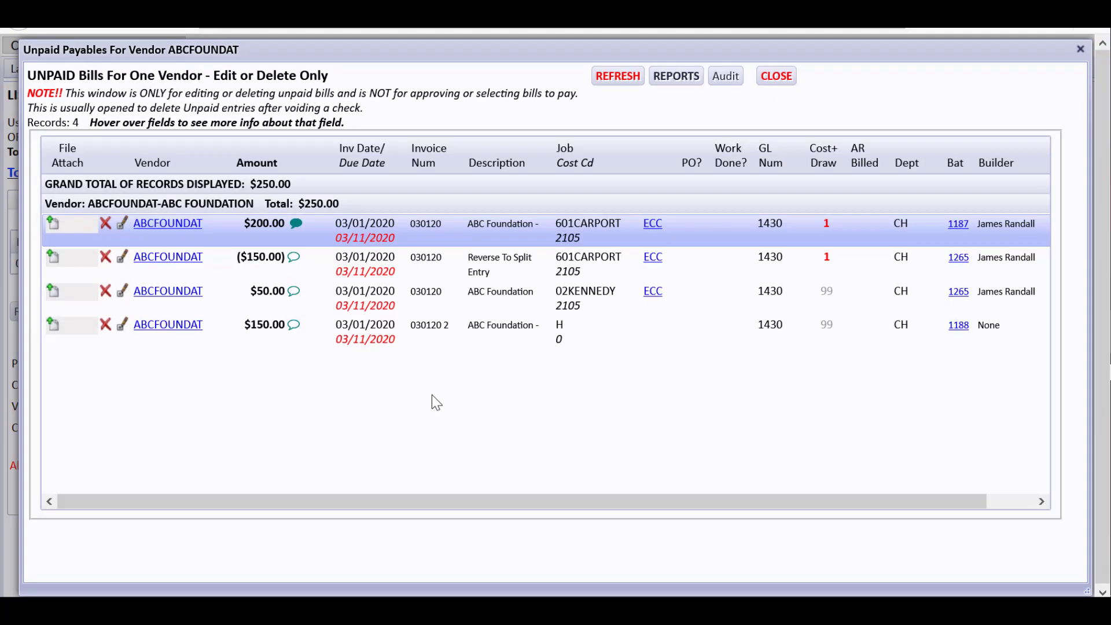
pyautogui.click(383, 331)
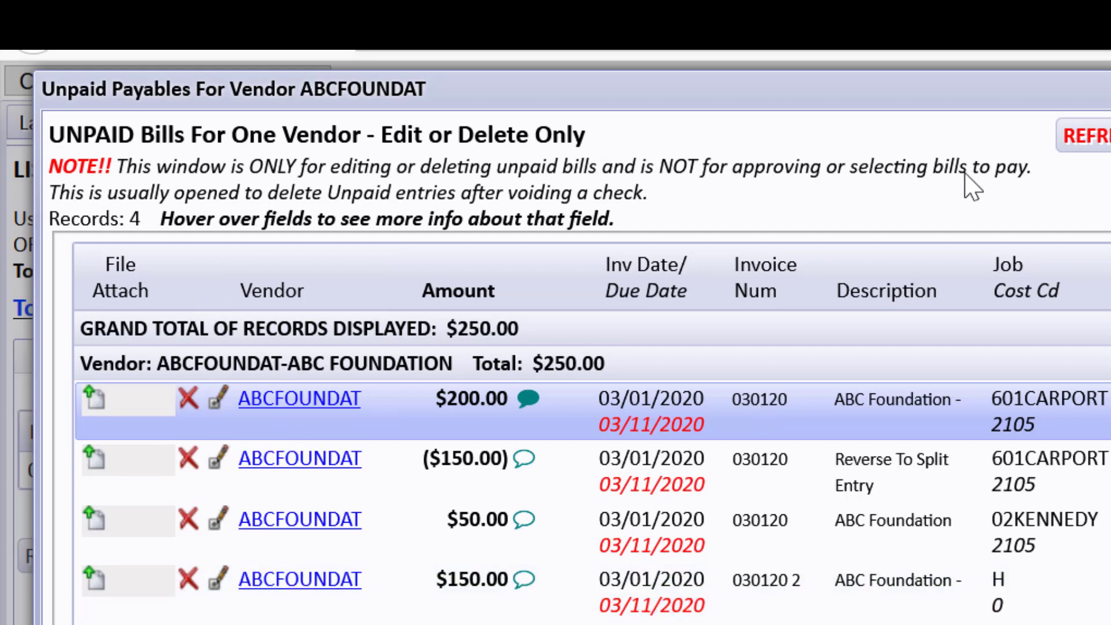
pyautogui.moveTo(298, 187)
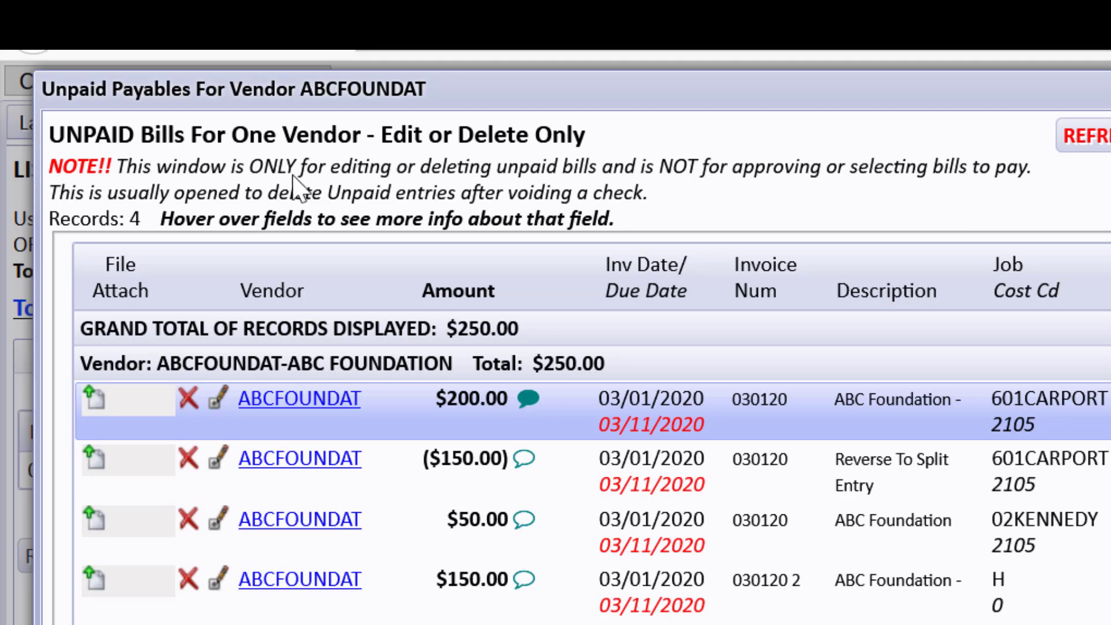
pyautogui.moveTo(177, 254)
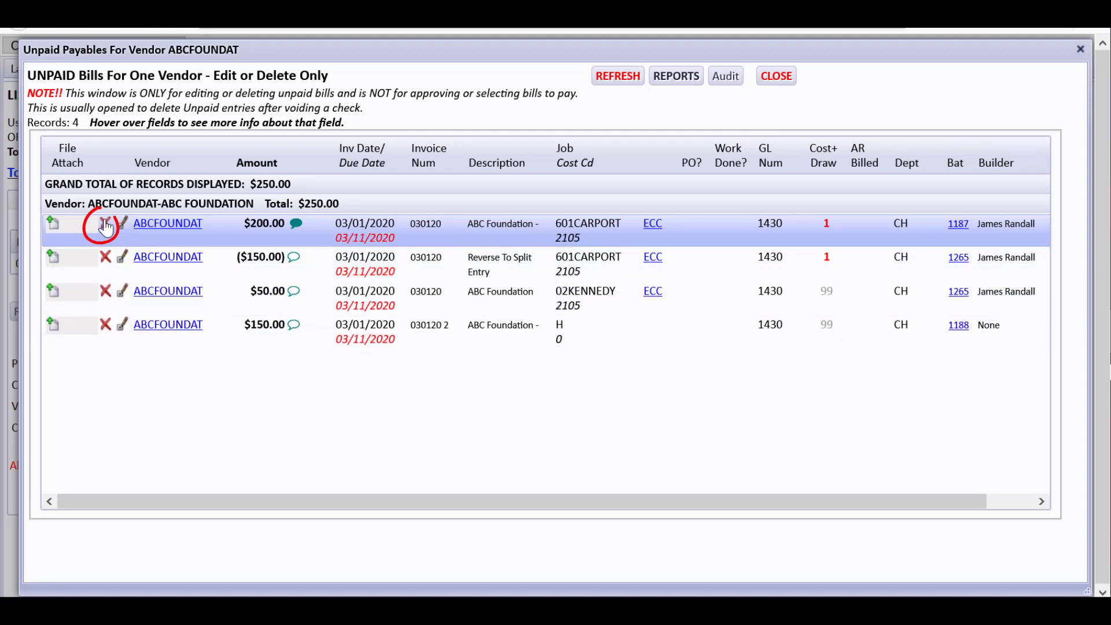
pyautogui.click(106, 224)
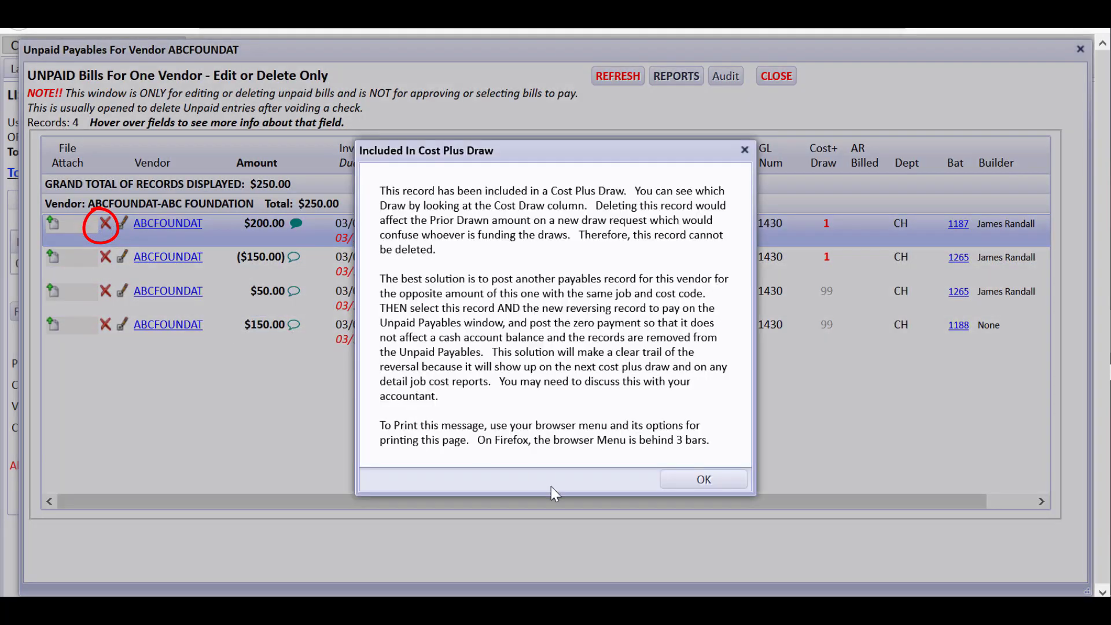
pyautogui.click(703, 479)
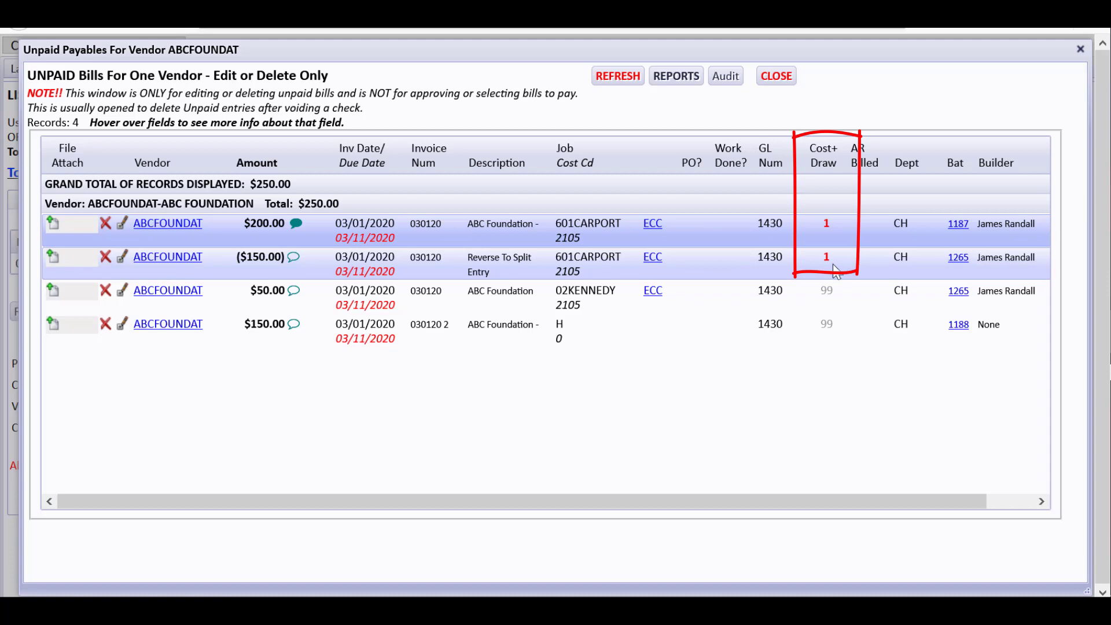
pyautogui.moveTo(294, 275)
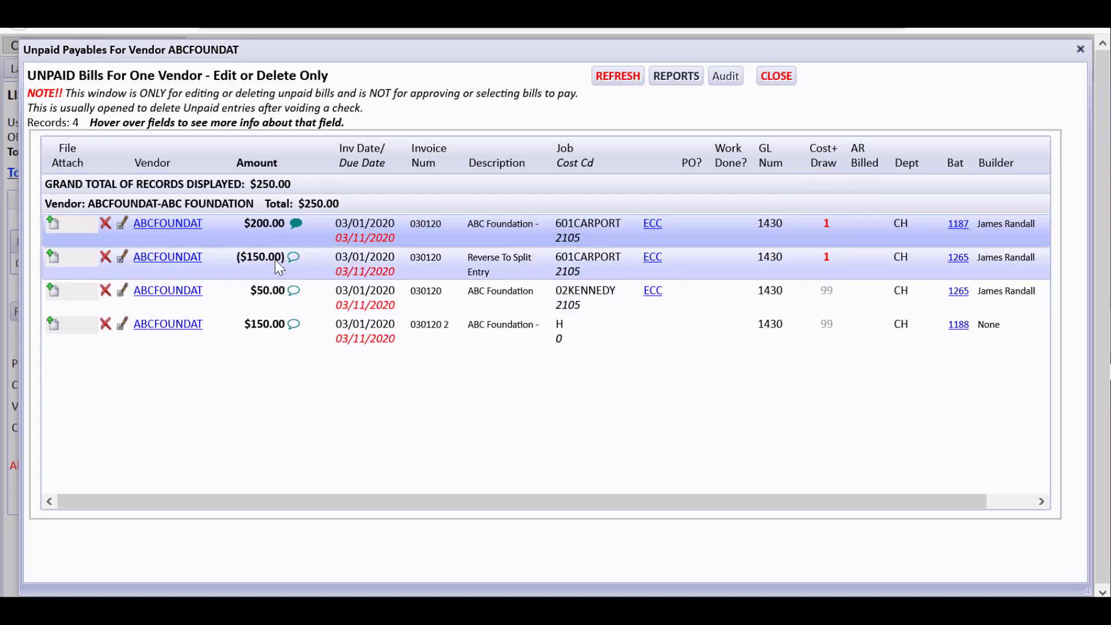
pyautogui.moveTo(447, 247)
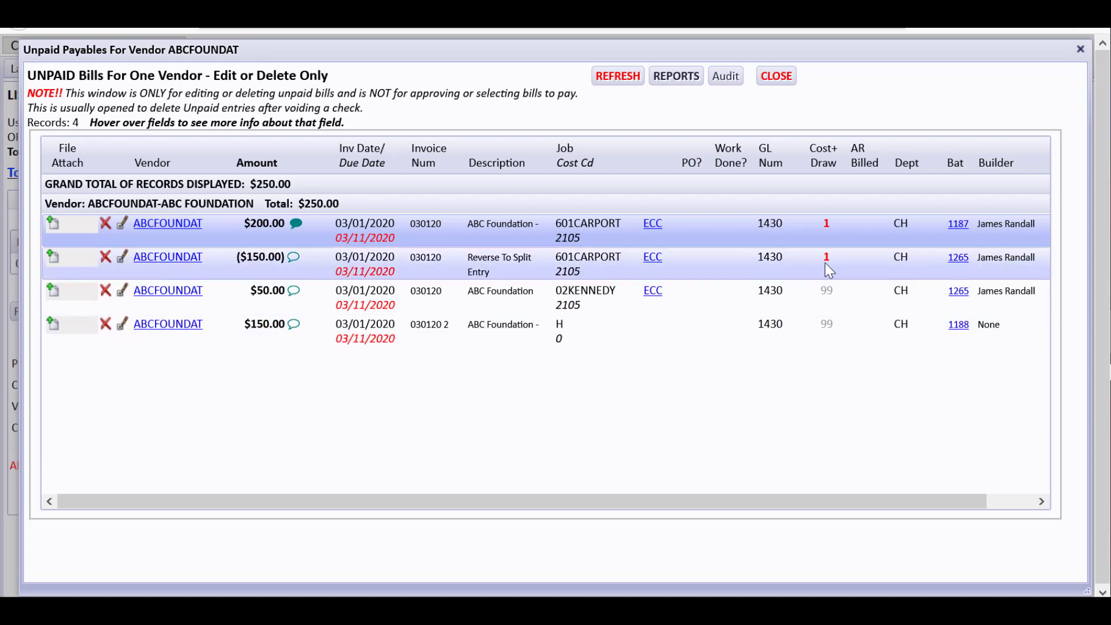
pyautogui.moveTo(825, 257)
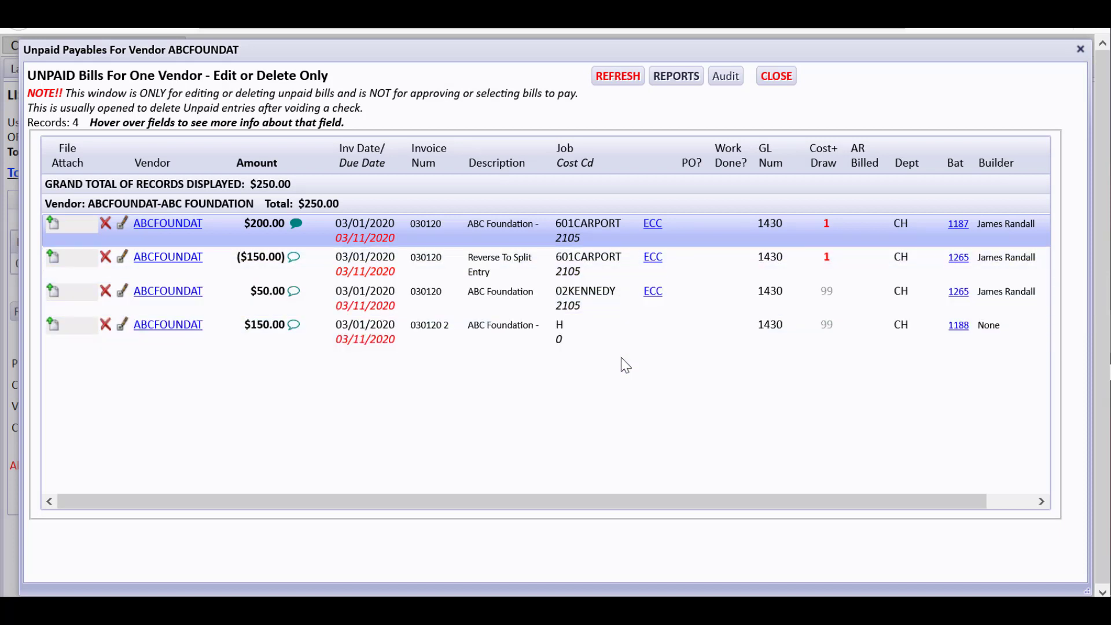
pyautogui.moveTo(600, 378)
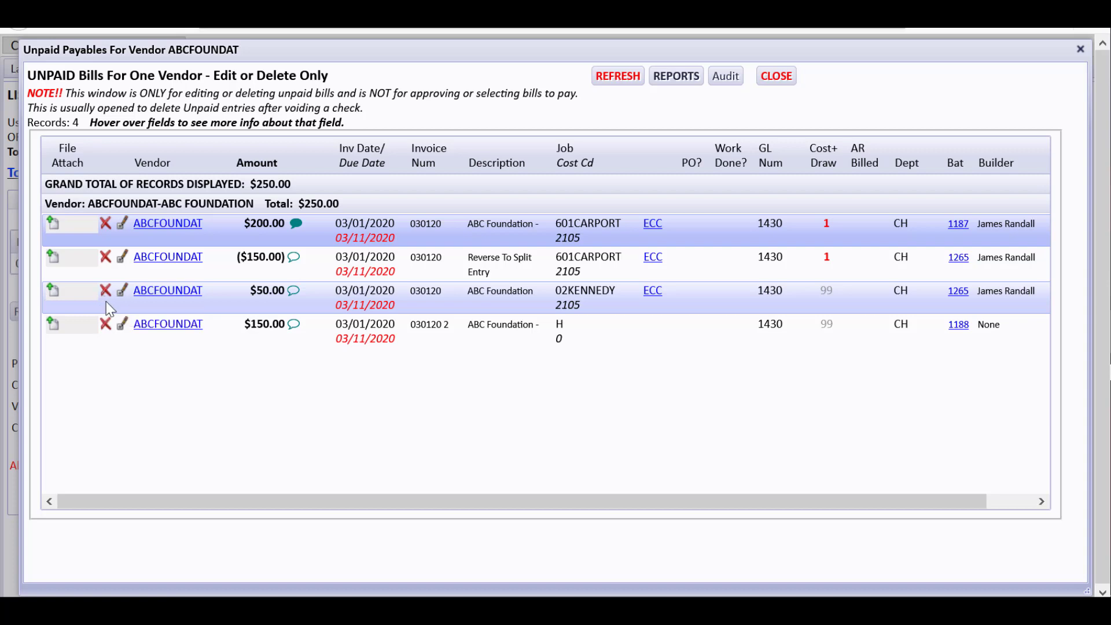
pyautogui.moveTo(106, 328)
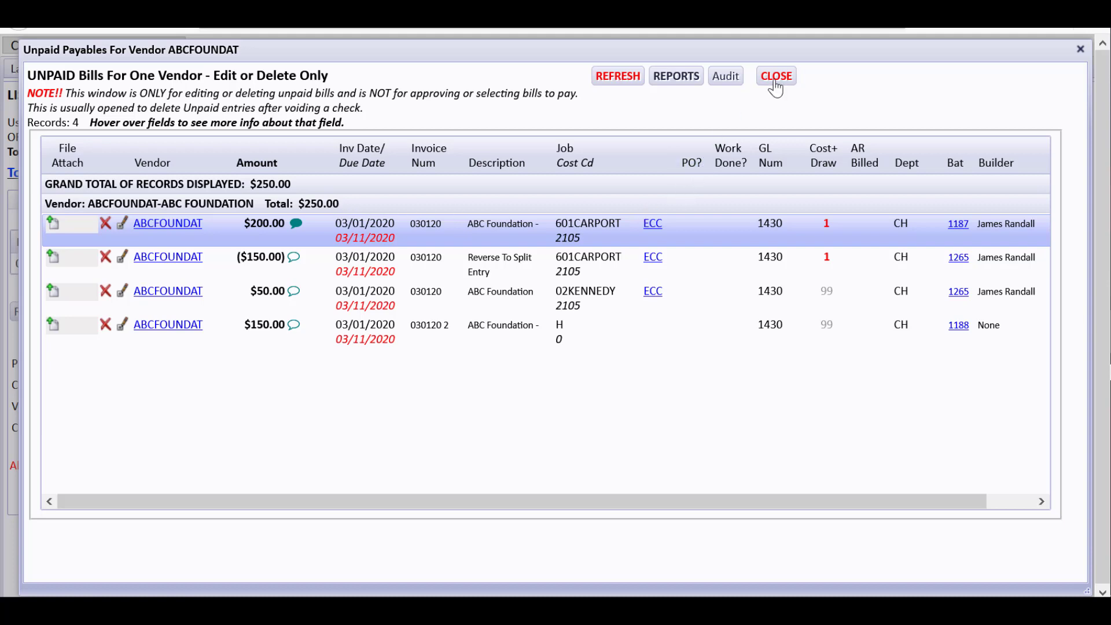
# Step: Return to the List of Checks, where check 4568 now shows void at $0.00
pyautogui.click(775, 76)
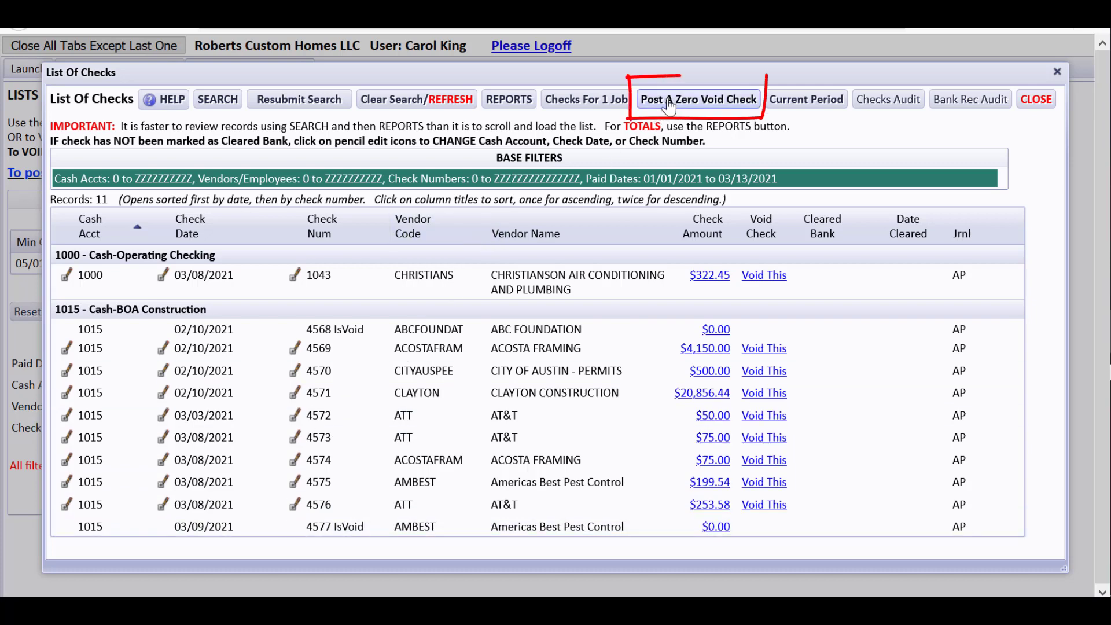
pyautogui.moveTo(697, 98)
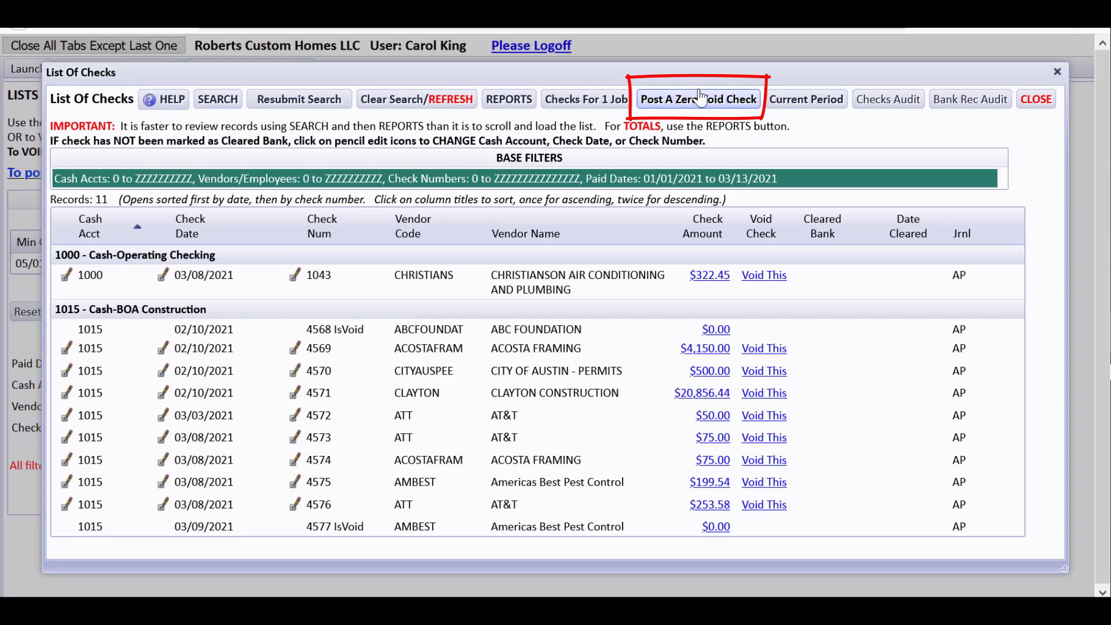
pyautogui.moveTo(698, 98)
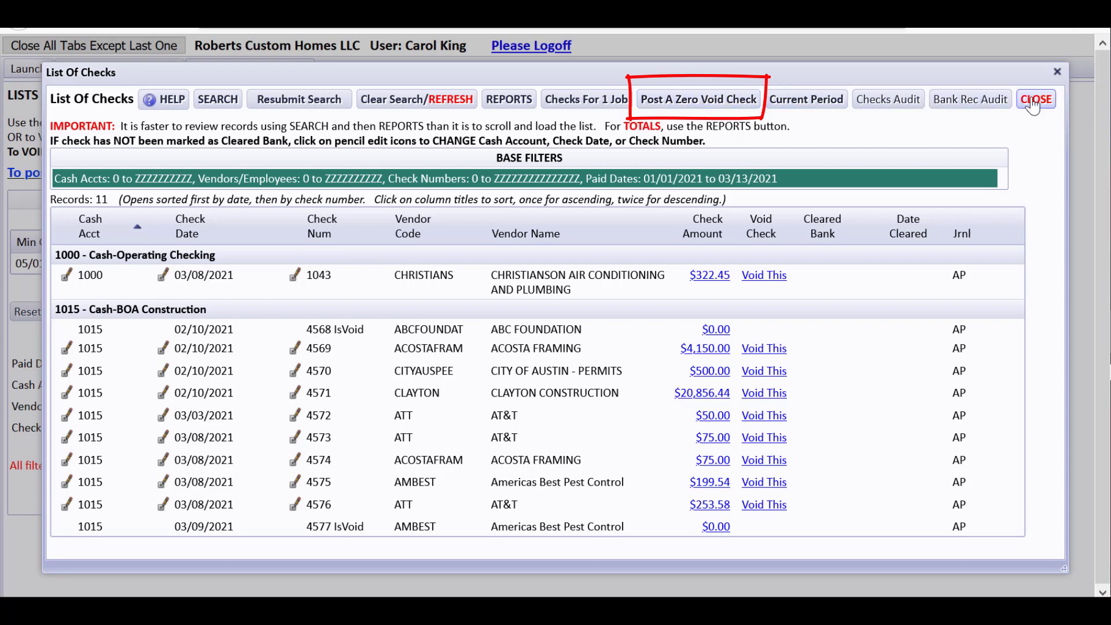
# Step: On the zero void check form, choose cash account 1000 Operating Checking
pyautogui.click(1035, 98)
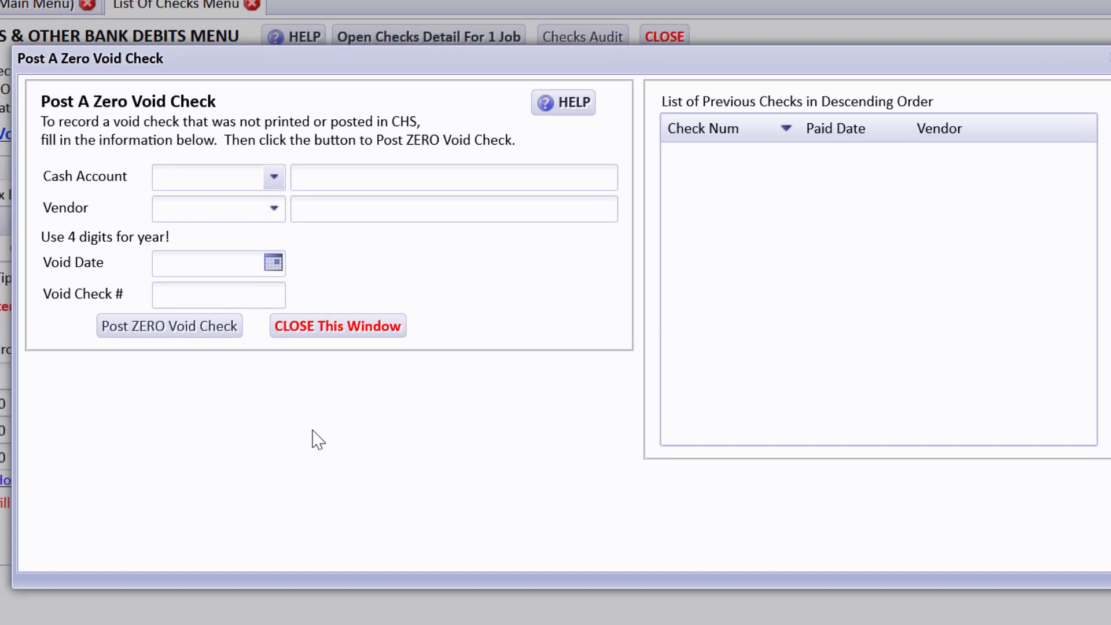
pyautogui.moveTo(297, 314)
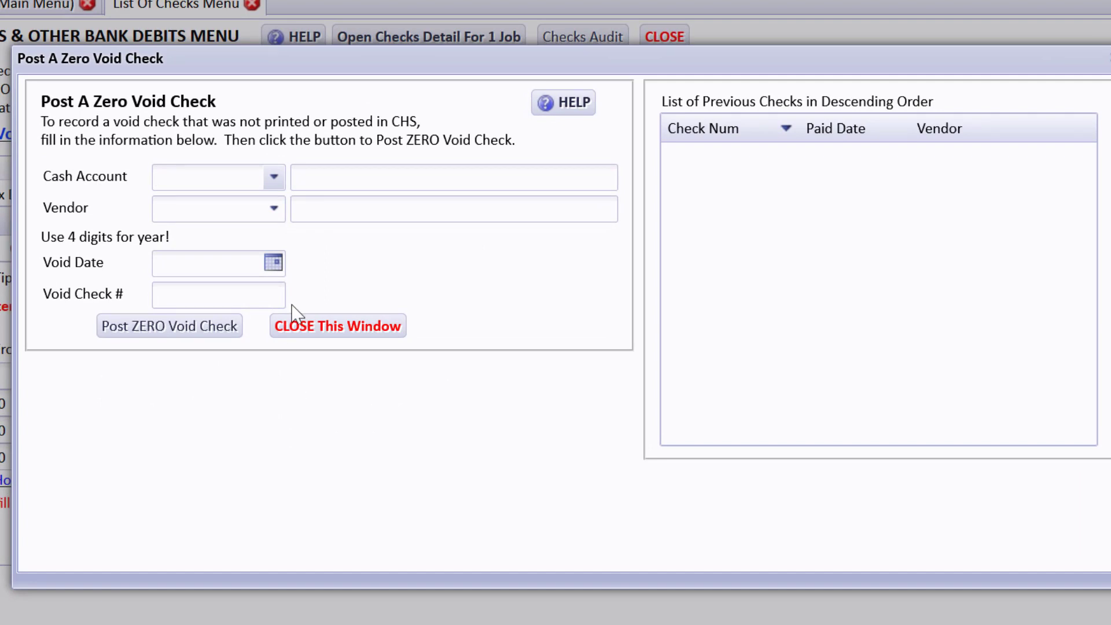
pyautogui.click(275, 177)
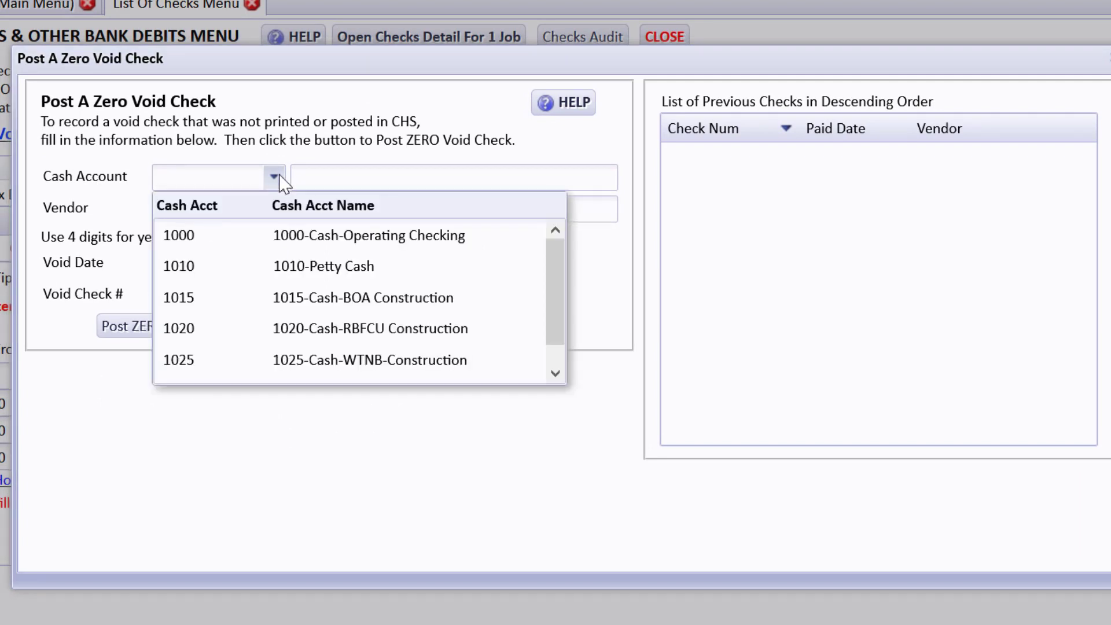
pyautogui.click(179, 235)
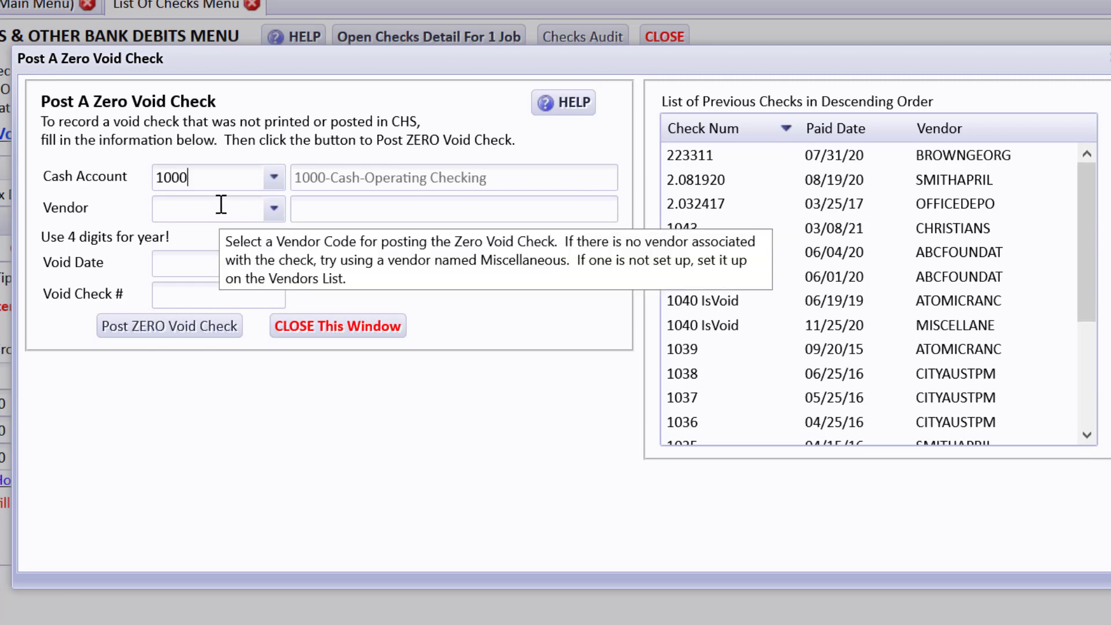
# Step: Choose vendor MISCELLANEOUS by filtering the vendor dropdown with 'mi'
pyautogui.click(273, 207)
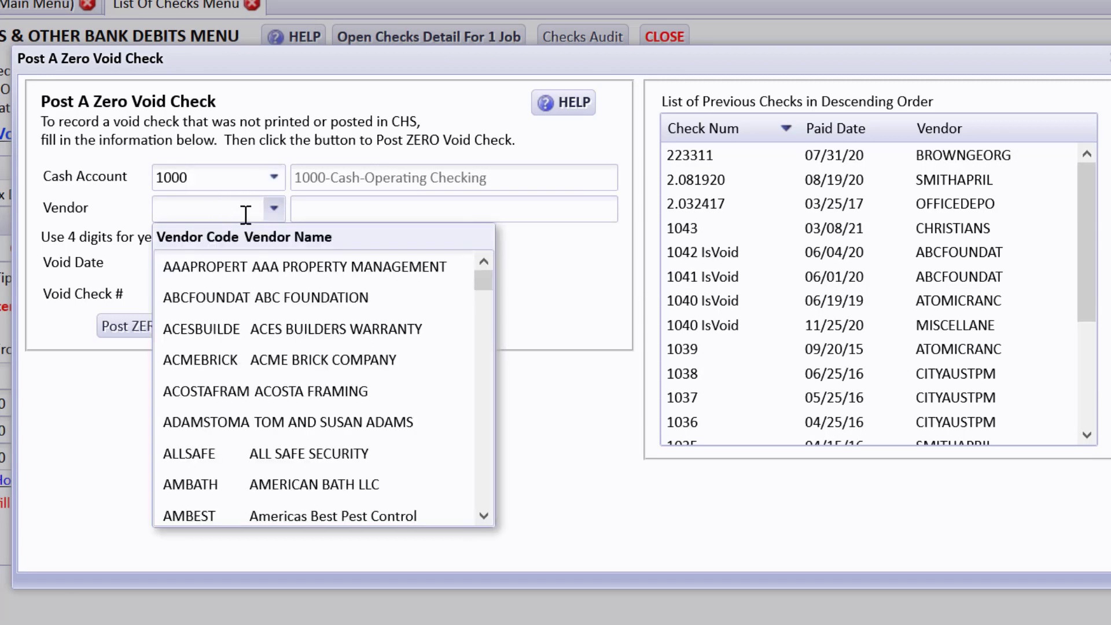
pyautogui.moveTo(244, 207)
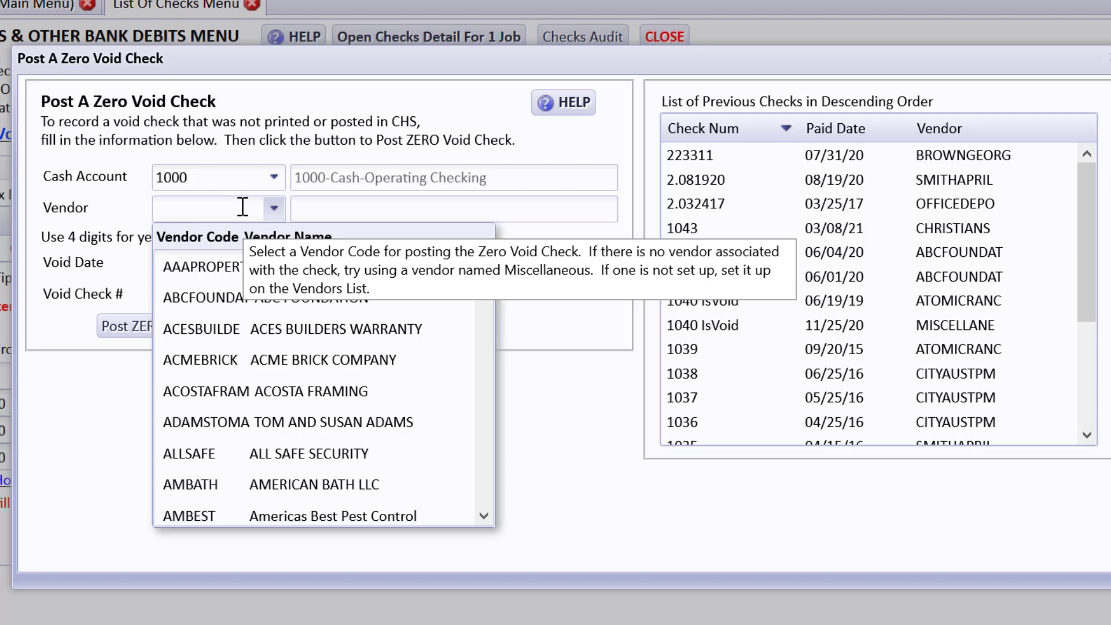
pyautogui.write('v')
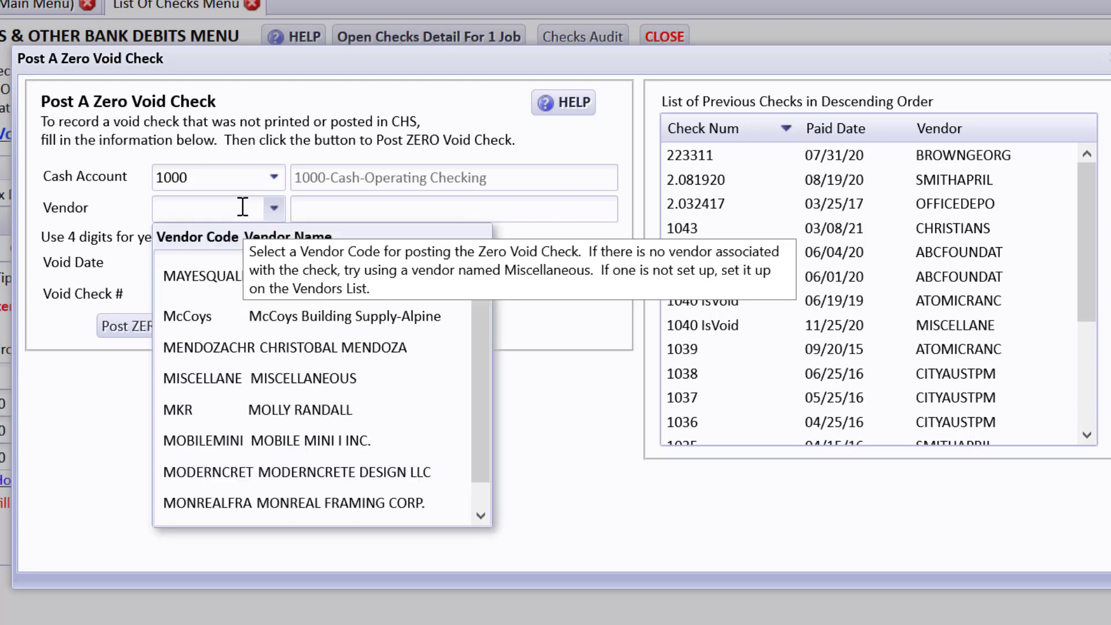
pyautogui.write('mi')
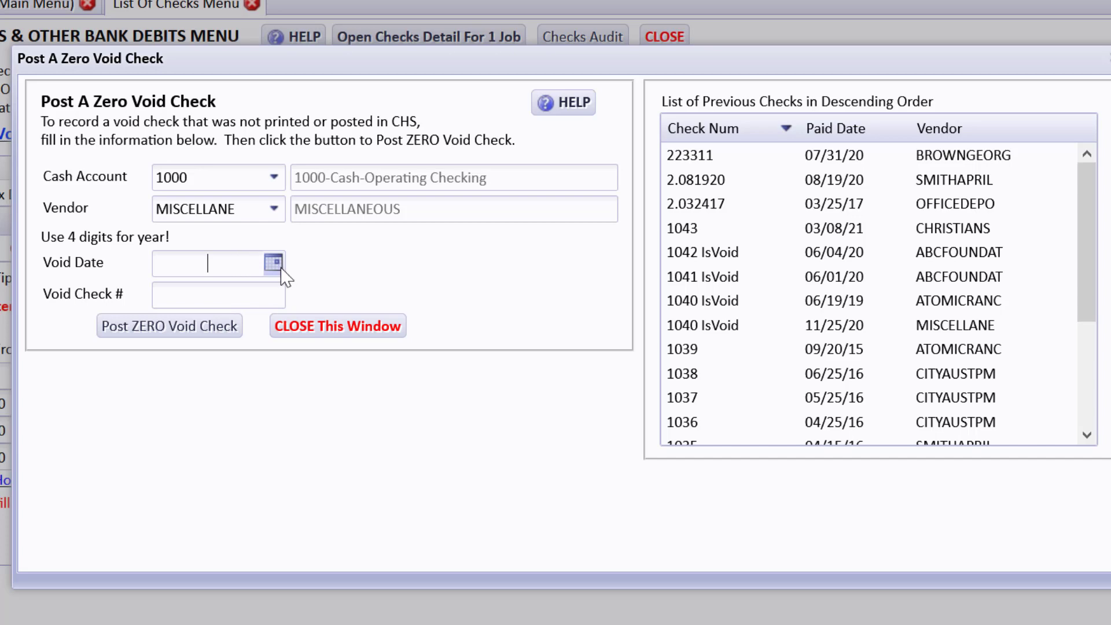
# Step: Post zero void check 1044 dated 03/13/2021, acknowledge it, and return to the Lists of Checks menu
pyautogui.click(273, 262)
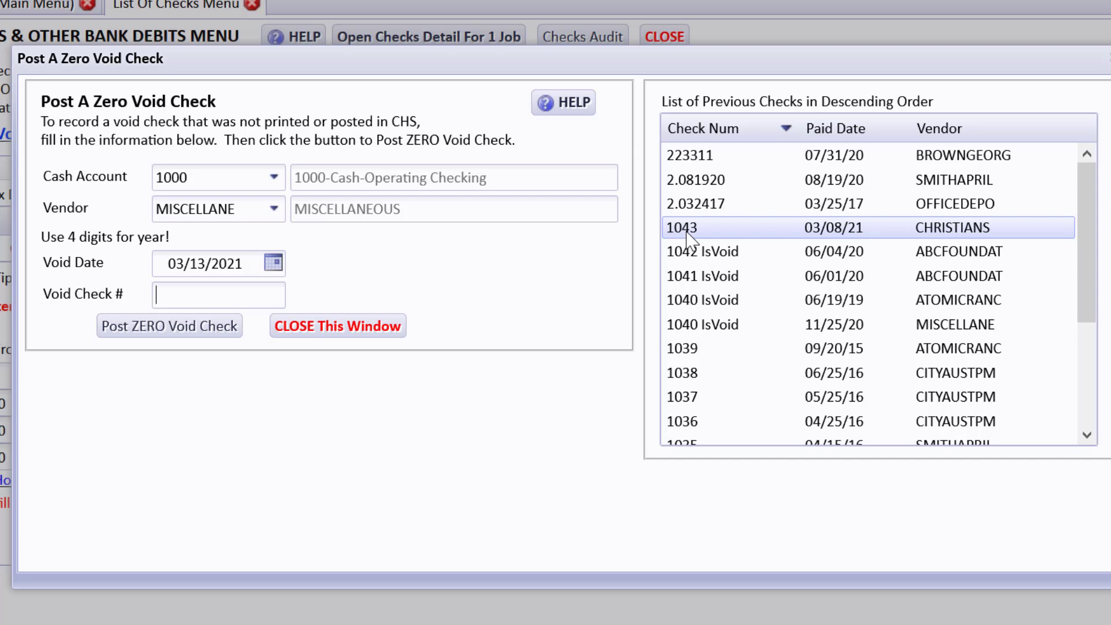
pyautogui.write('1044')
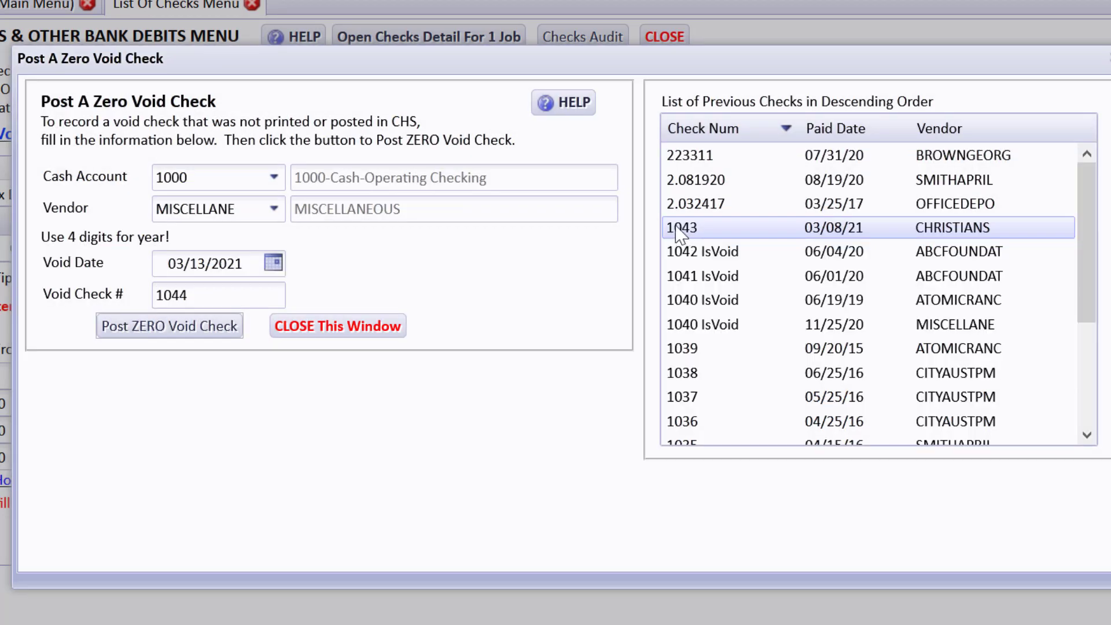
pyautogui.click(169, 327)
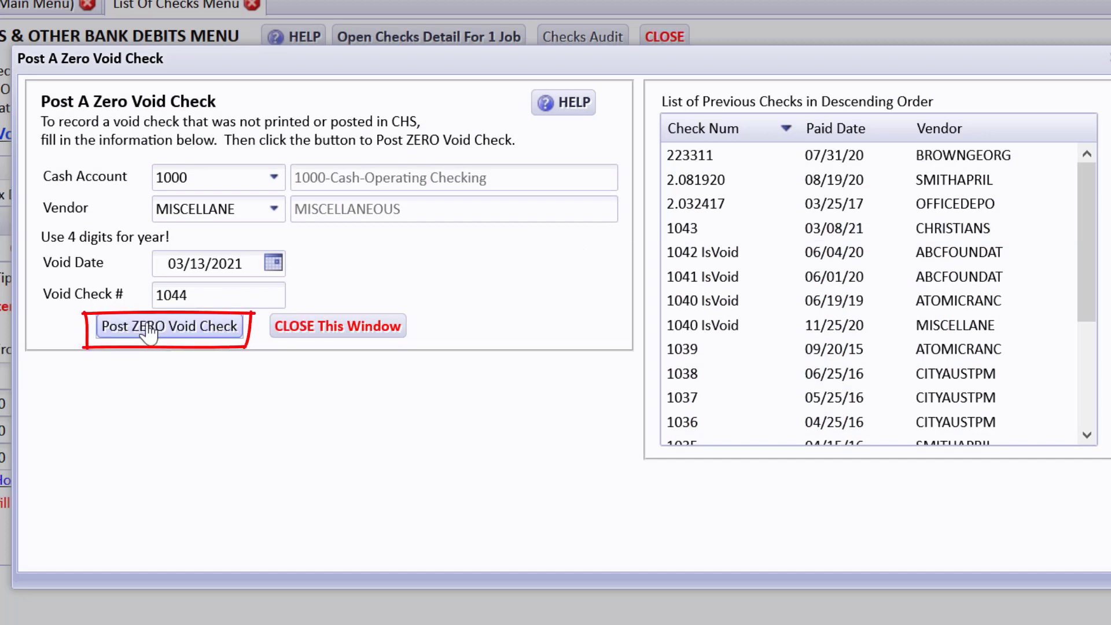
pyautogui.click(169, 326)
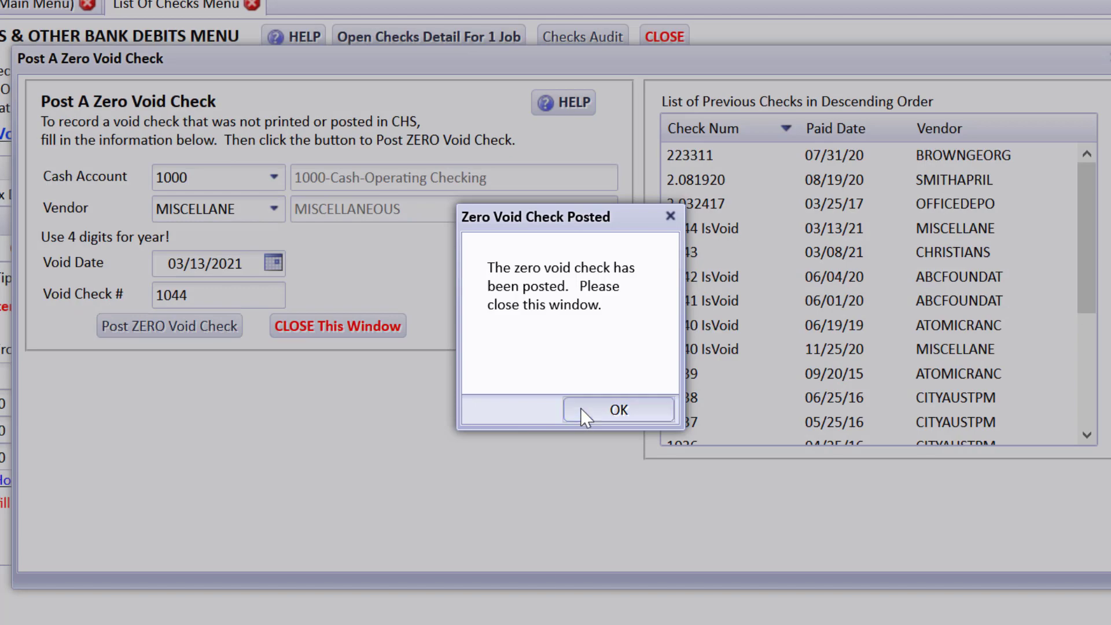
pyautogui.click(617, 409)
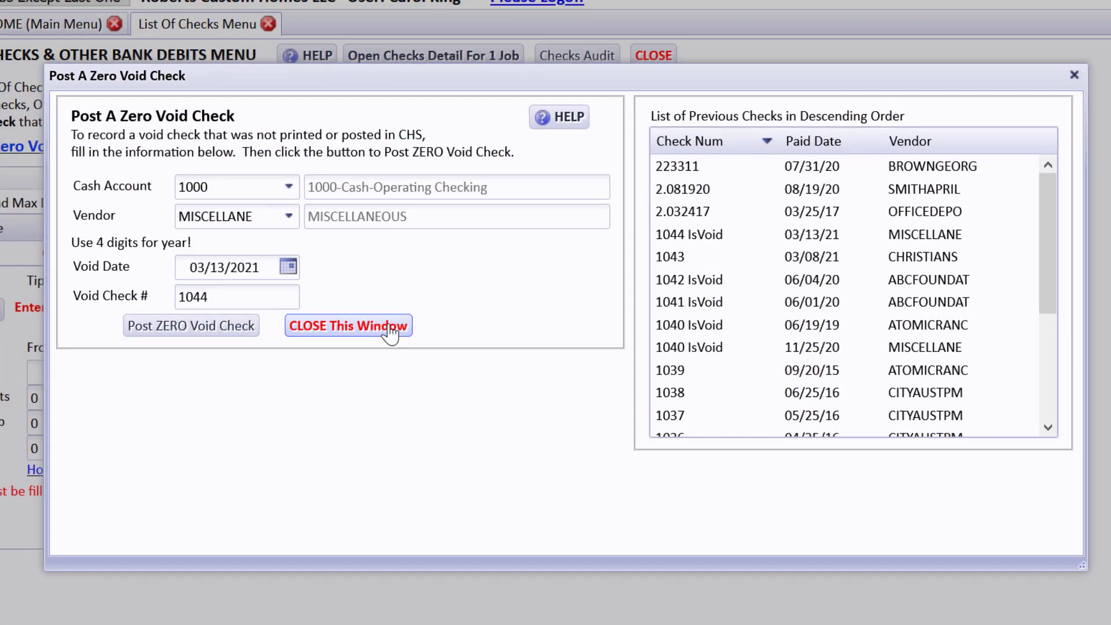
pyautogui.click(347, 325)
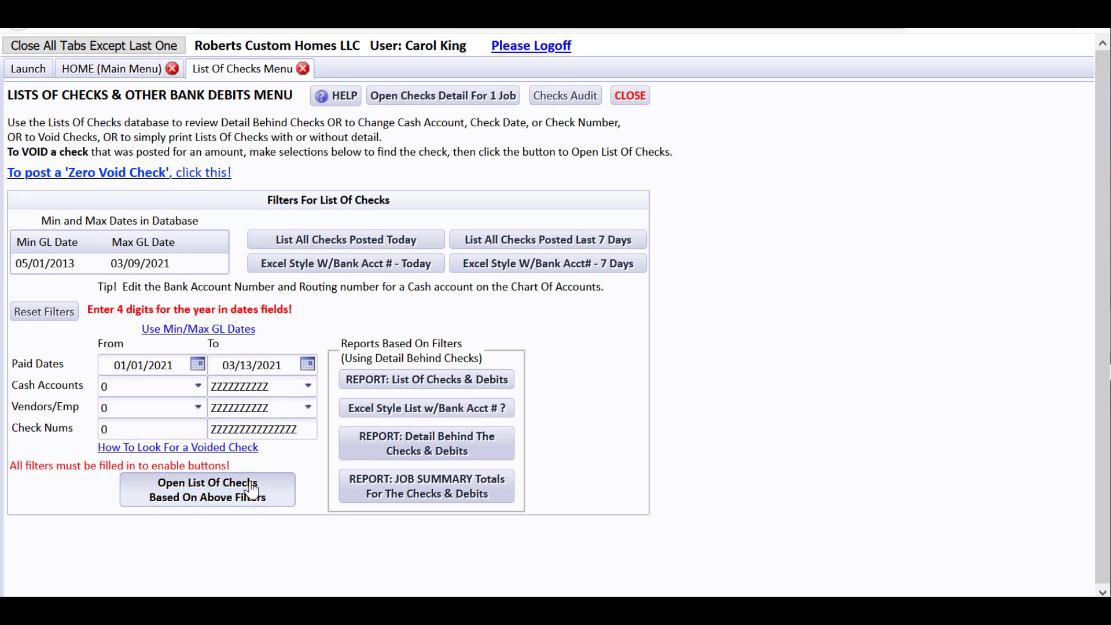
# Step: List the 12 checks for 2021, including check 1043 and void check 1044 at $0.00 cleared 03/13/2021
pyautogui.click(207, 489)
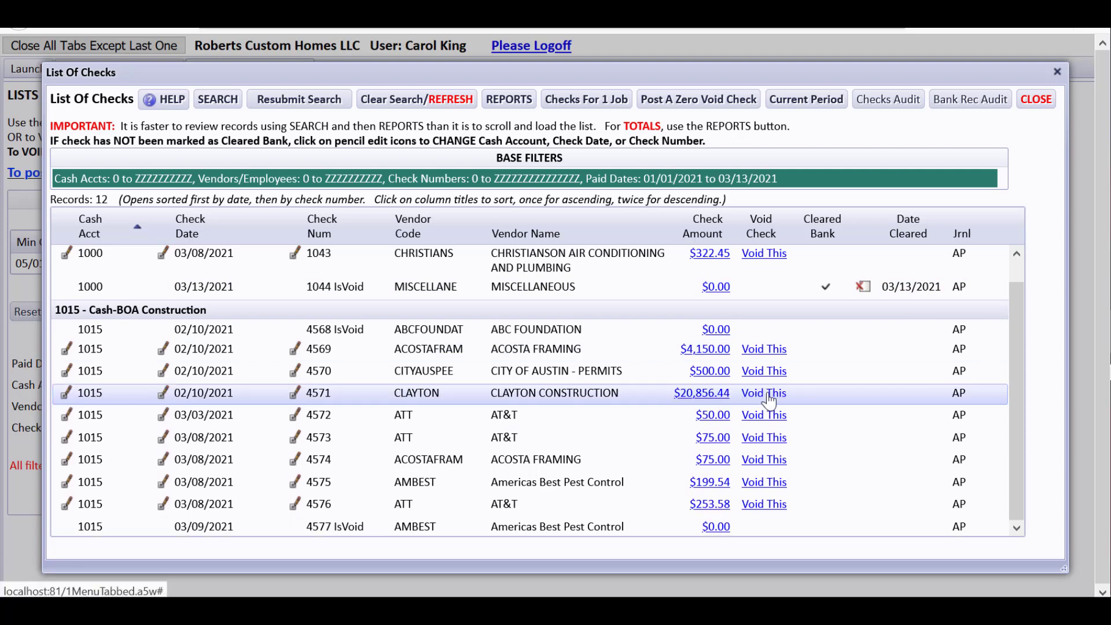
pyautogui.moveTo(930, 405)
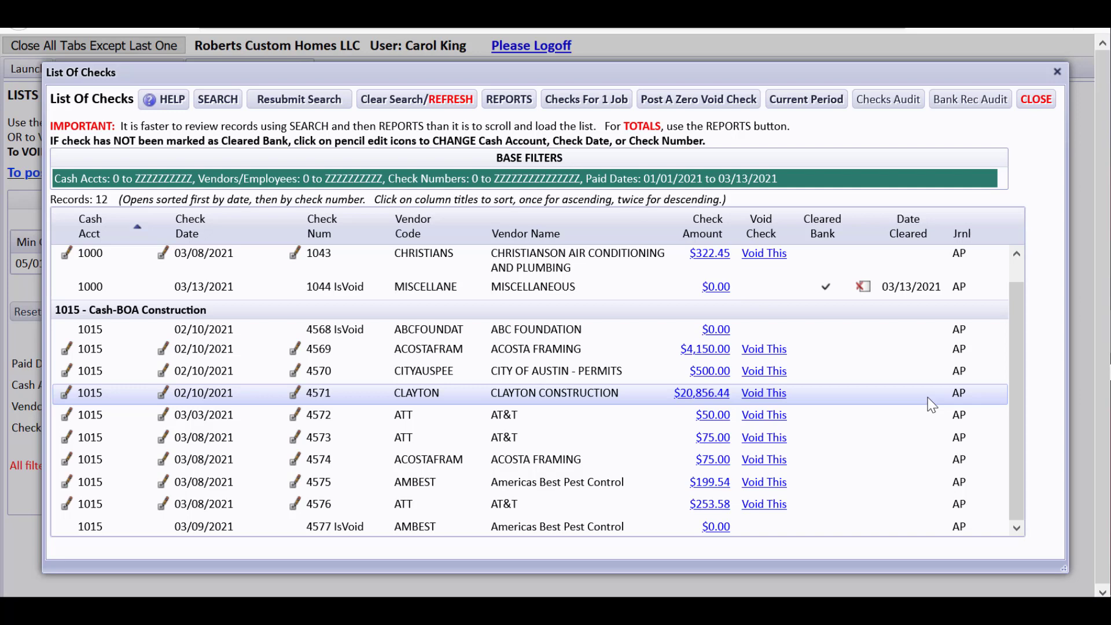
pyautogui.moveTo(829, 401)
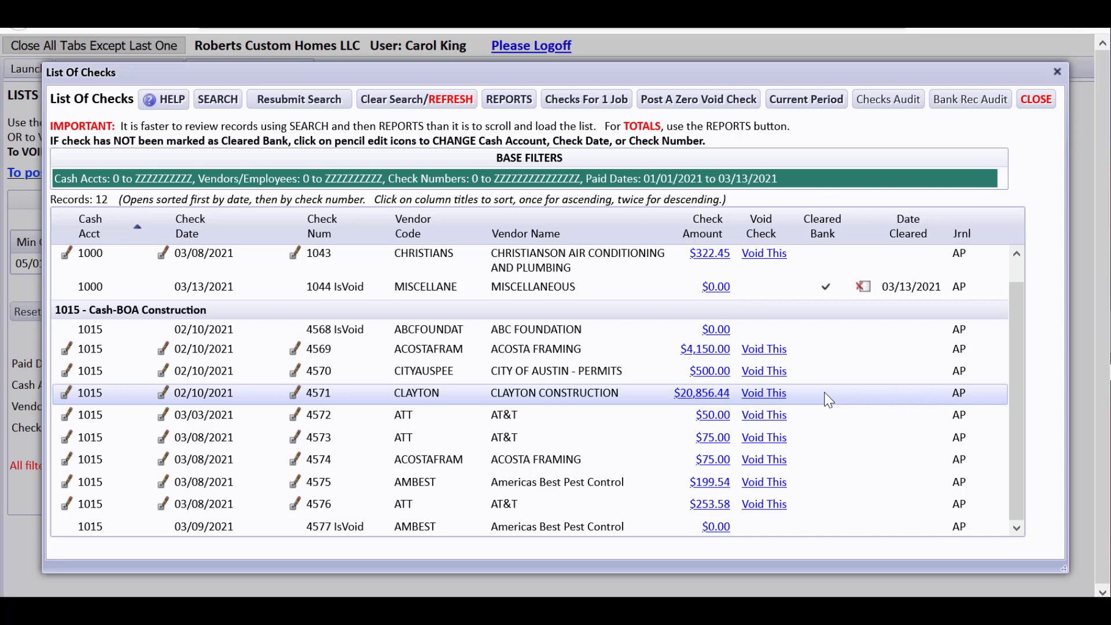
pyautogui.moveTo(801, 400)
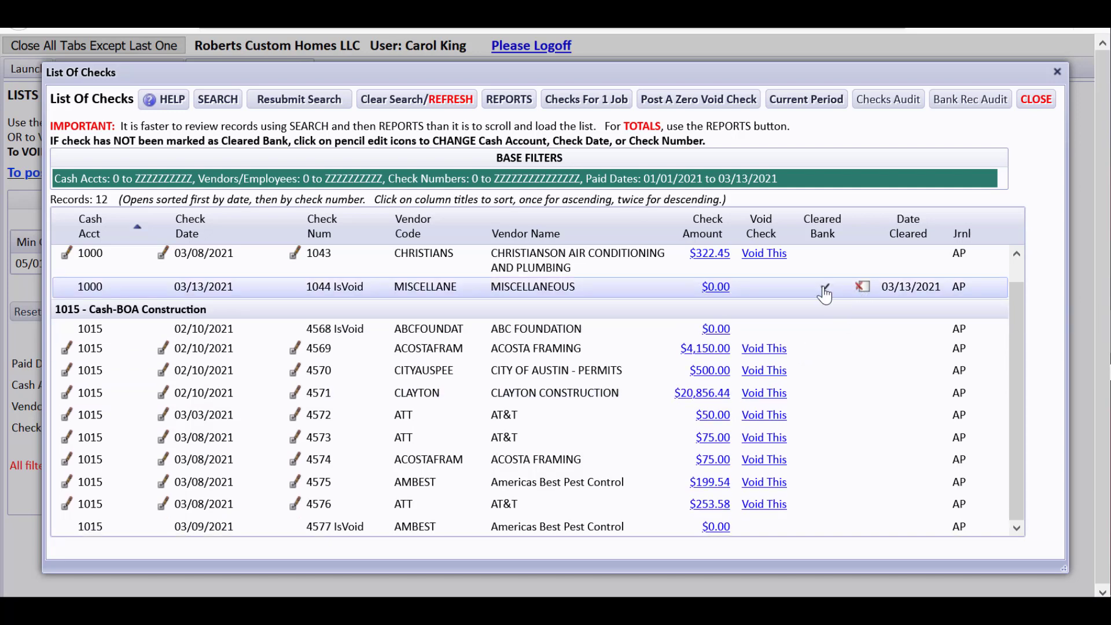
pyautogui.click(824, 285)
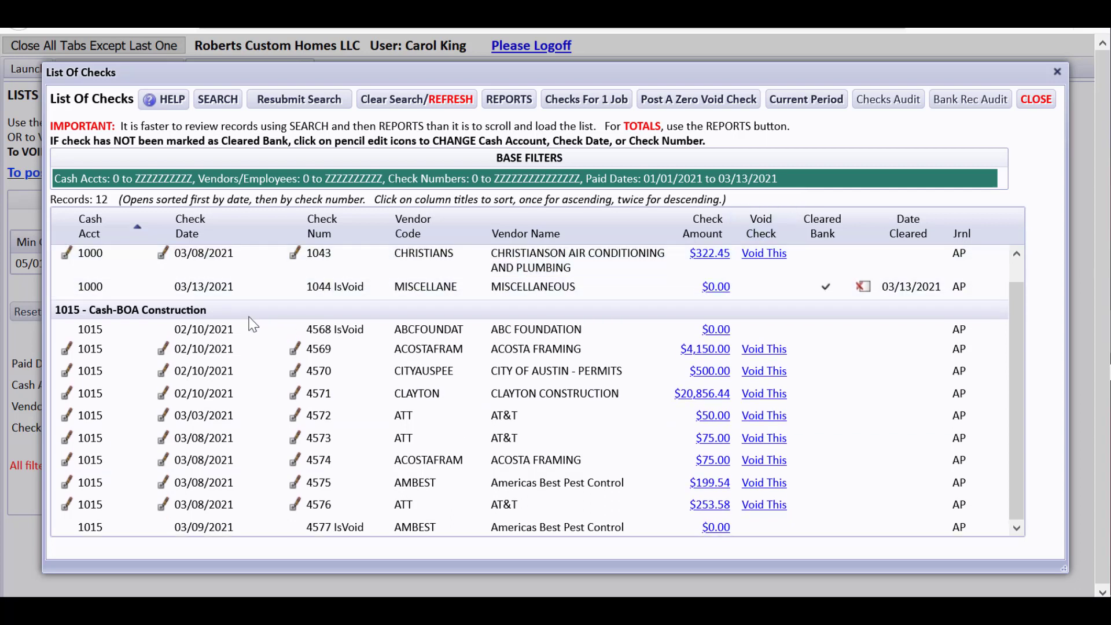
pyautogui.moveTo(66, 348)
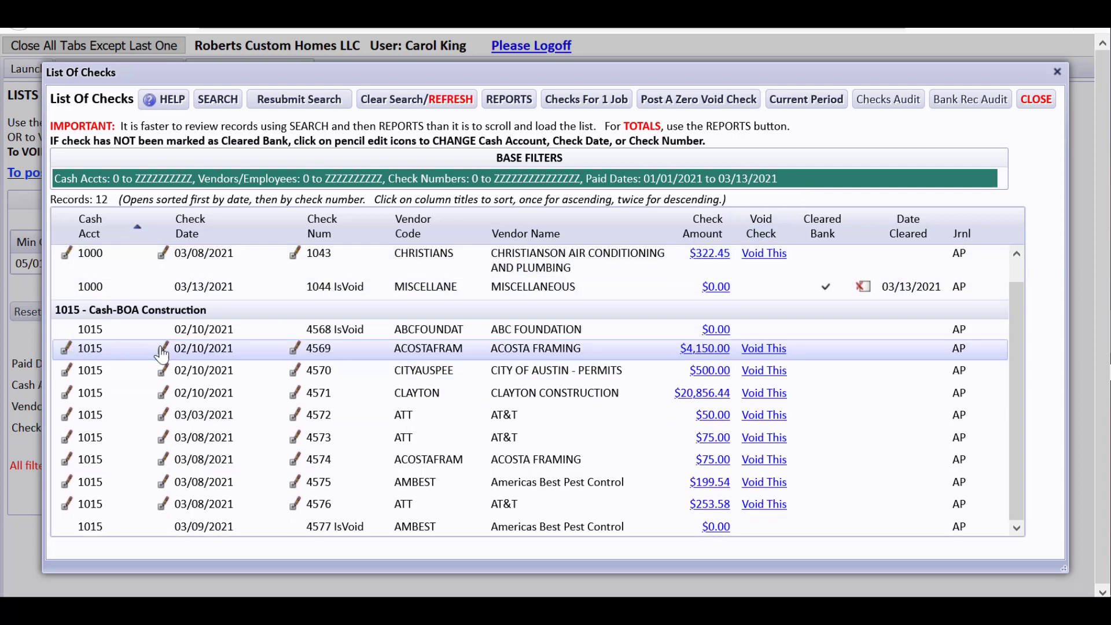
pyautogui.moveTo(163, 348)
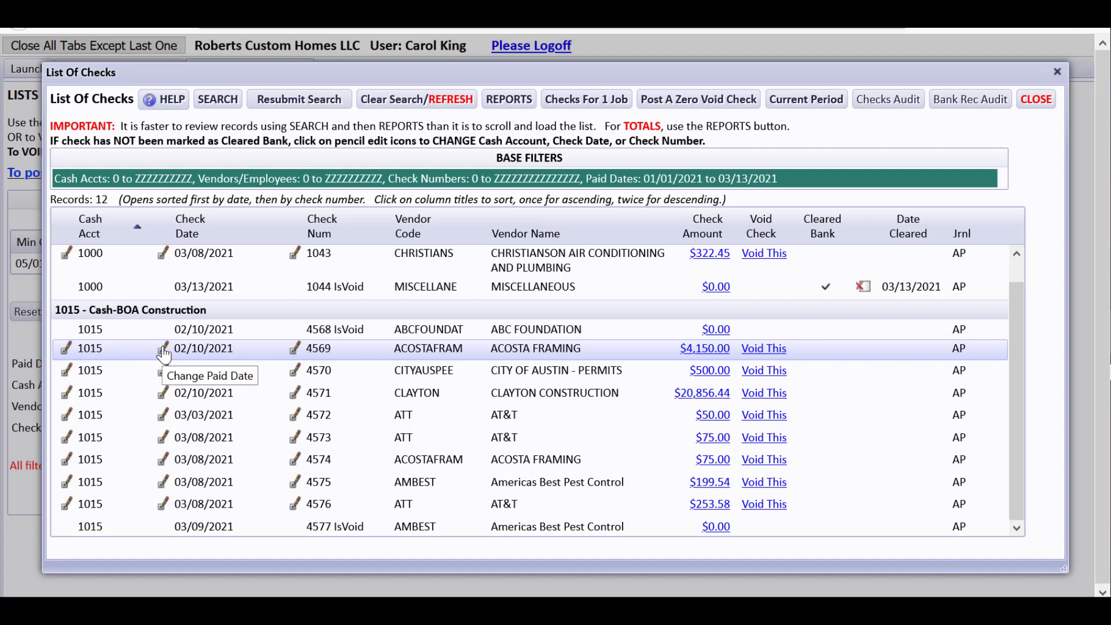
pyautogui.moveTo(294, 352)
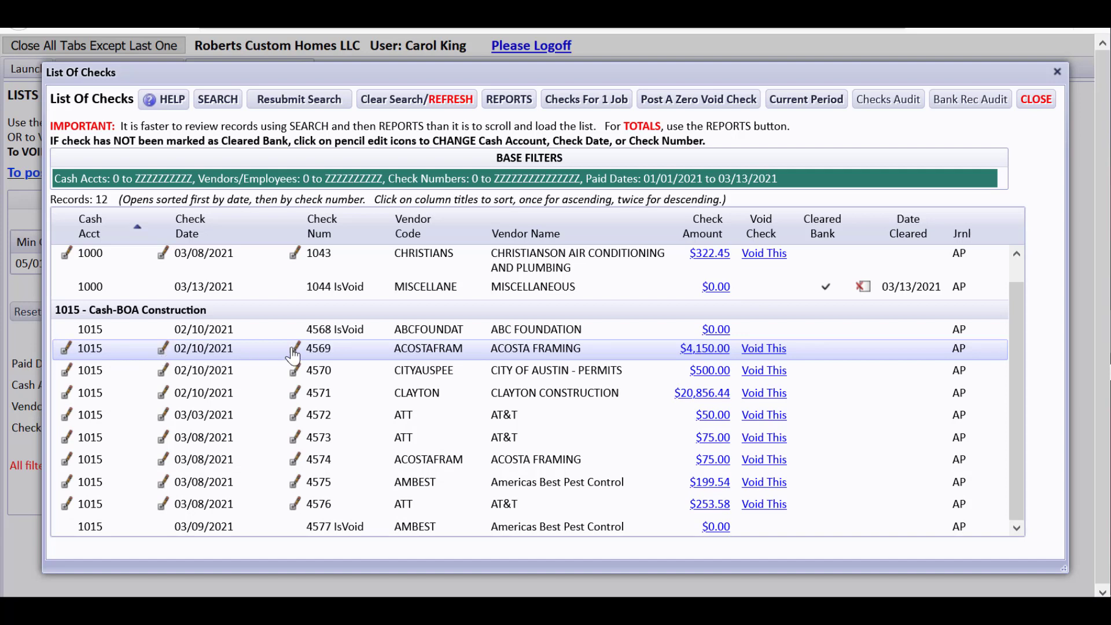
pyautogui.moveTo(294, 348)
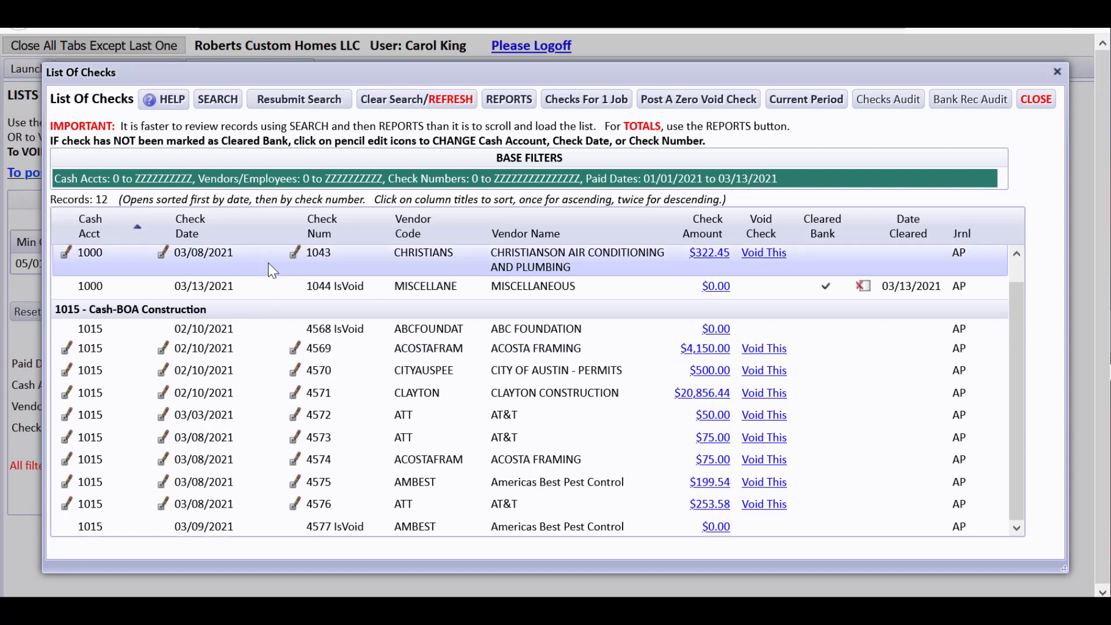
pyautogui.click(457, 527)
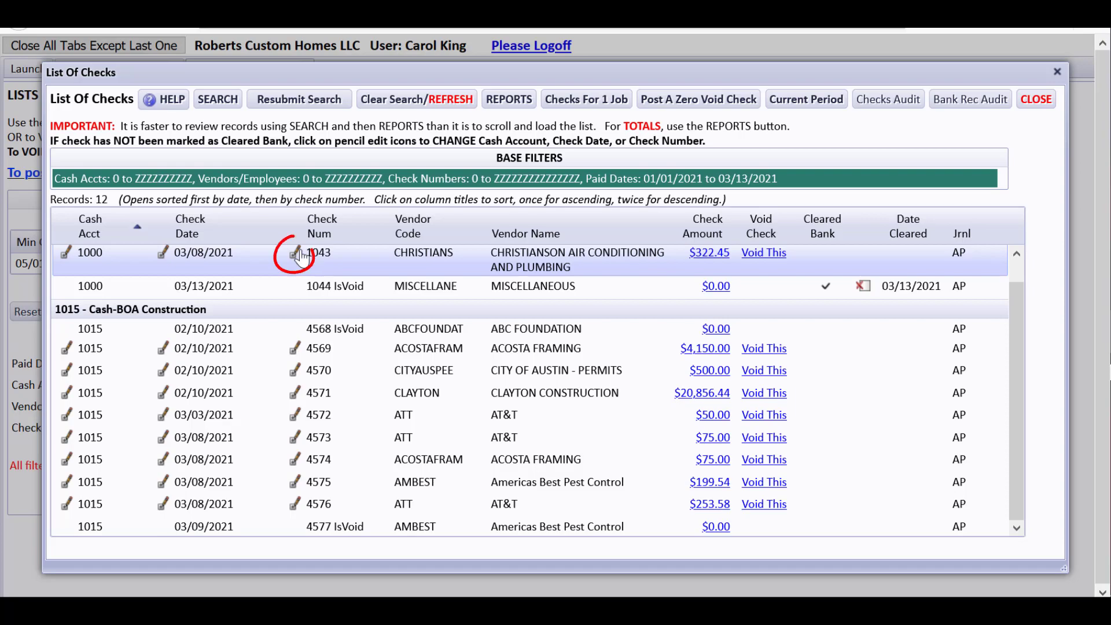
pyautogui.click(295, 252)
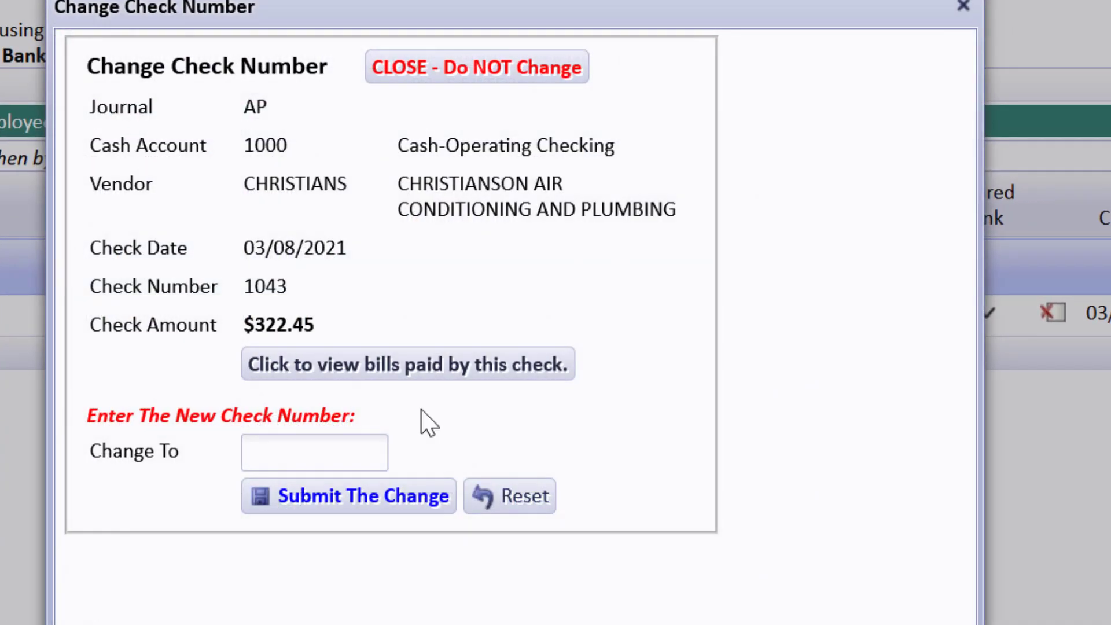
pyautogui.write('1045')
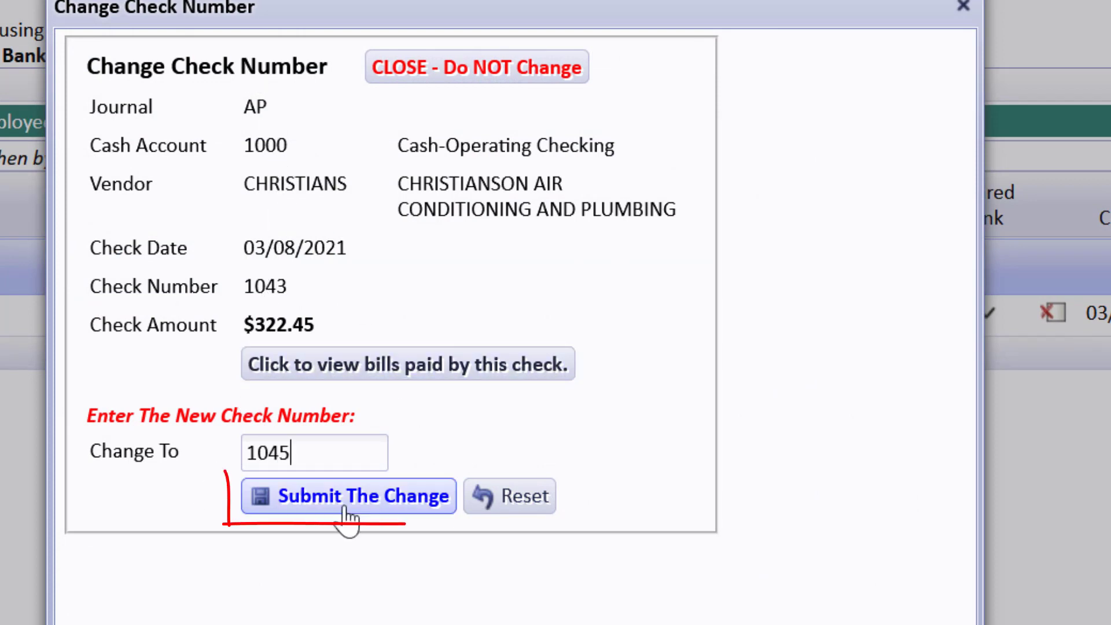
pyautogui.click(349, 495)
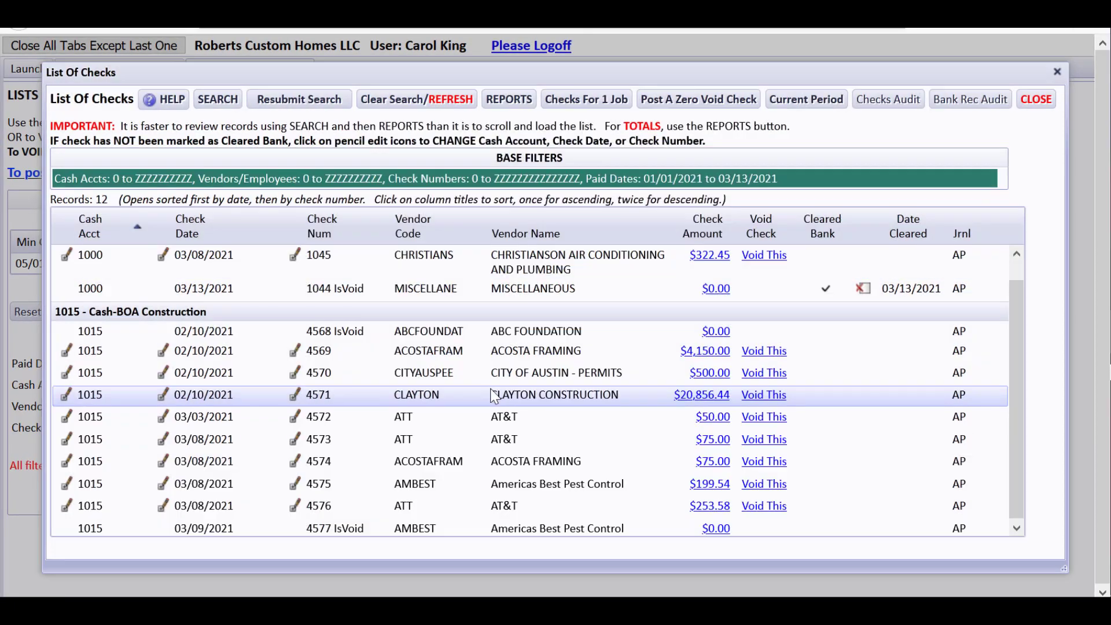
pyautogui.click(318, 255)
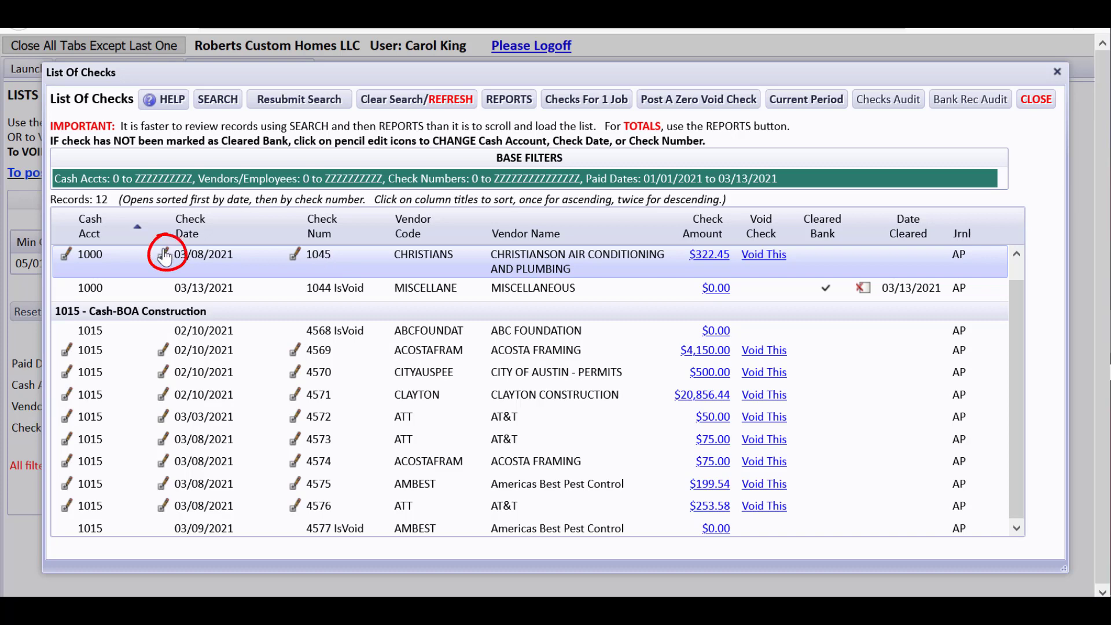
pyautogui.click(163, 254)
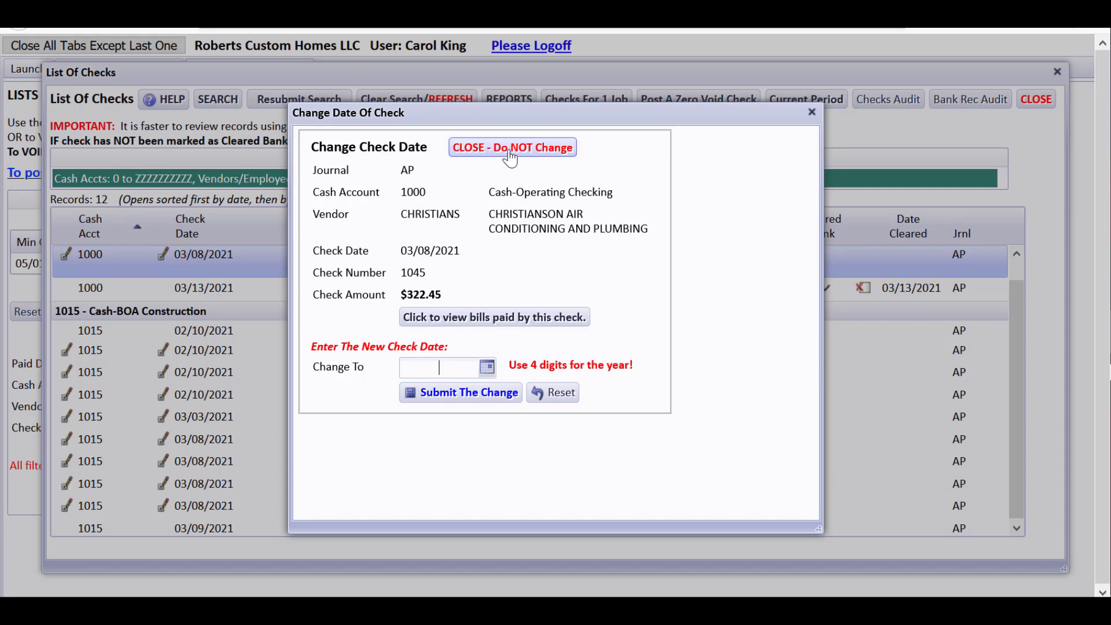
pyautogui.click(510, 147)
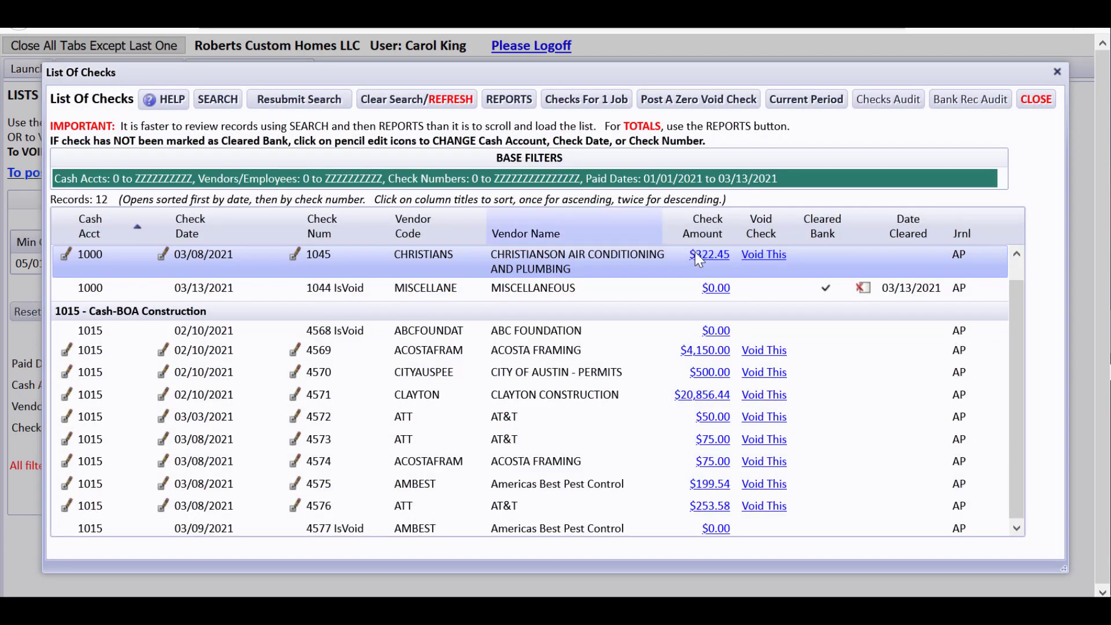
pyautogui.click(709, 254)
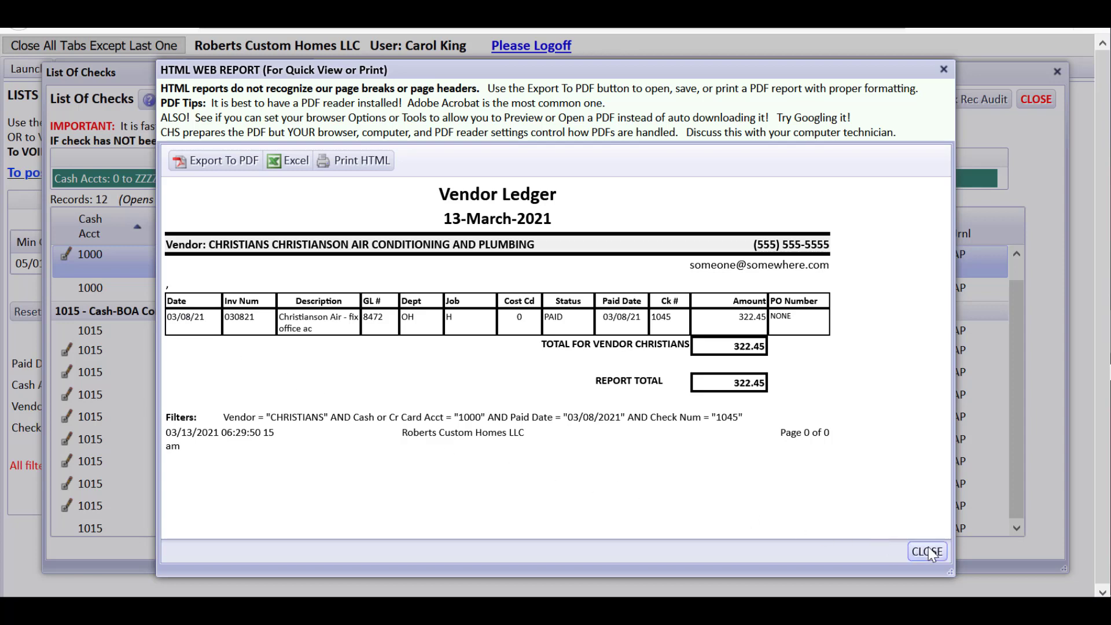
pyautogui.click(927, 551)
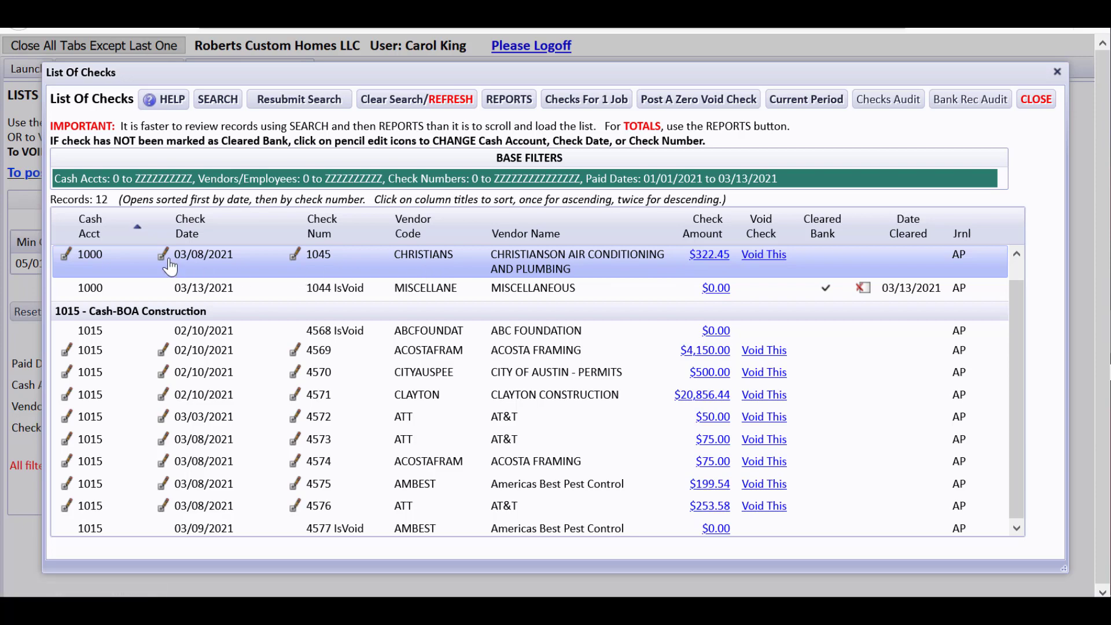
# Step: Attempt to redate check 1045 to 03/05/2021 and dismiss the date-not-allowed warning
pyautogui.click(163, 255)
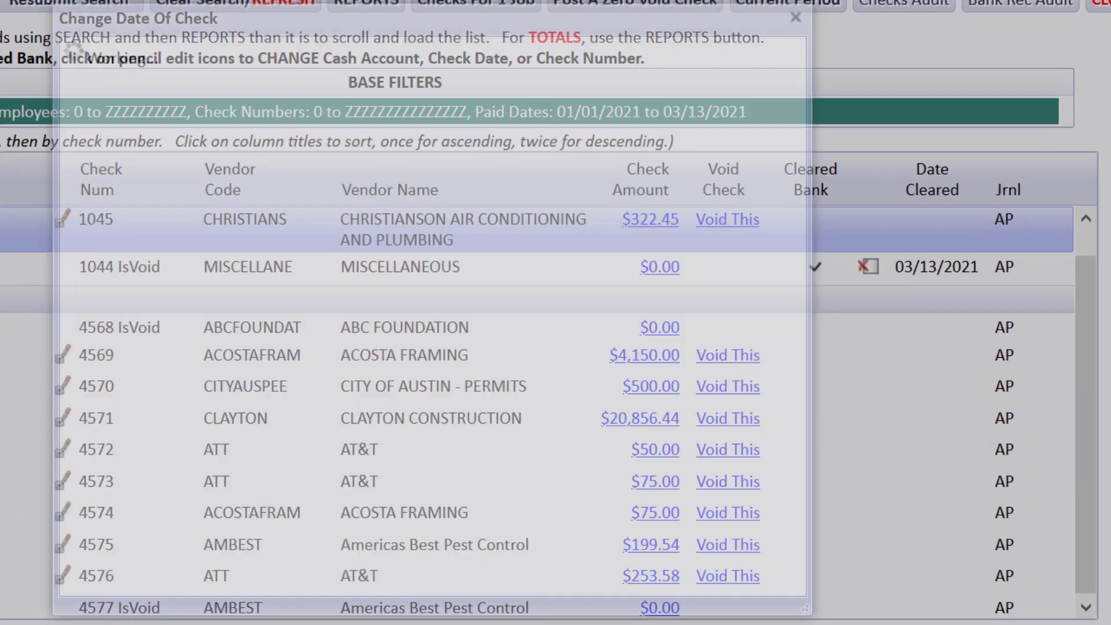
pyautogui.click(61, 219)
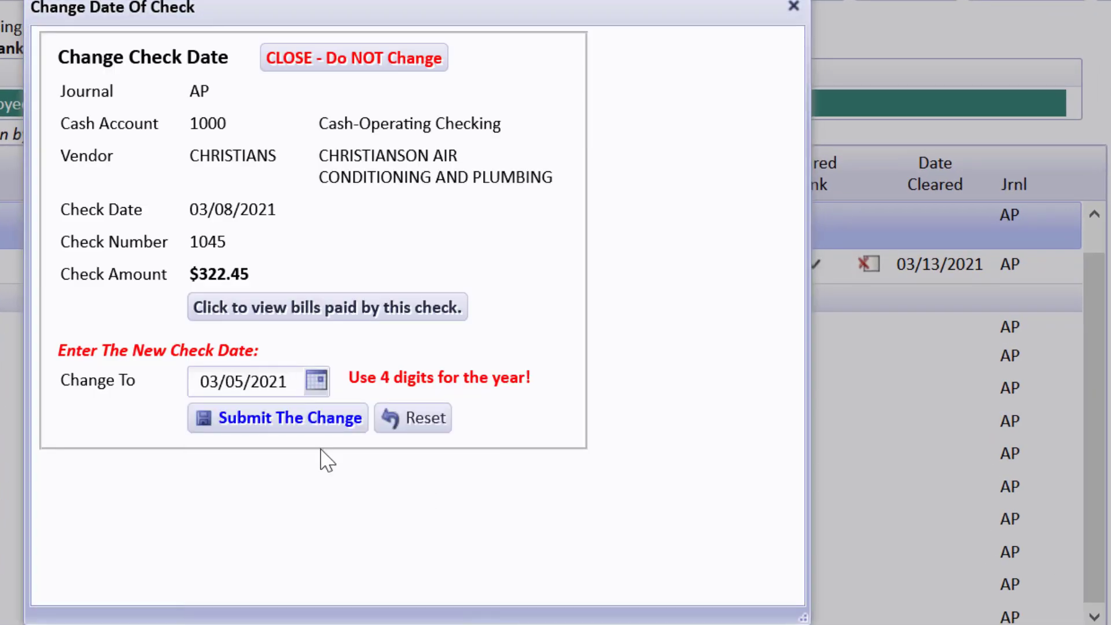
pyautogui.click(277, 417)
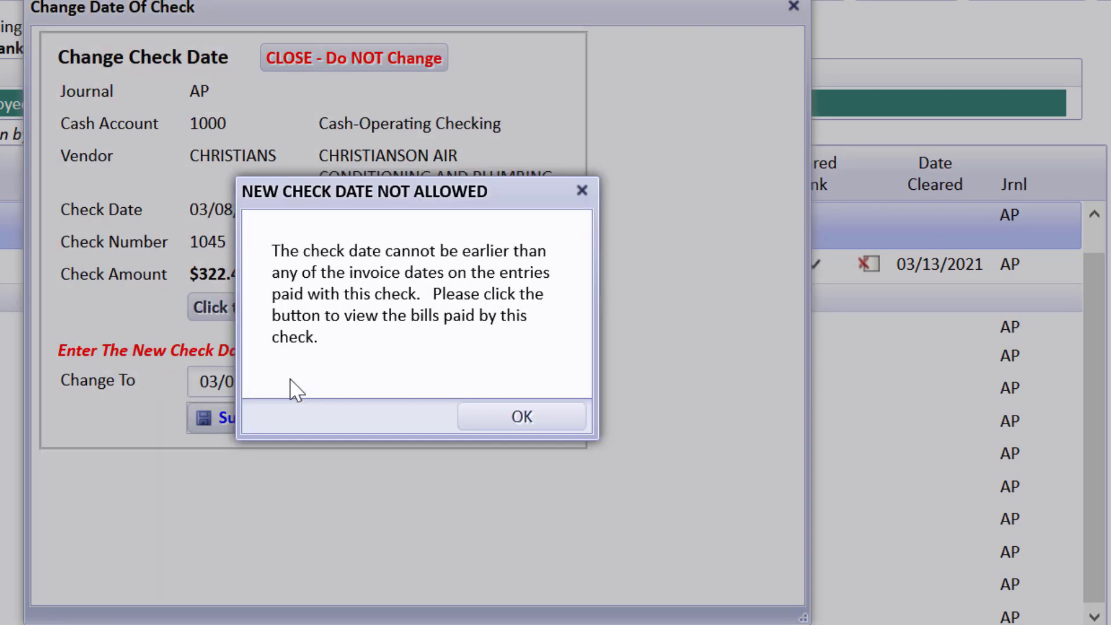
pyautogui.moveTo(514, 276)
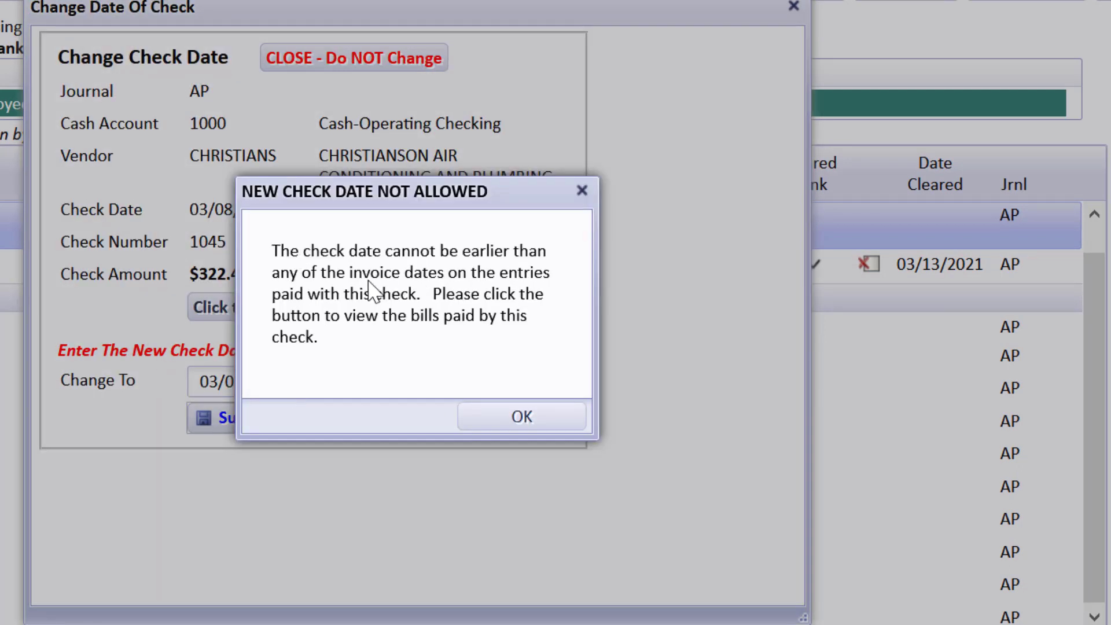
pyautogui.moveTo(411, 336)
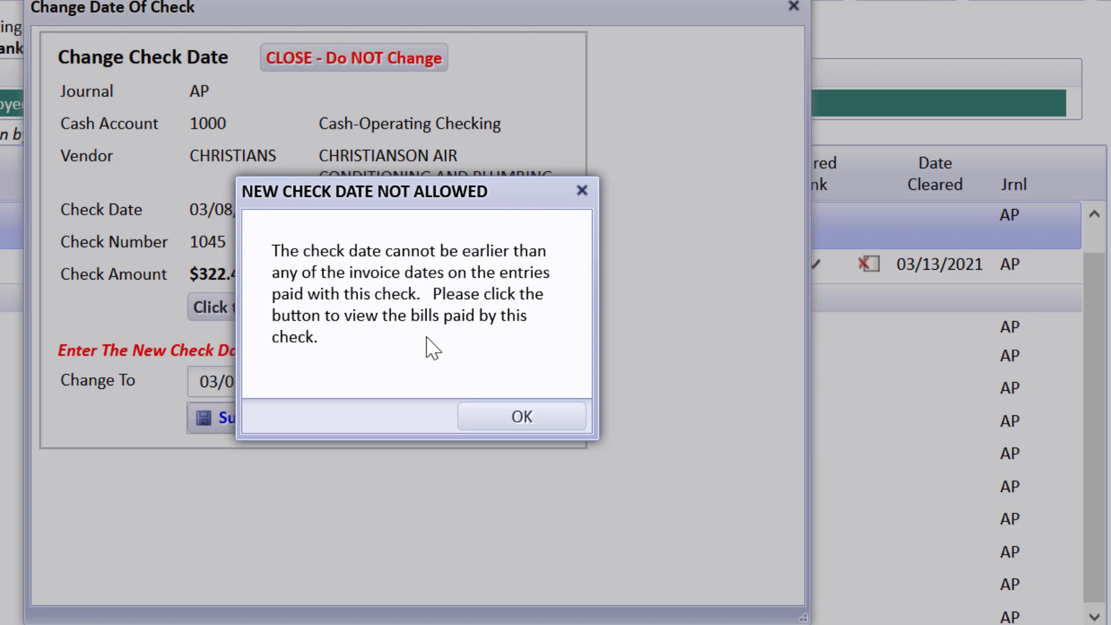
pyautogui.click(521, 415)
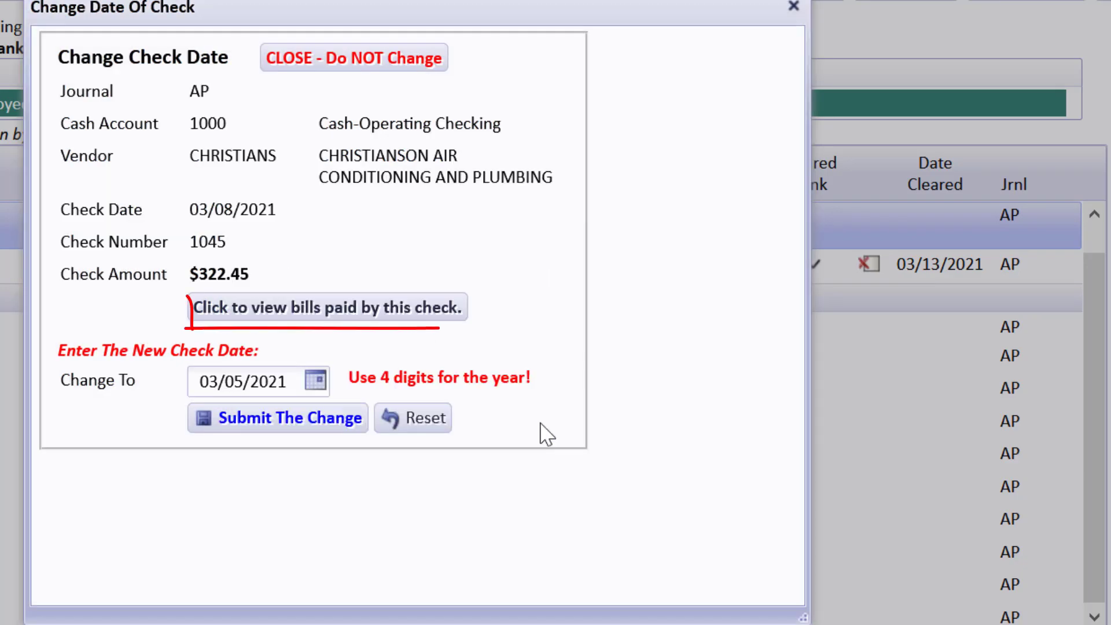
# Step: Review the bills paid by the check, then redate check 1045 to 03/09/2021 and confirm
pyautogui.click(326, 307)
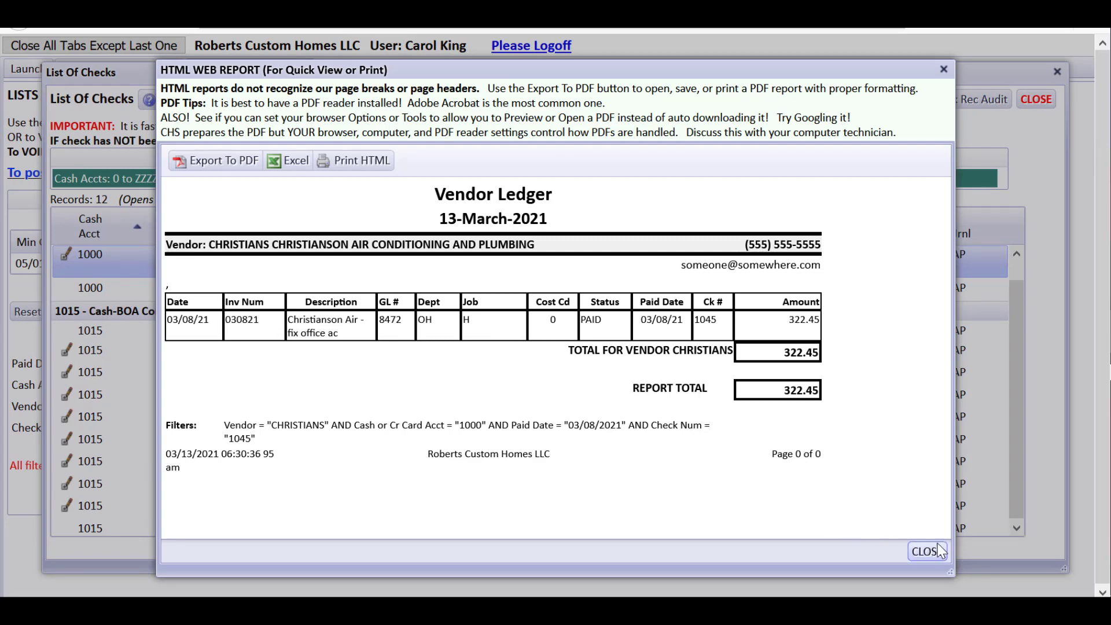
pyautogui.click(925, 554)
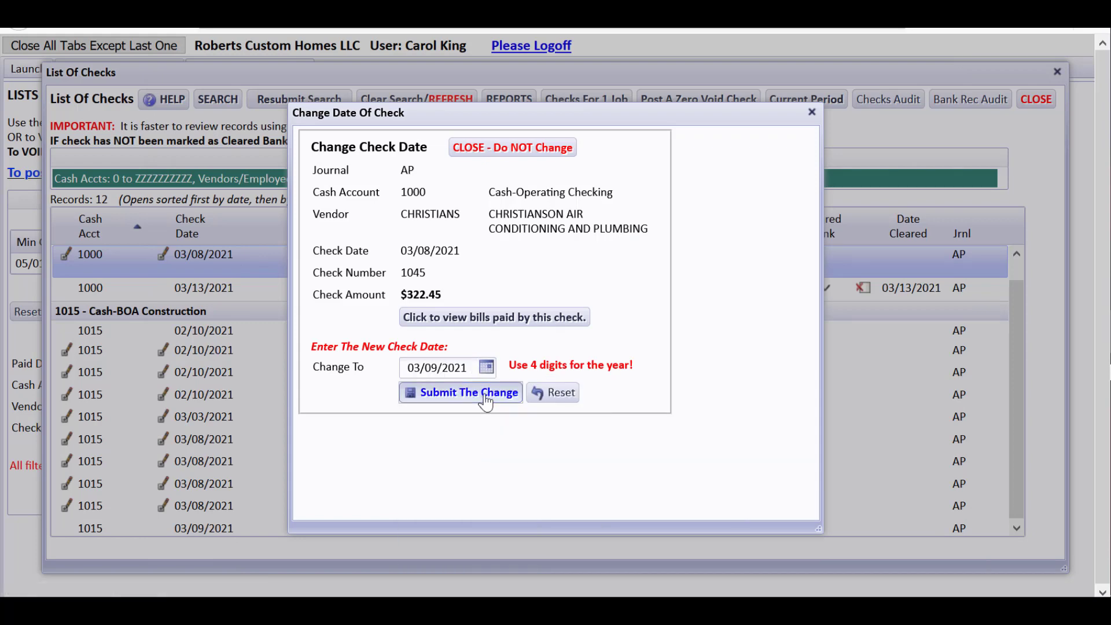
pyautogui.click(461, 392)
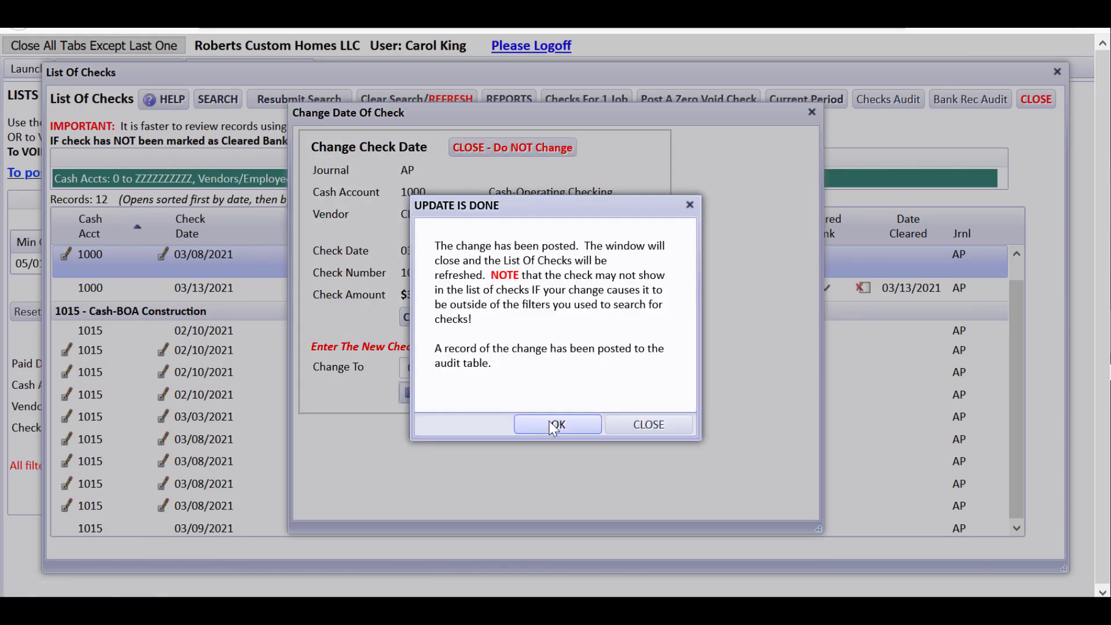
pyautogui.click(556, 424)
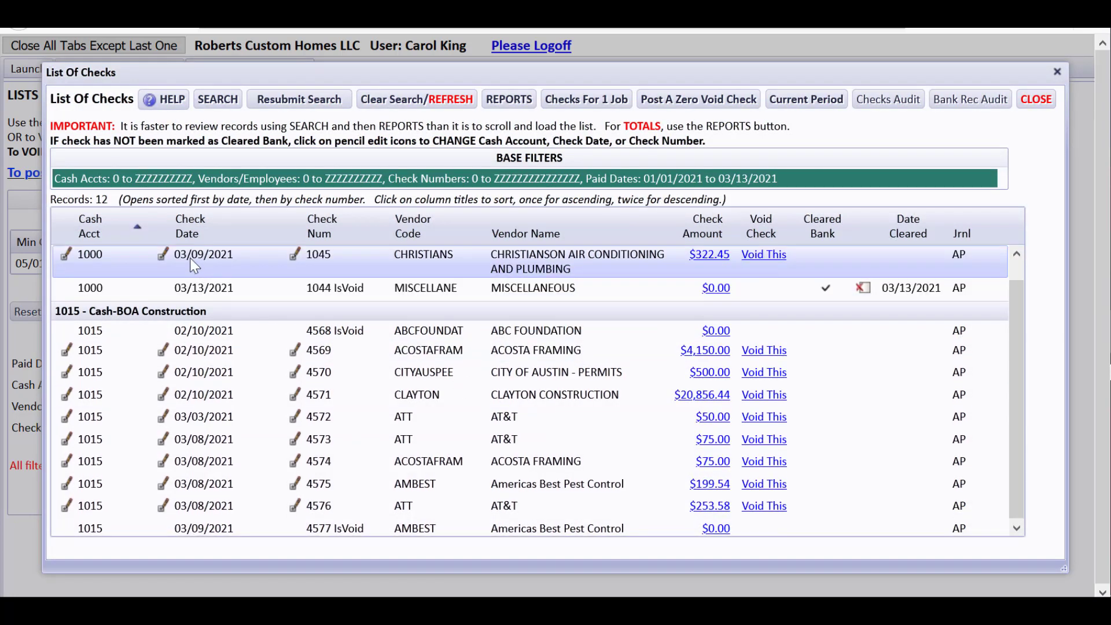
pyautogui.moveTo(75, 273)
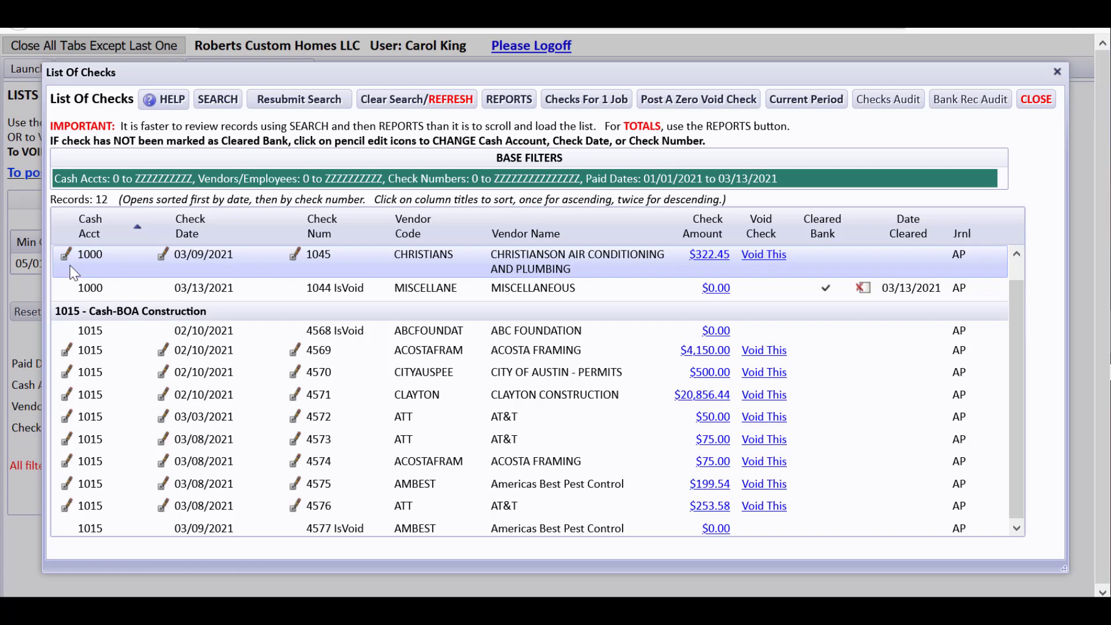
pyautogui.moveTo(169, 270)
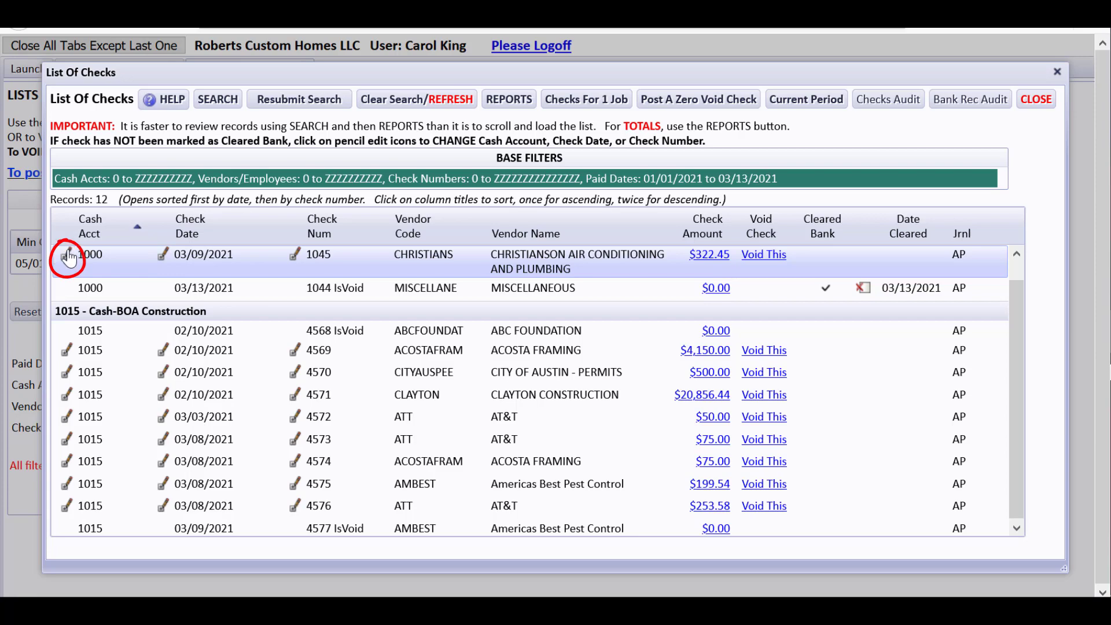
pyautogui.click(68, 254)
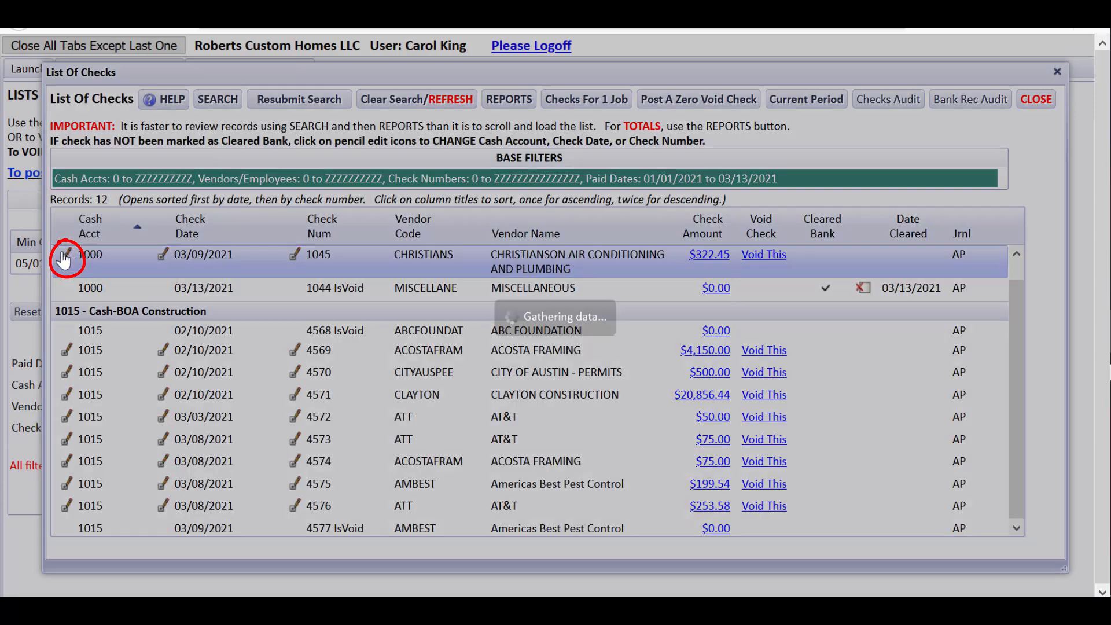
pyautogui.click(65, 254)
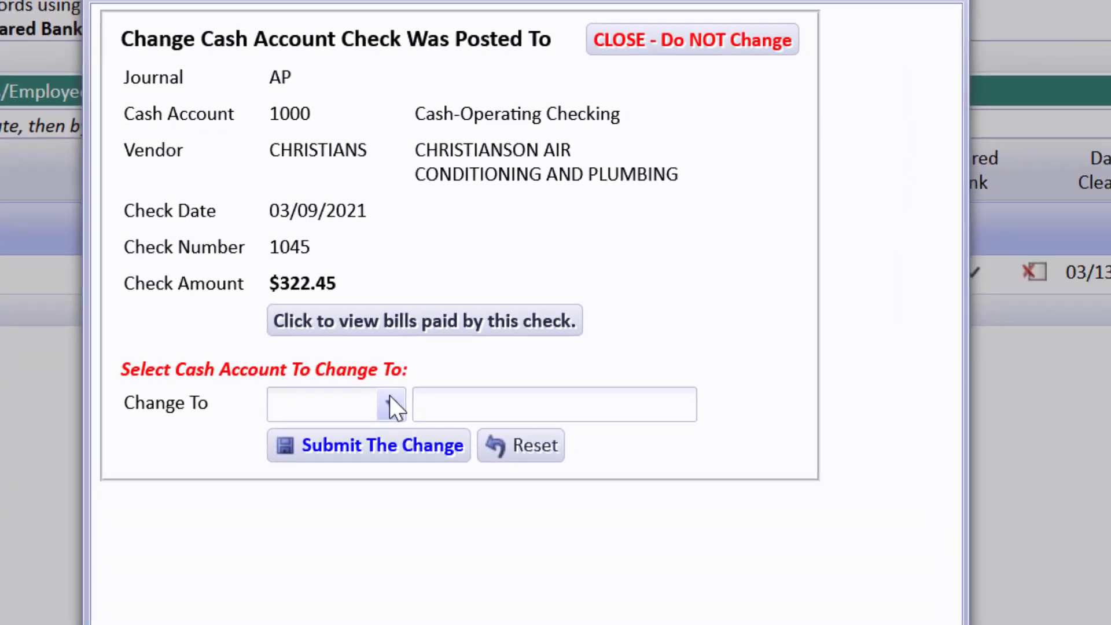
pyautogui.click(394, 402)
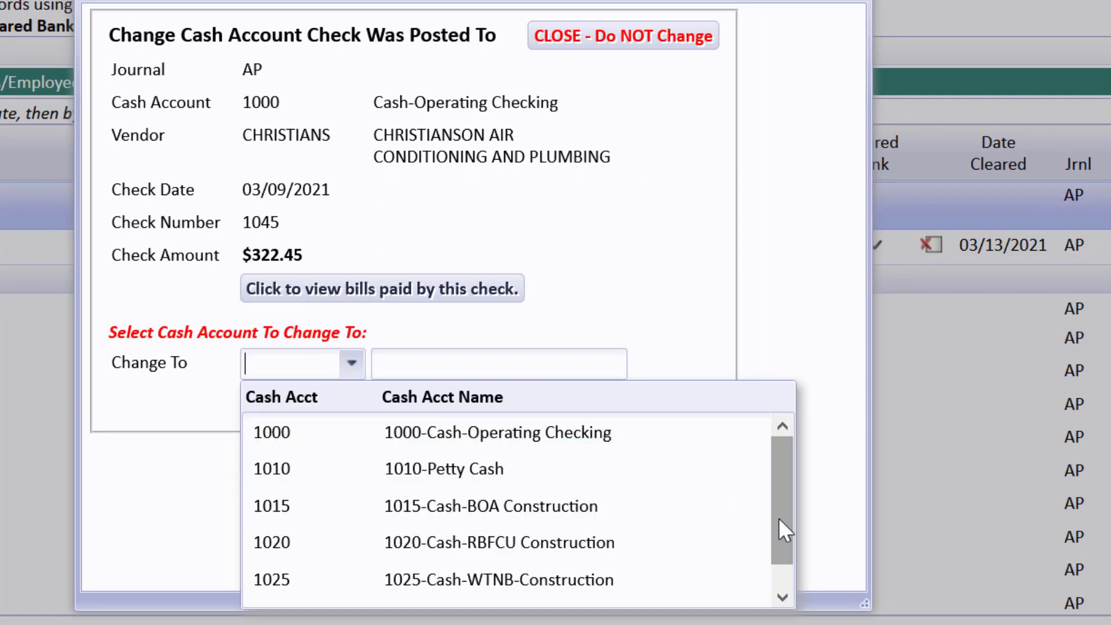
pyautogui.moveTo(777, 454)
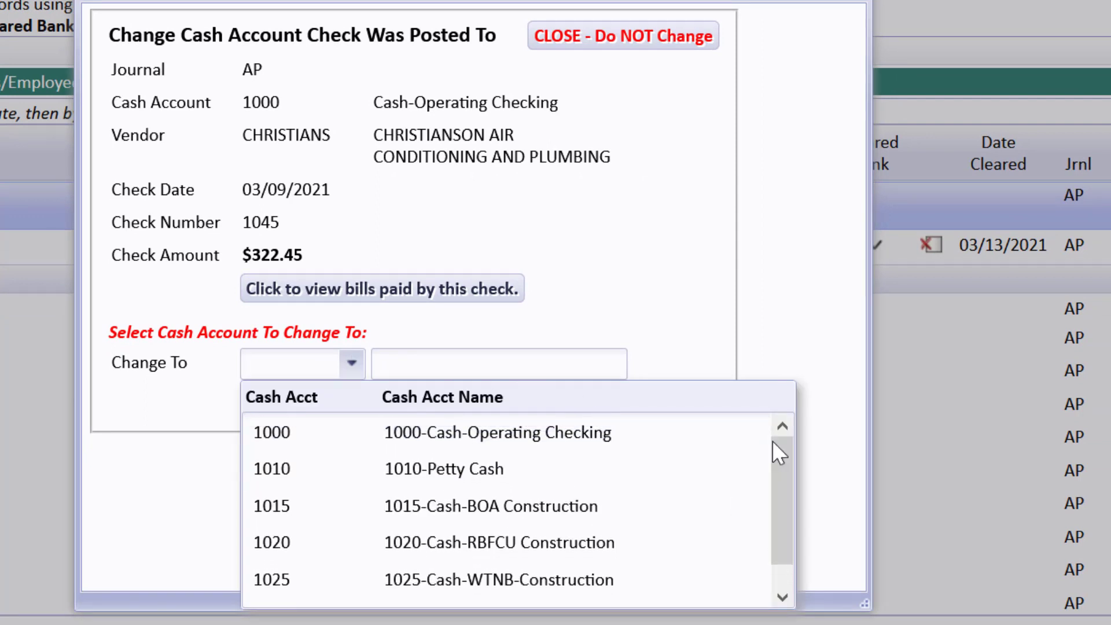
pyautogui.moveTo(671, 280)
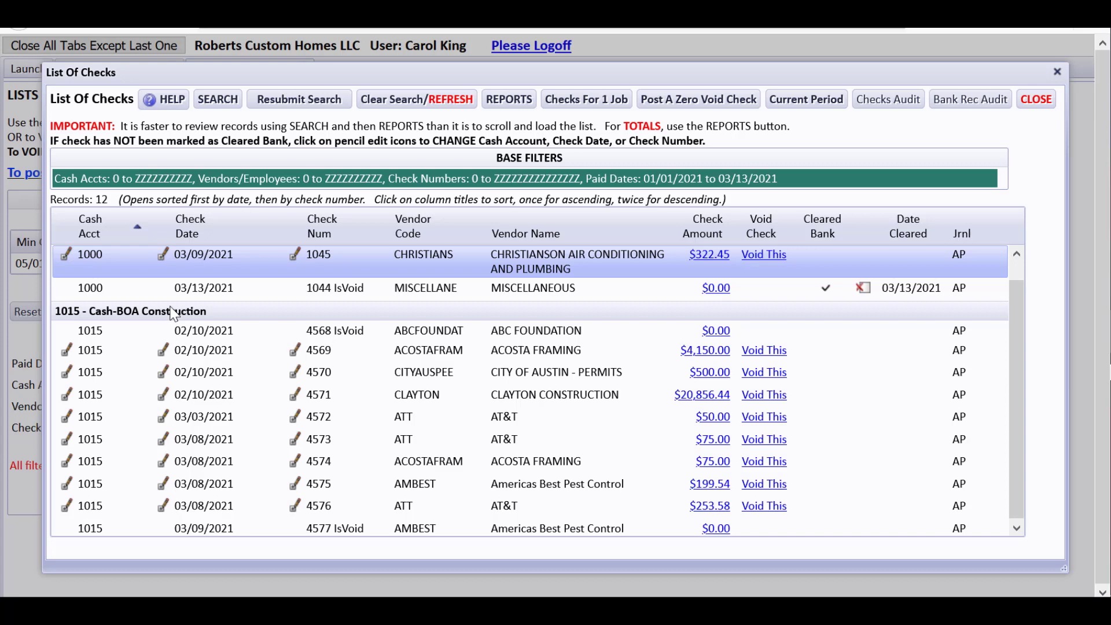
pyautogui.moveTo(209, 311)
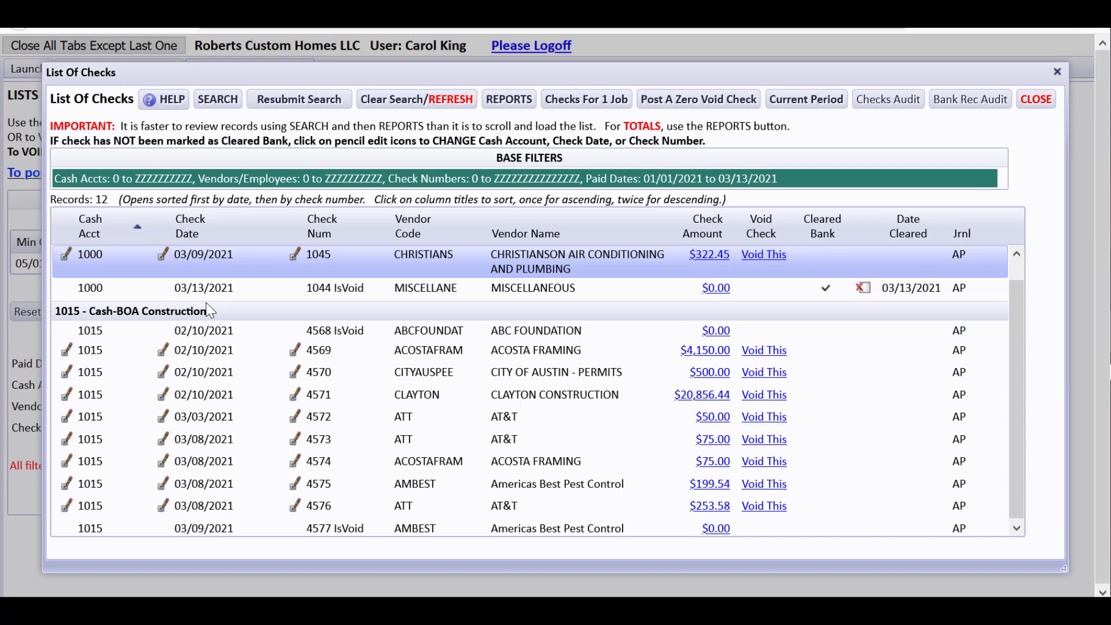
pyautogui.moveTo(67, 255)
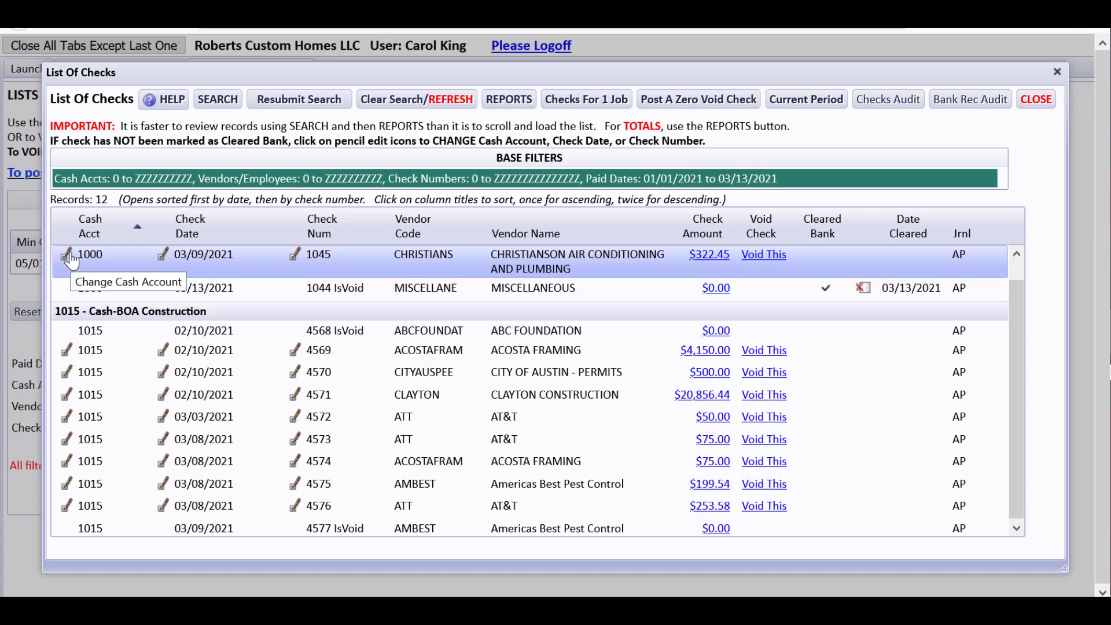
pyautogui.moveTo(217, 257)
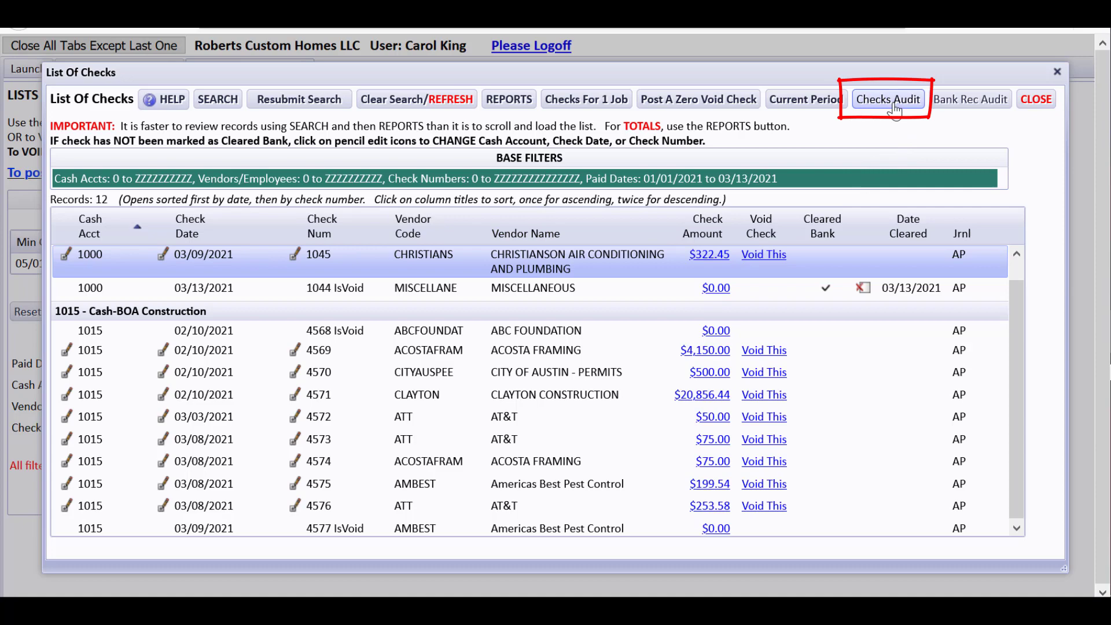
# Step: Review the checks audit records for the 03/09/2021 date change and 1043-to-1045 renumbering
pyautogui.click(888, 99)
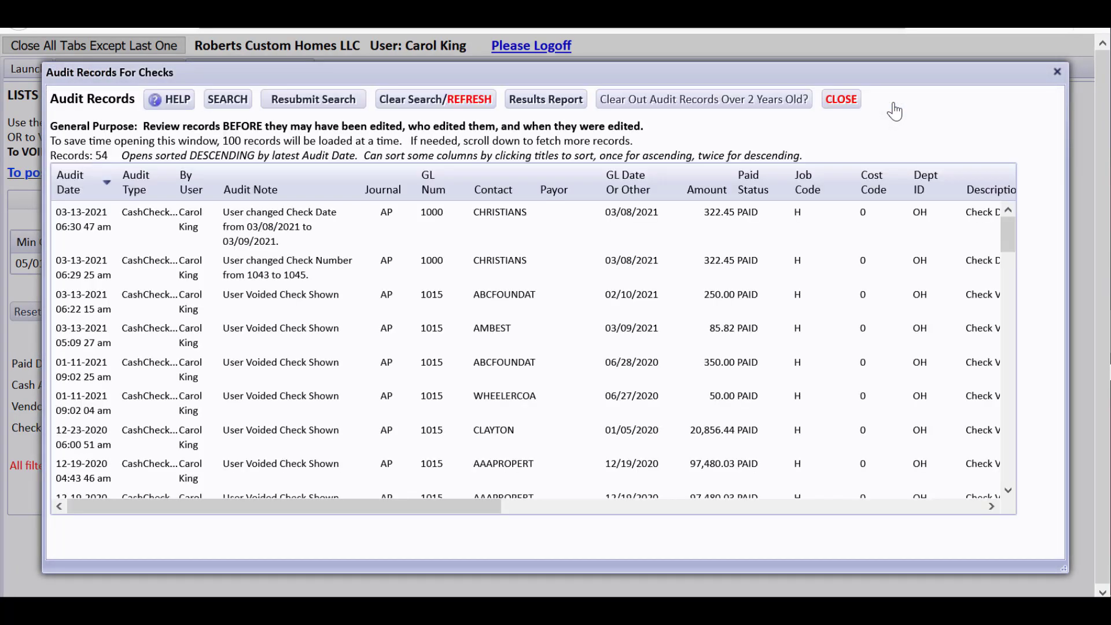
pyautogui.click(284, 226)
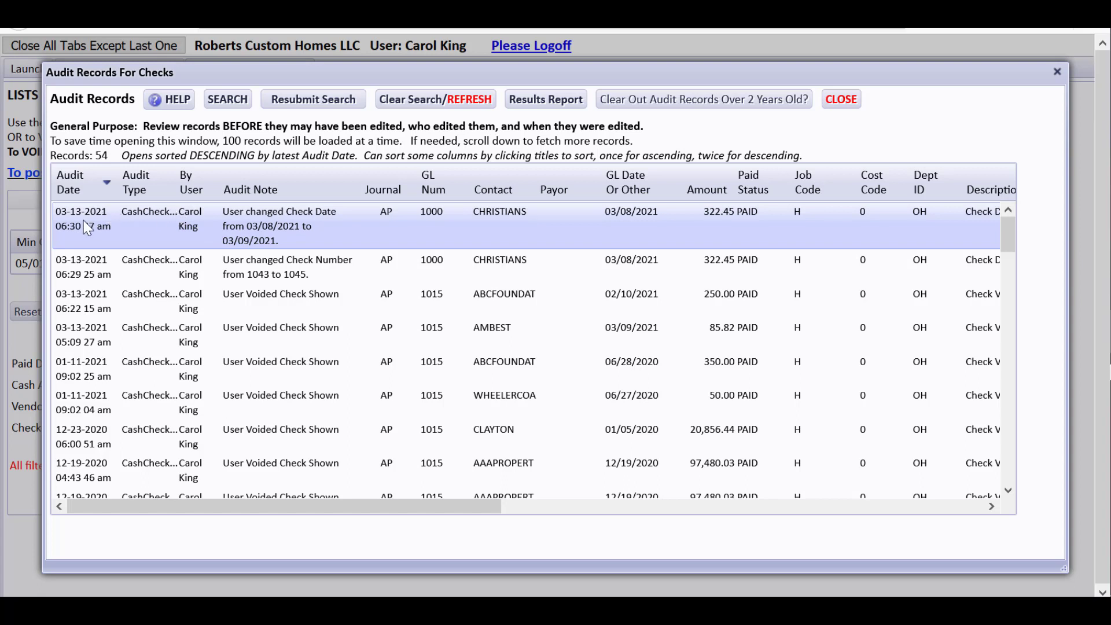
pyautogui.click(283, 268)
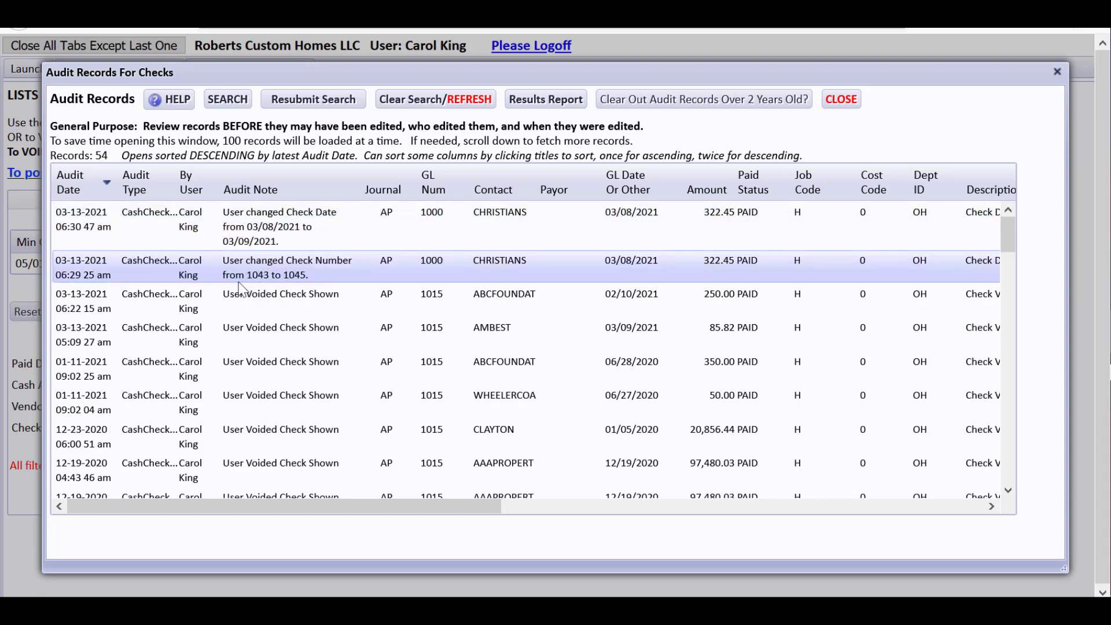
pyautogui.moveTo(198, 287)
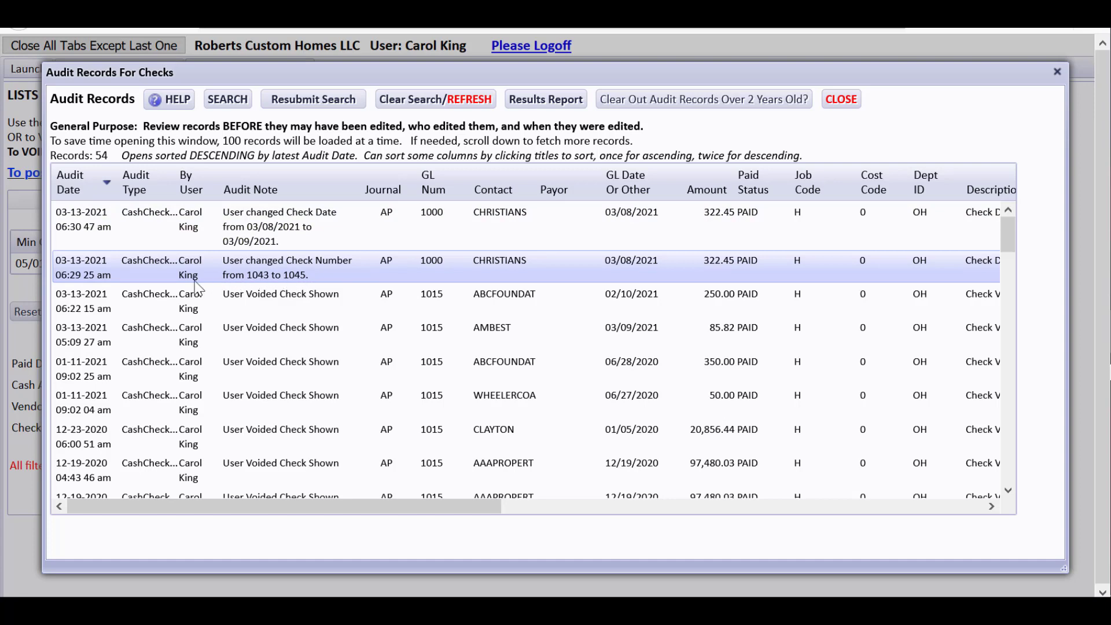
# Step: Review the voided-check audit records and the number-change record again
pyautogui.click(304, 301)
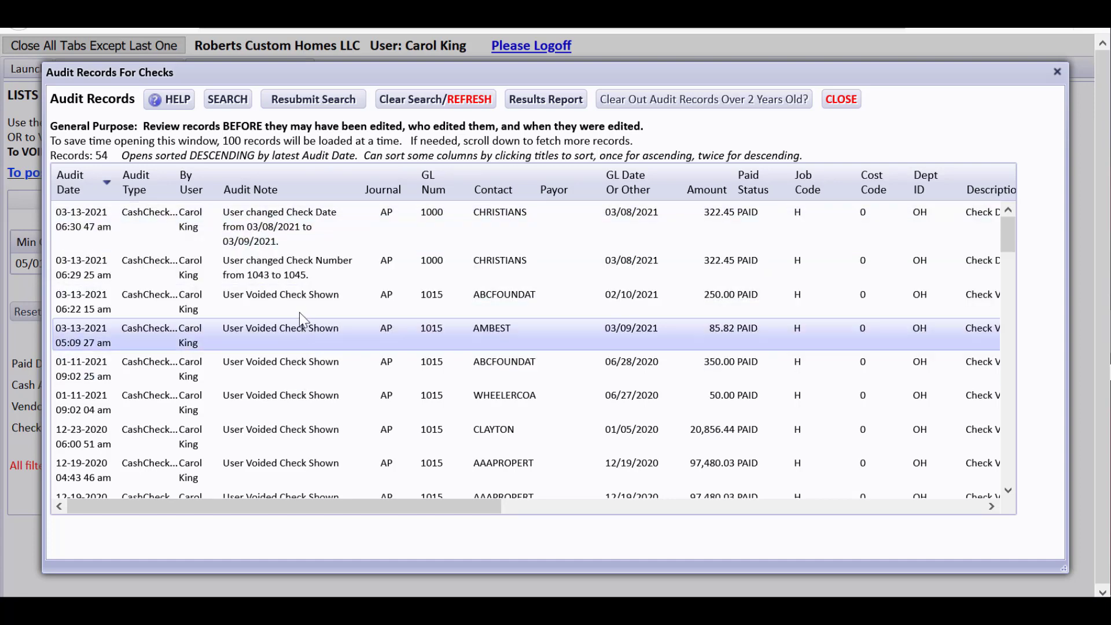
pyautogui.moveTo(296, 346)
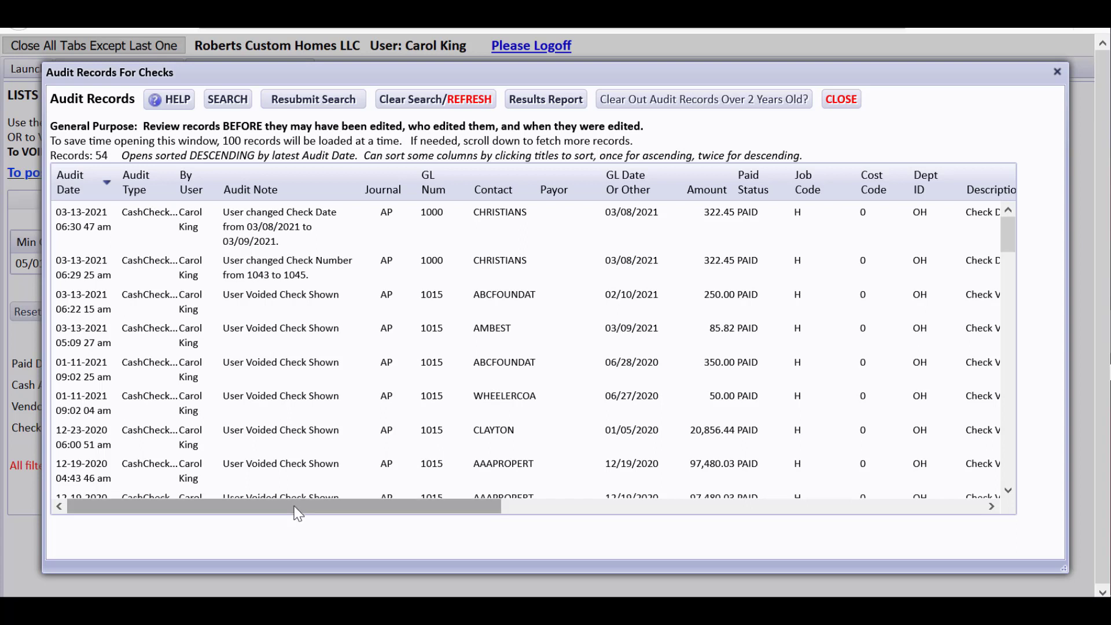
pyautogui.click(500, 268)
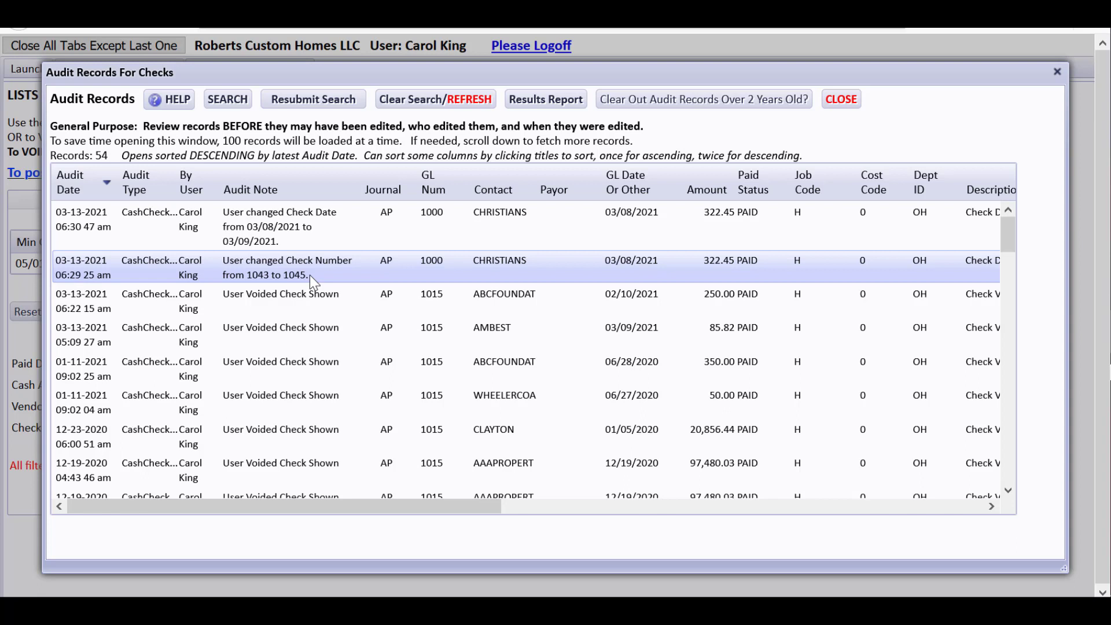
pyautogui.click(228, 98)
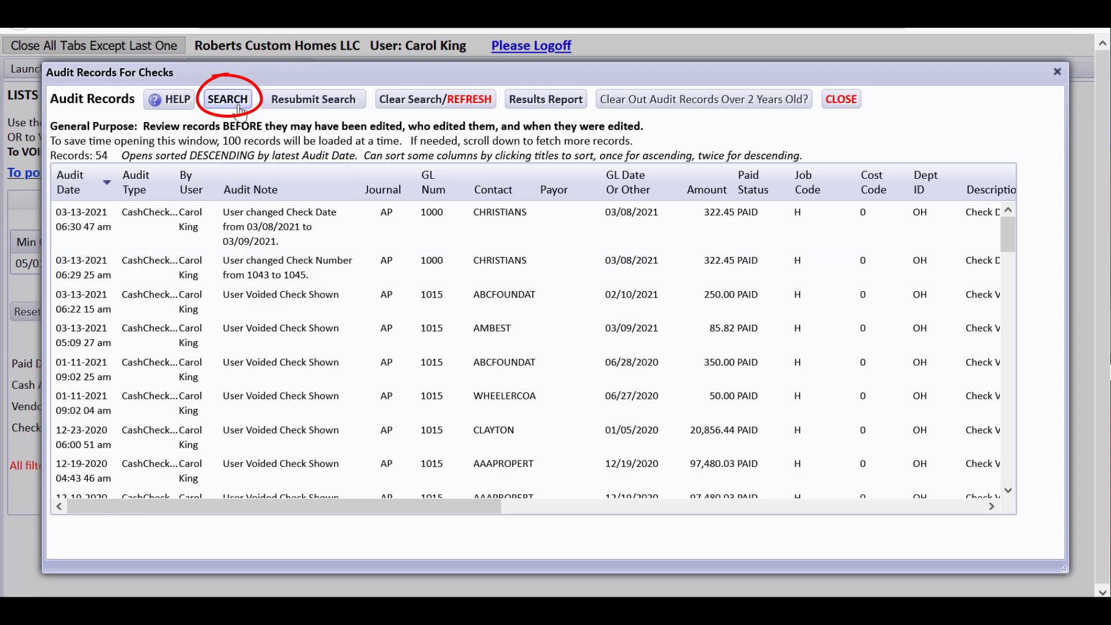
# Step: Search the audit for Ref/Chk 1043, review its single renumbering record, and close back to the checks list
pyautogui.click(228, 98)
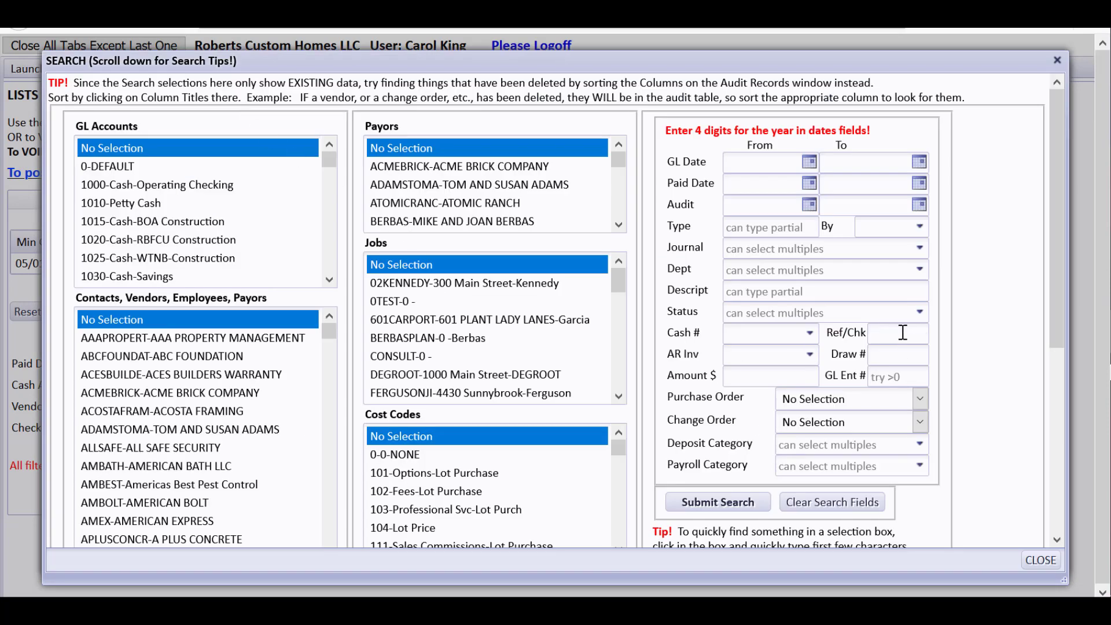
pyautogui.write('1043')
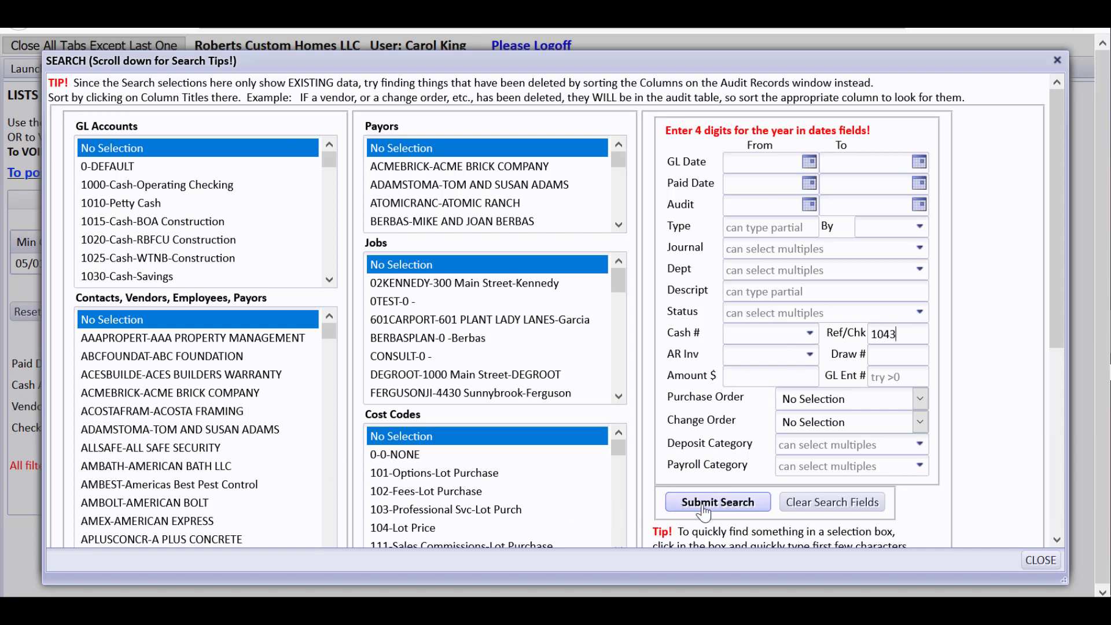
pyautogui.click(718, 501)
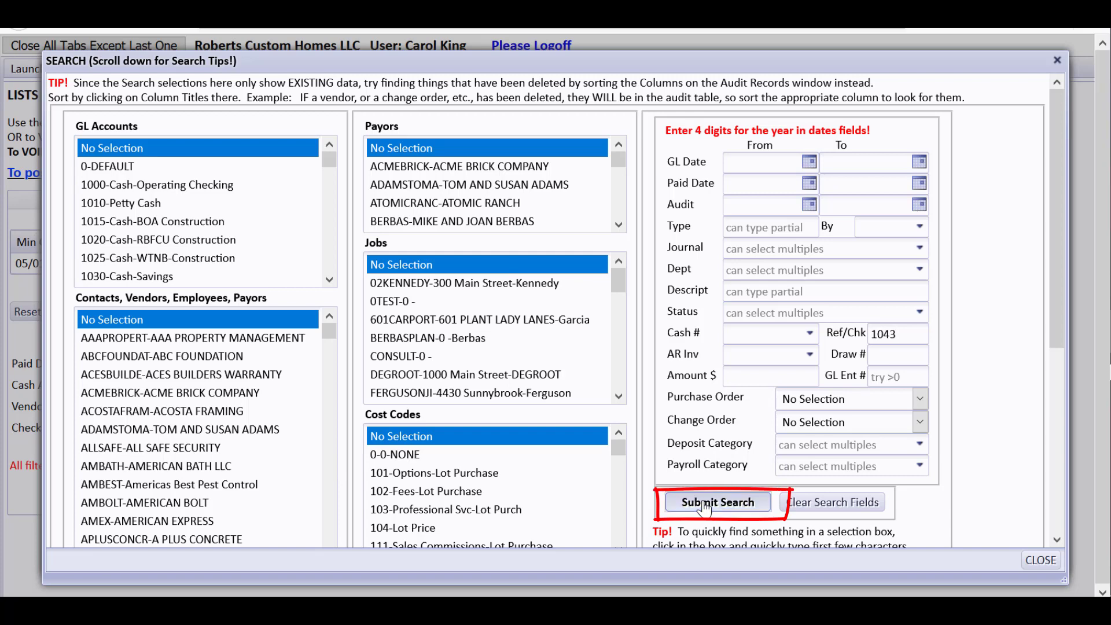
pyautogui.click(716, 501)
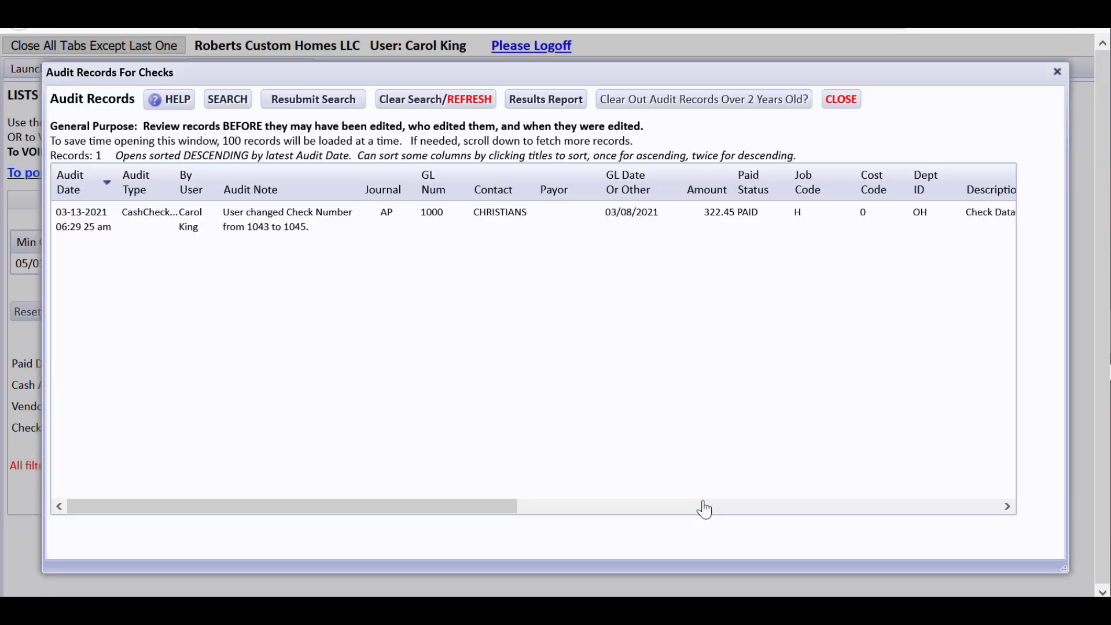
pyautogui.click(305, 217)
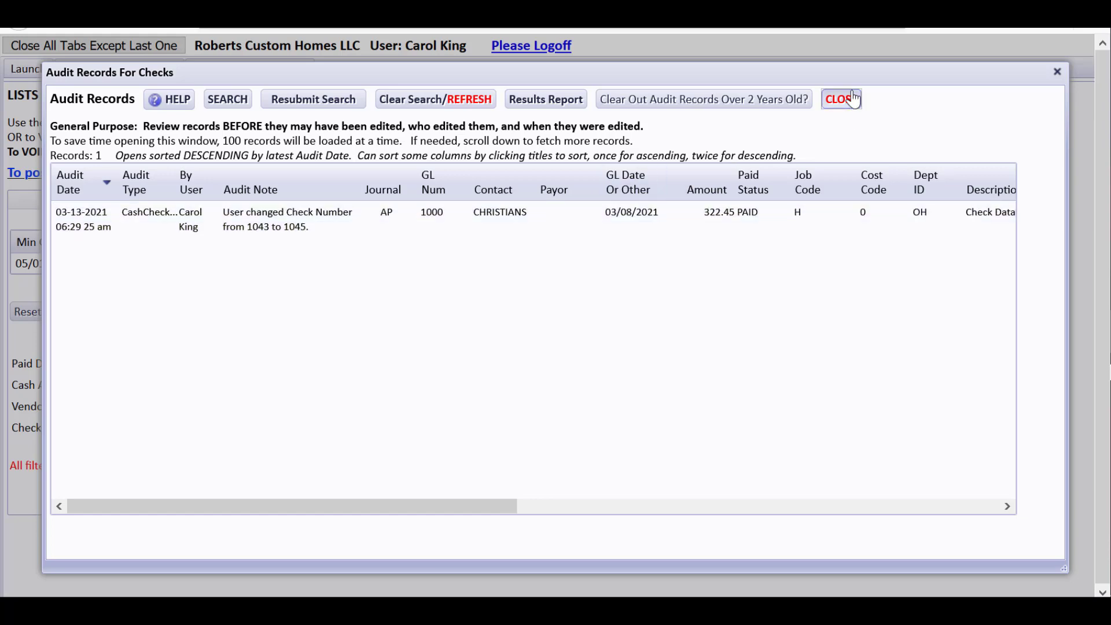
pyautogui.click(841, 98)
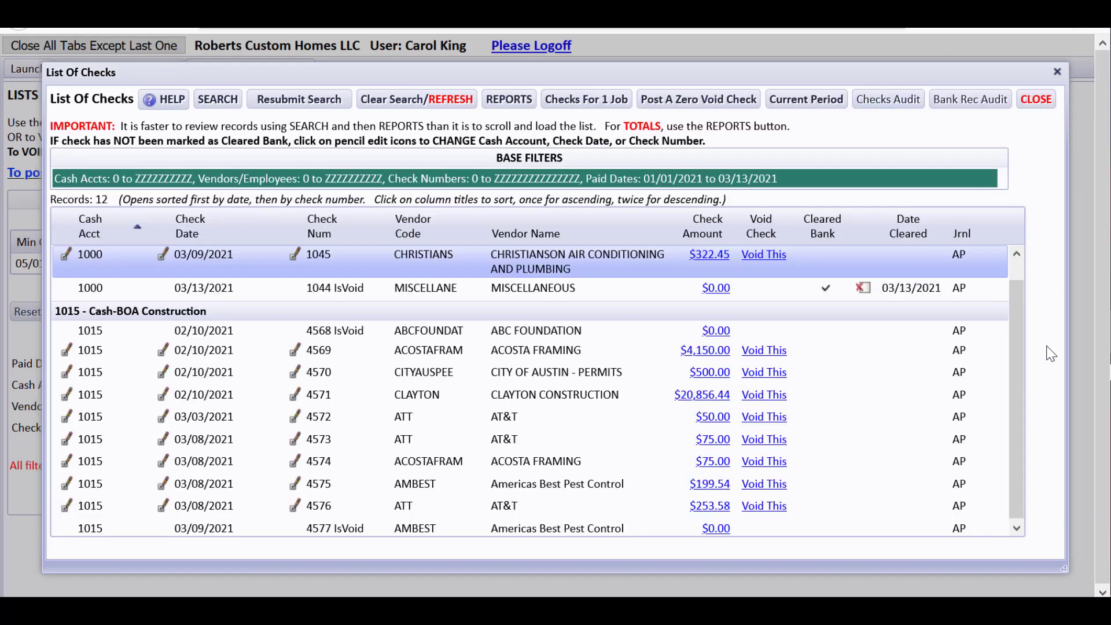